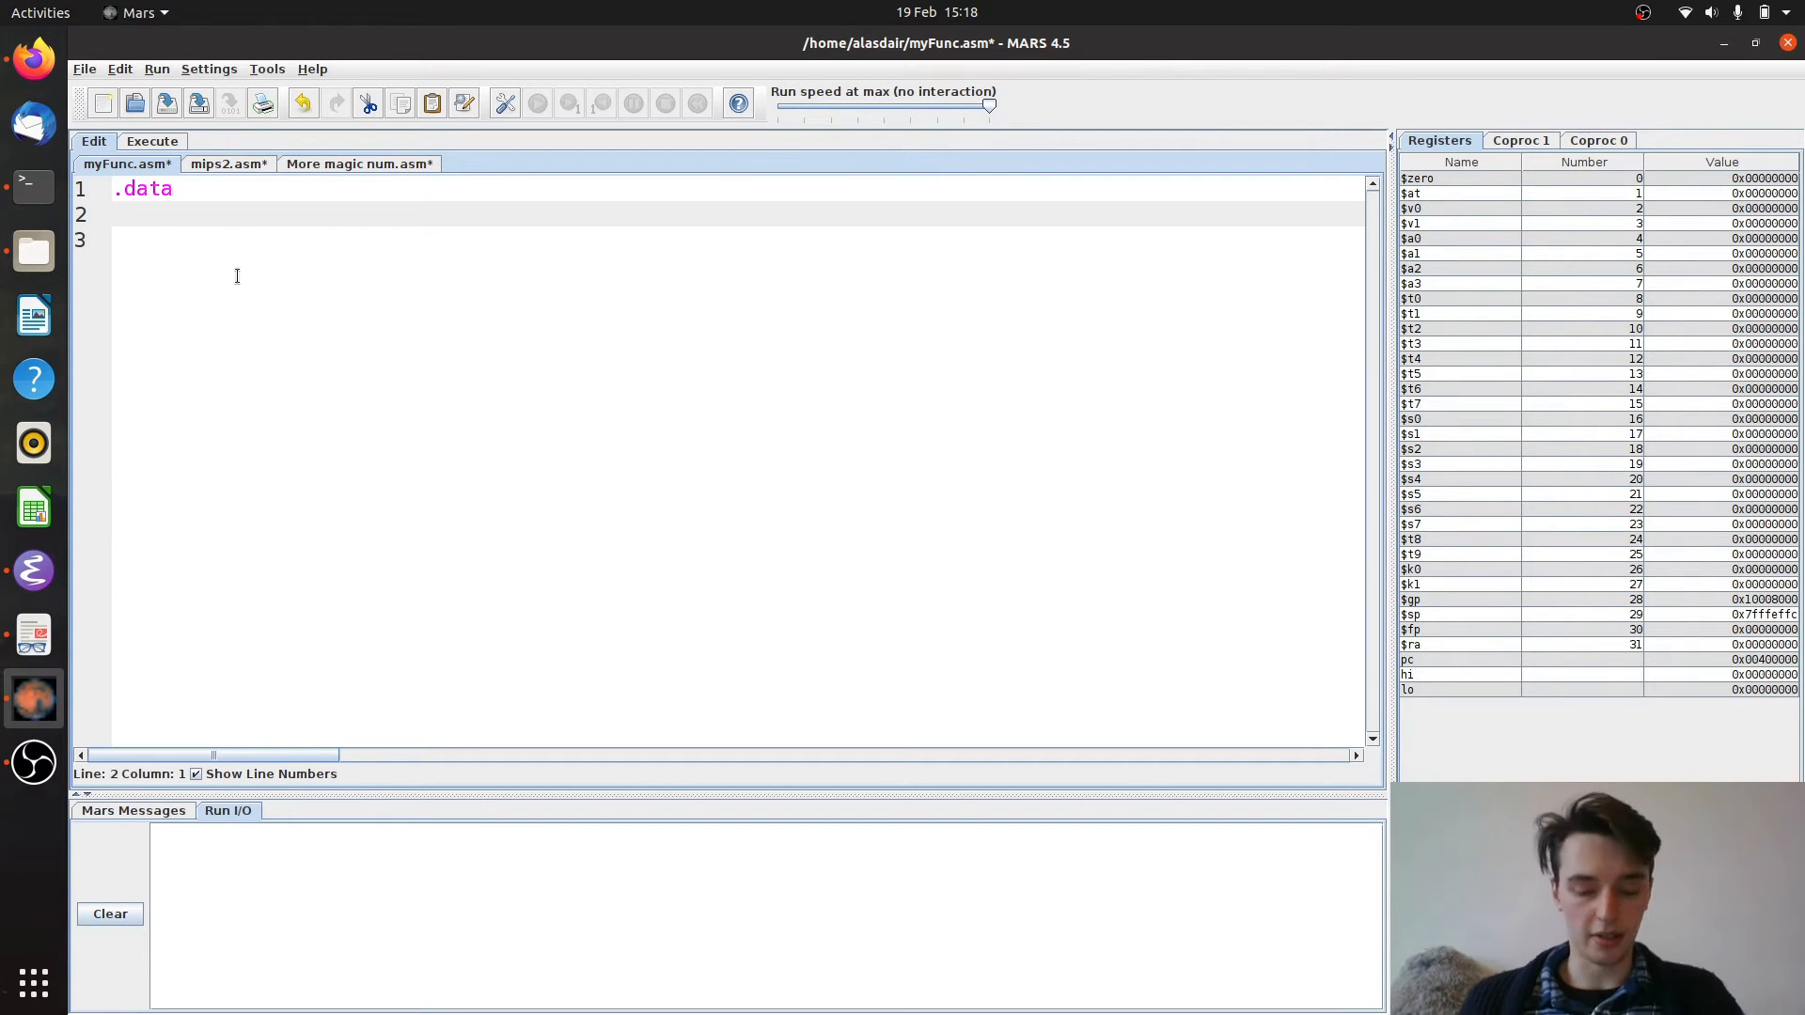
Write the data line message: .asciiz "All done!" in myFunc.asm
text(me)
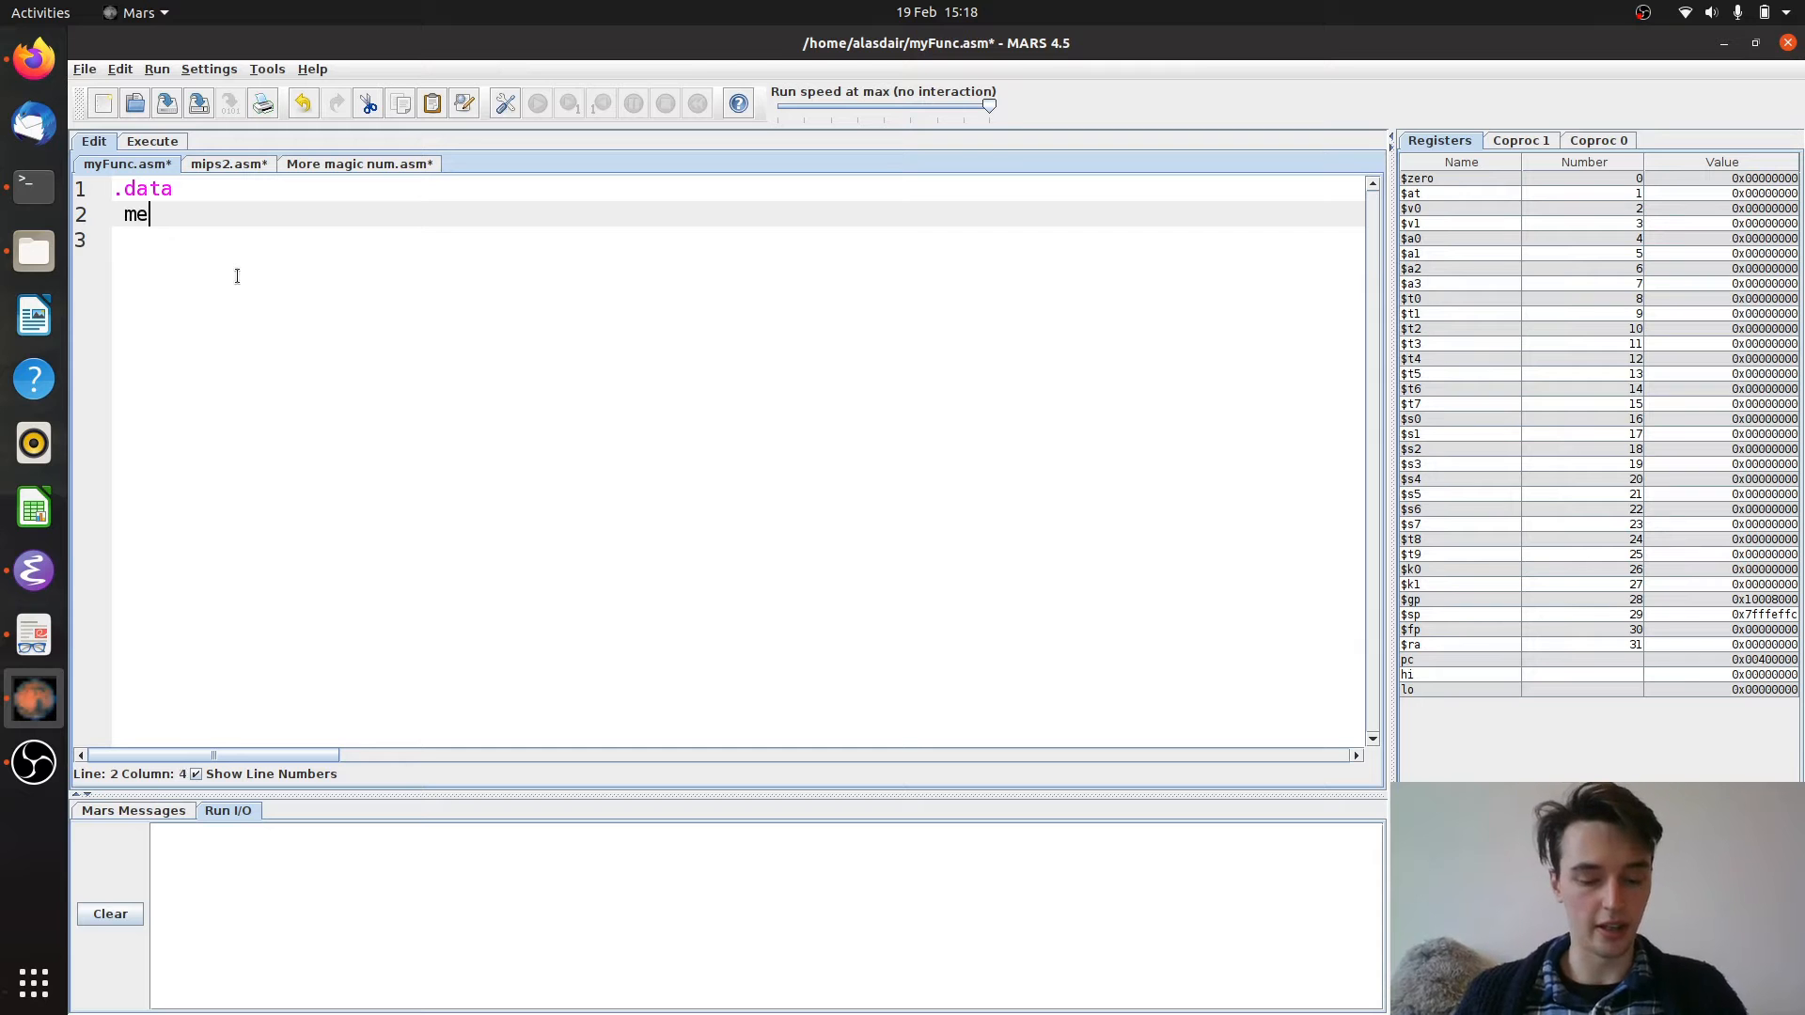
text(ssage: a)
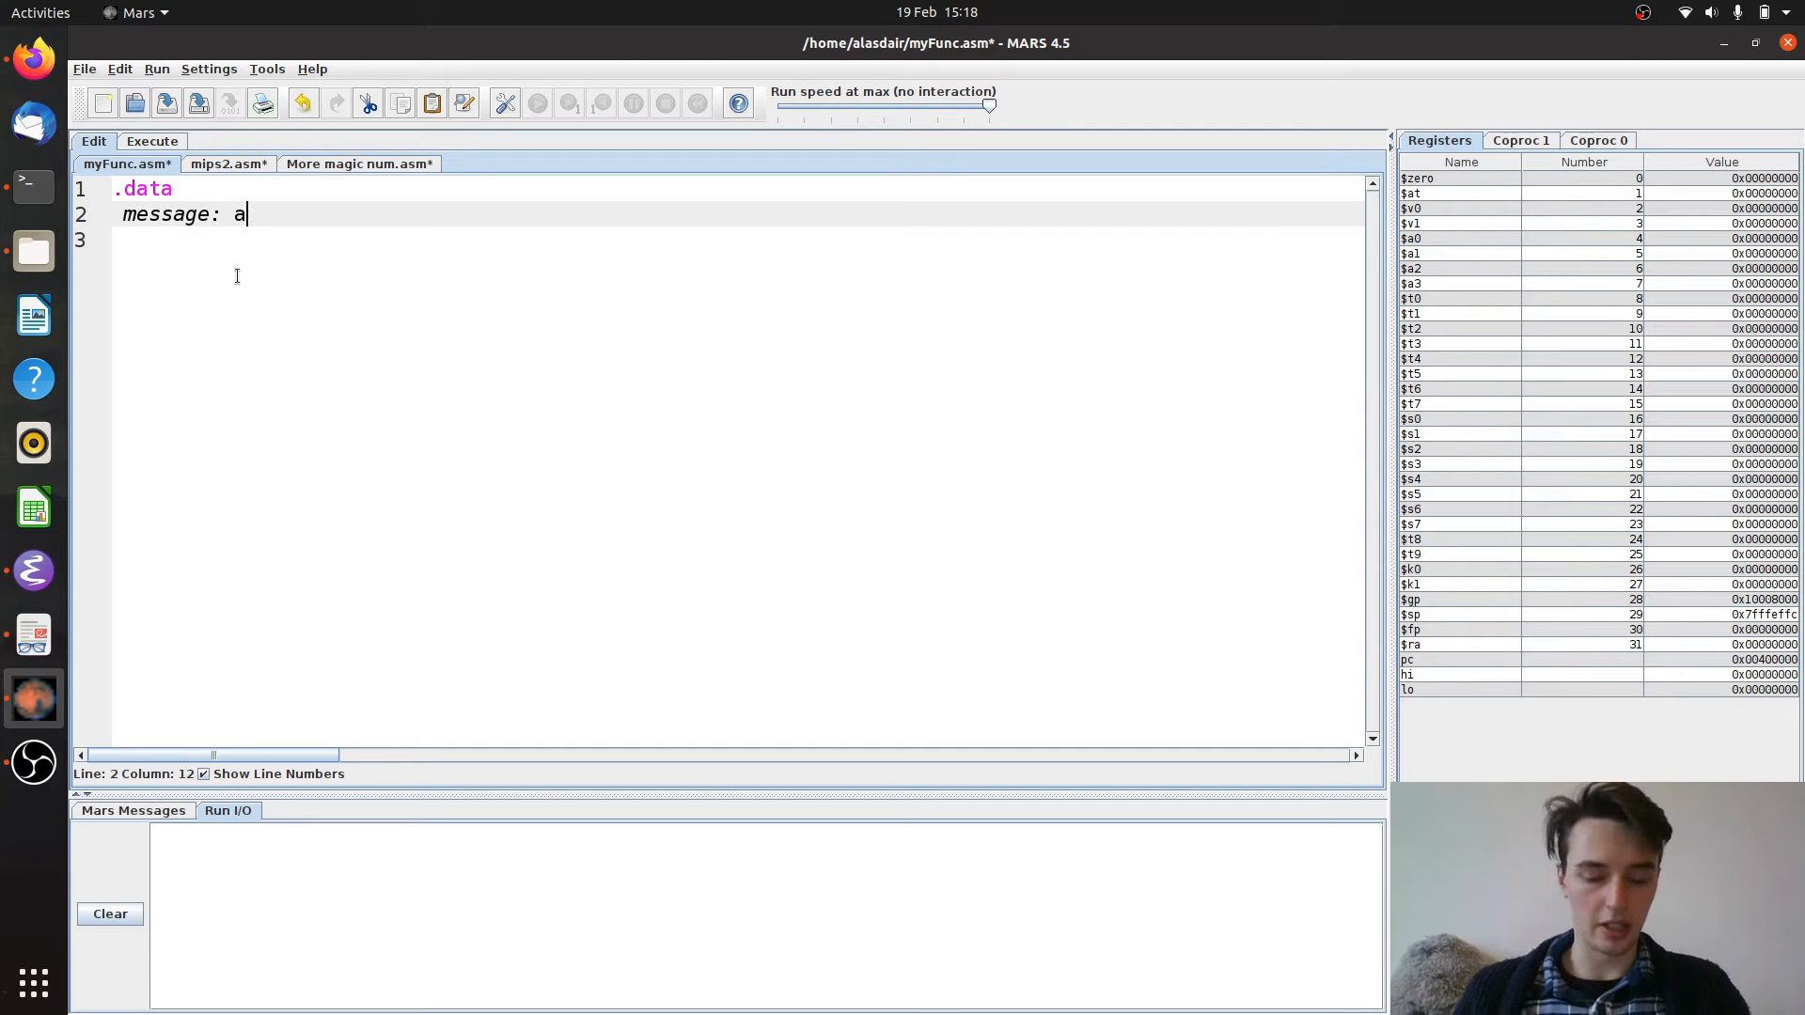
text(.asciiz)
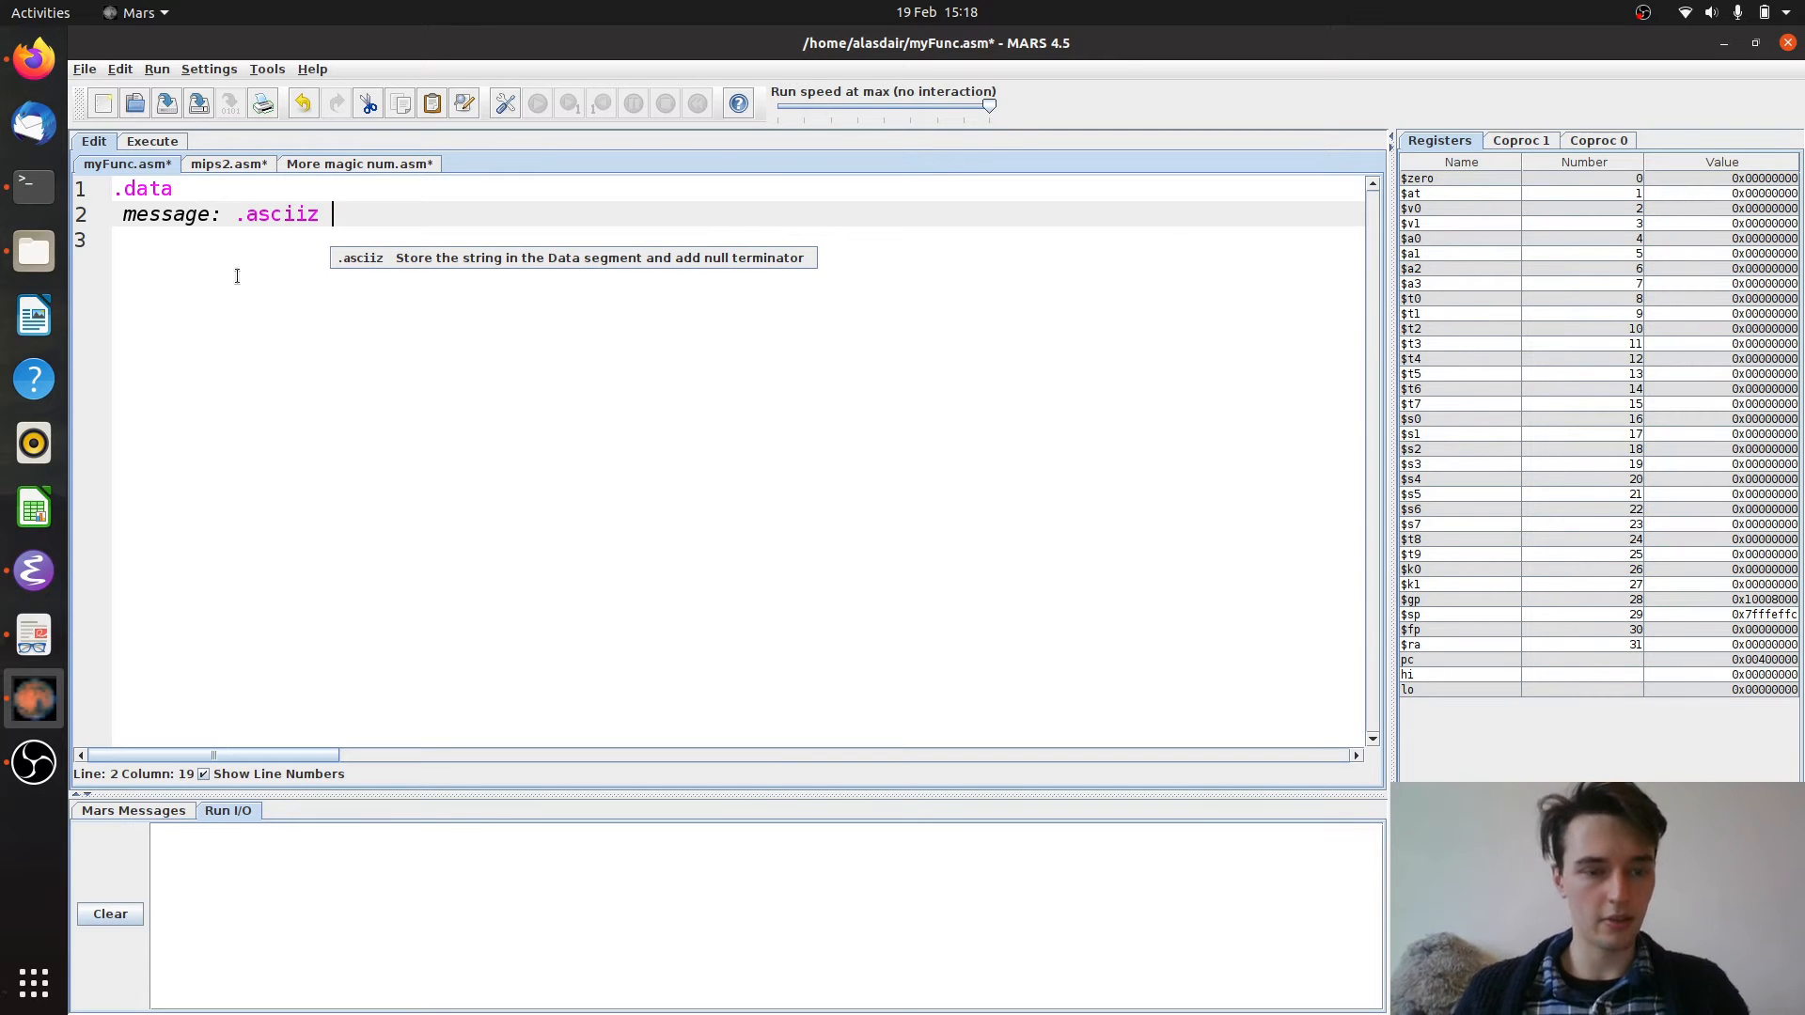
text("All)
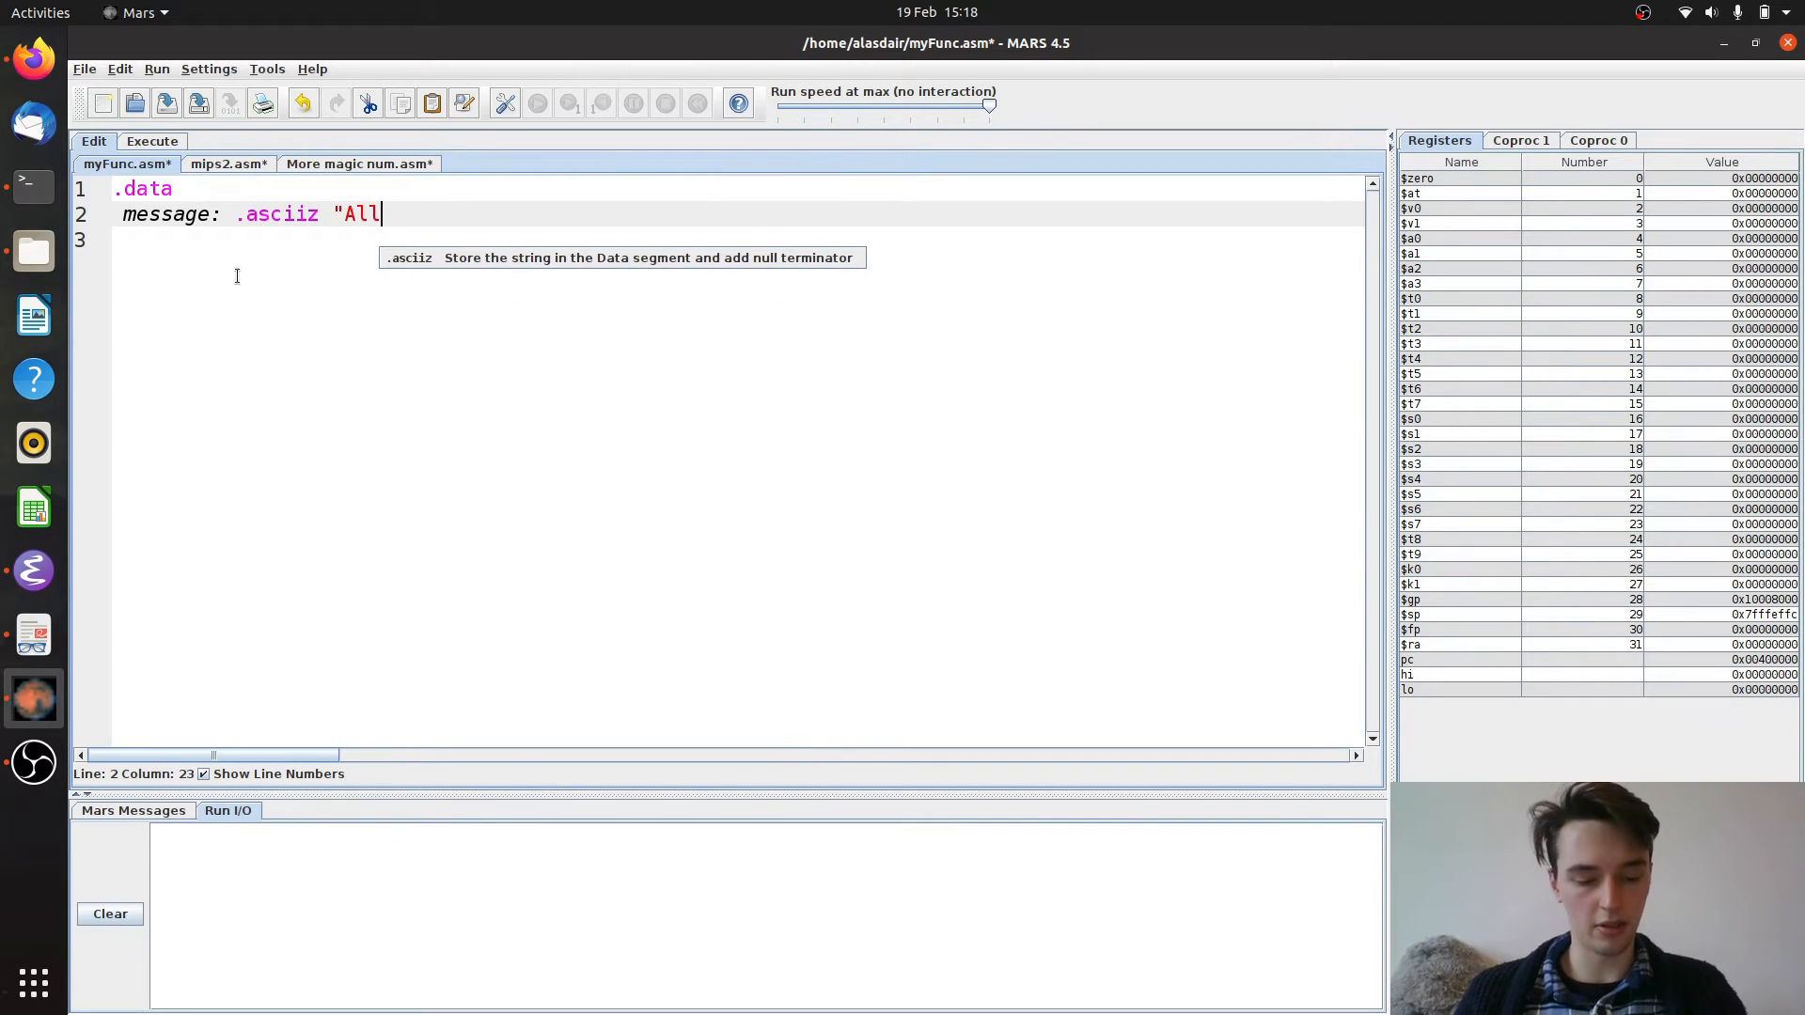
text(done)
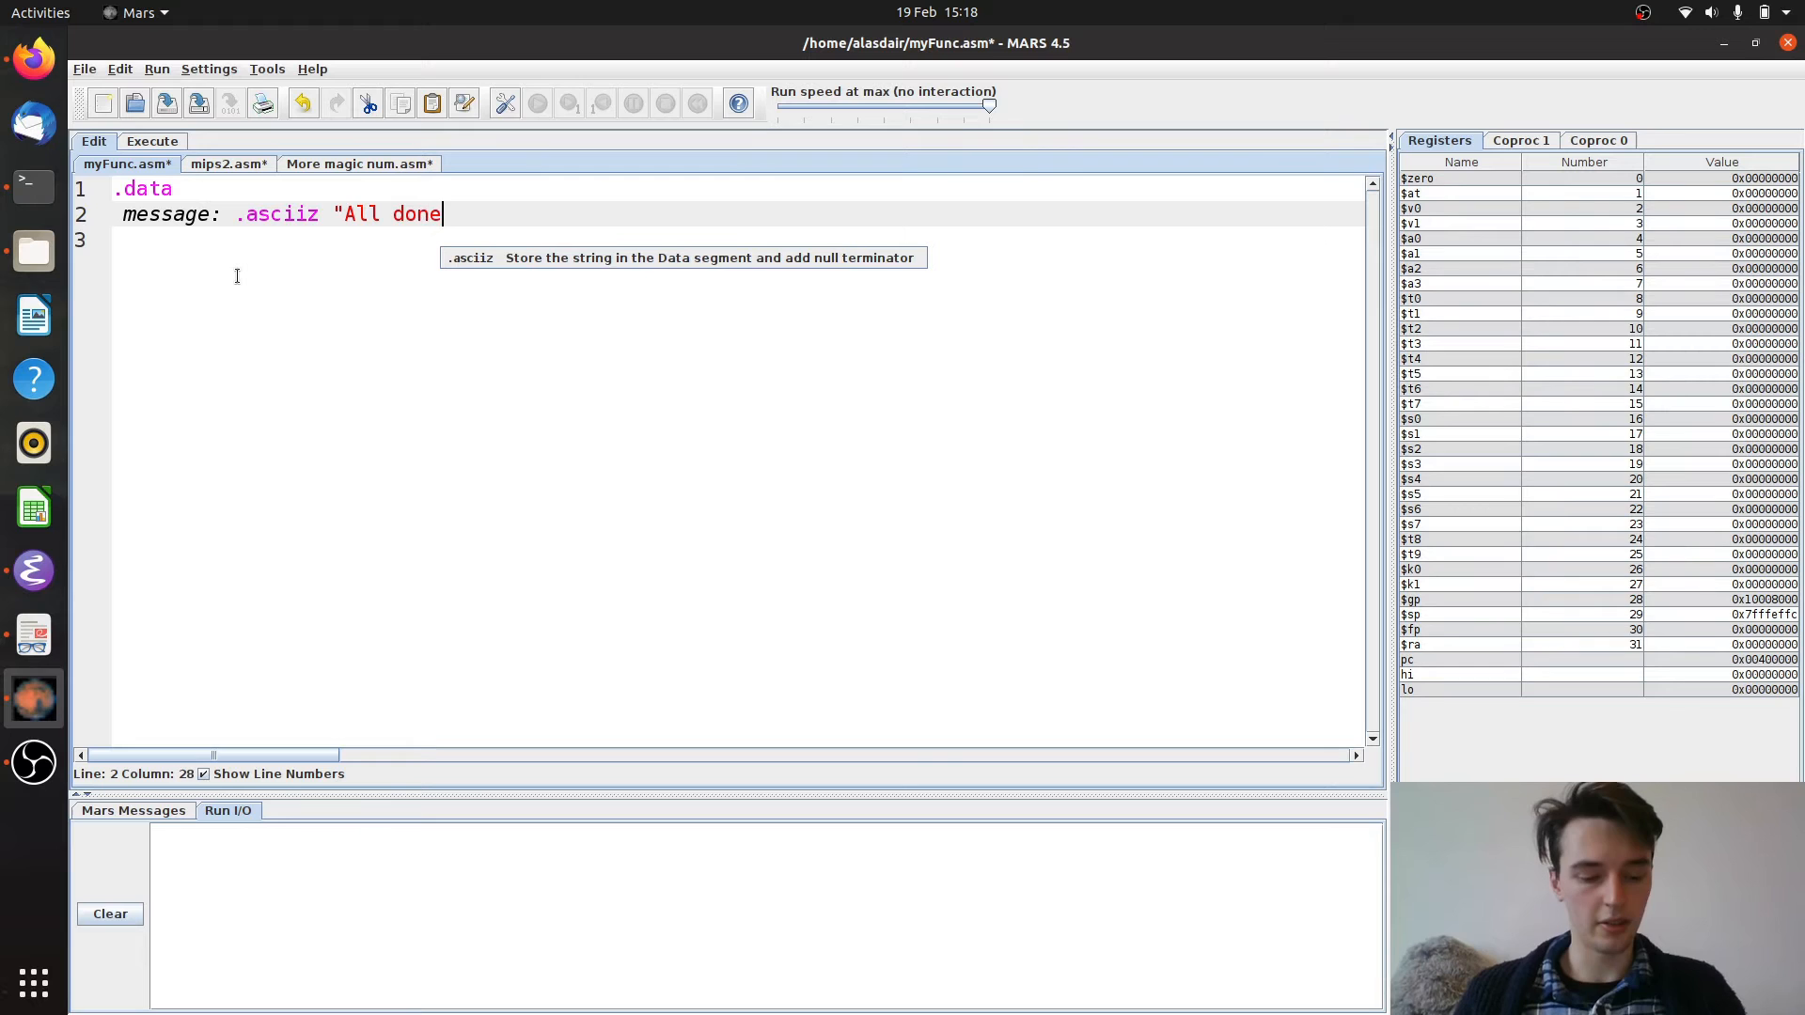
text(!")
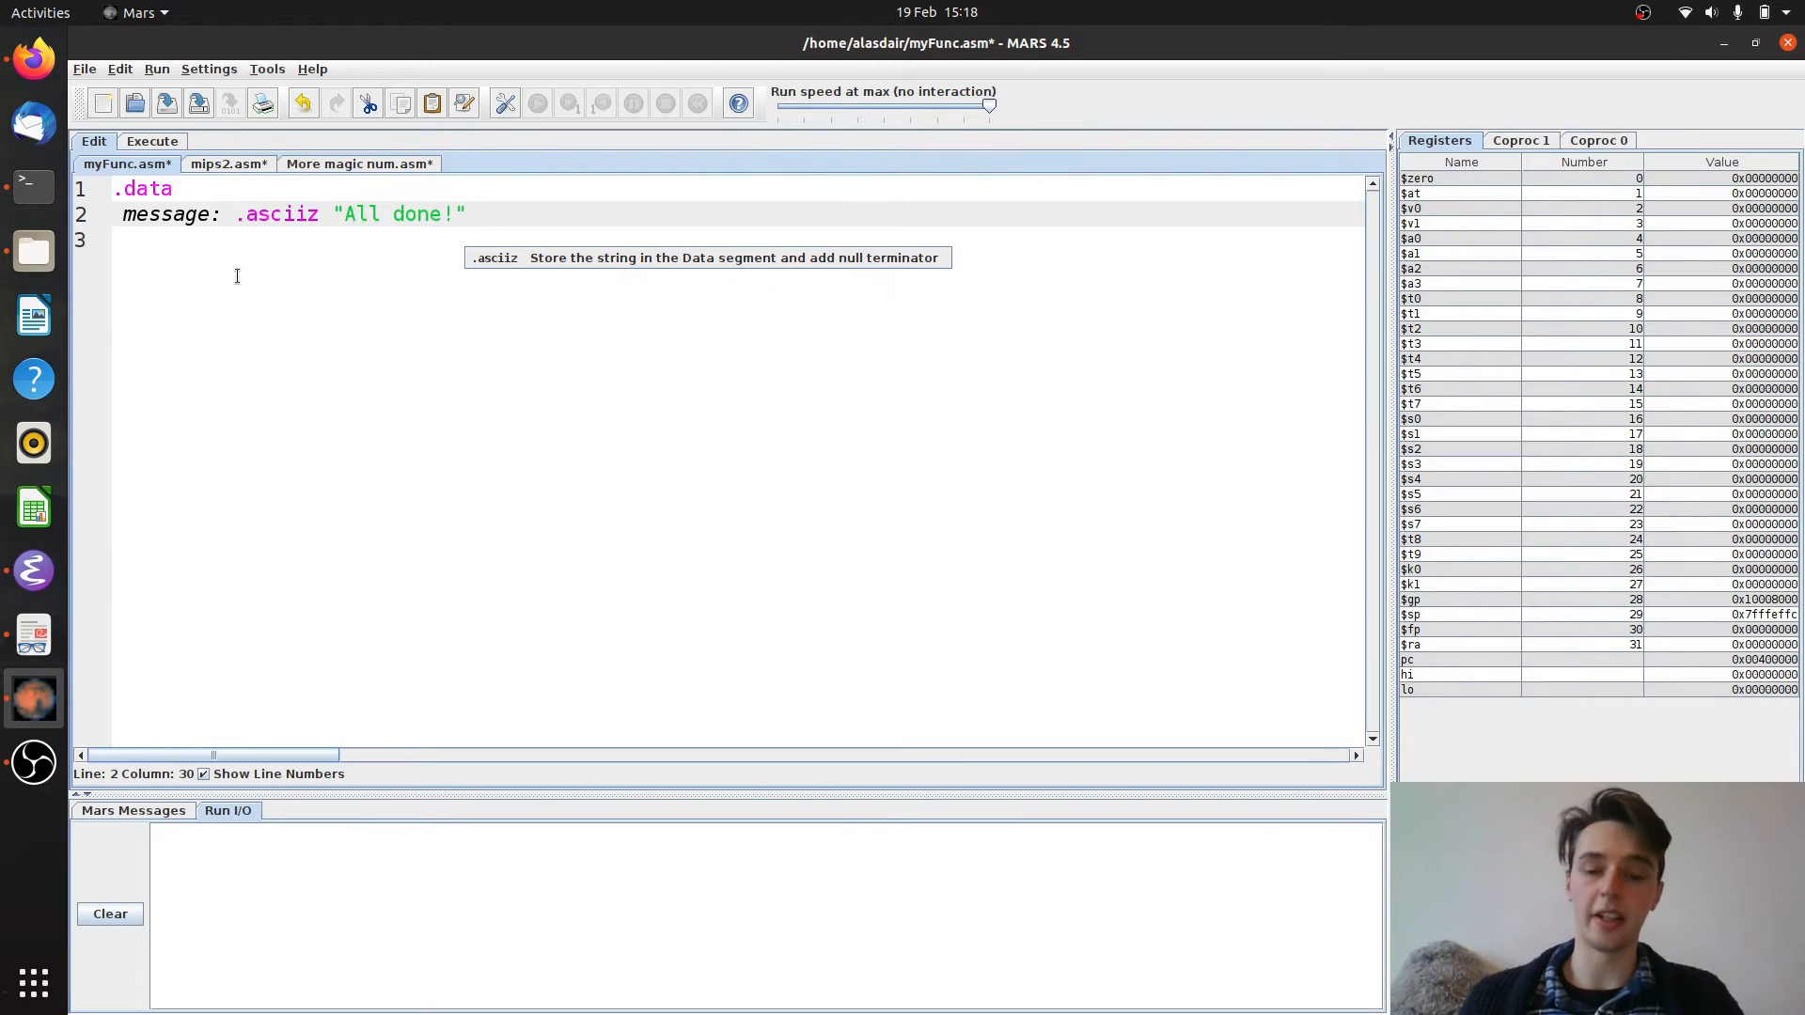
Insert a \n inside the opening quote so the string reads "\n All done!", then start a new line
click(346, 215)
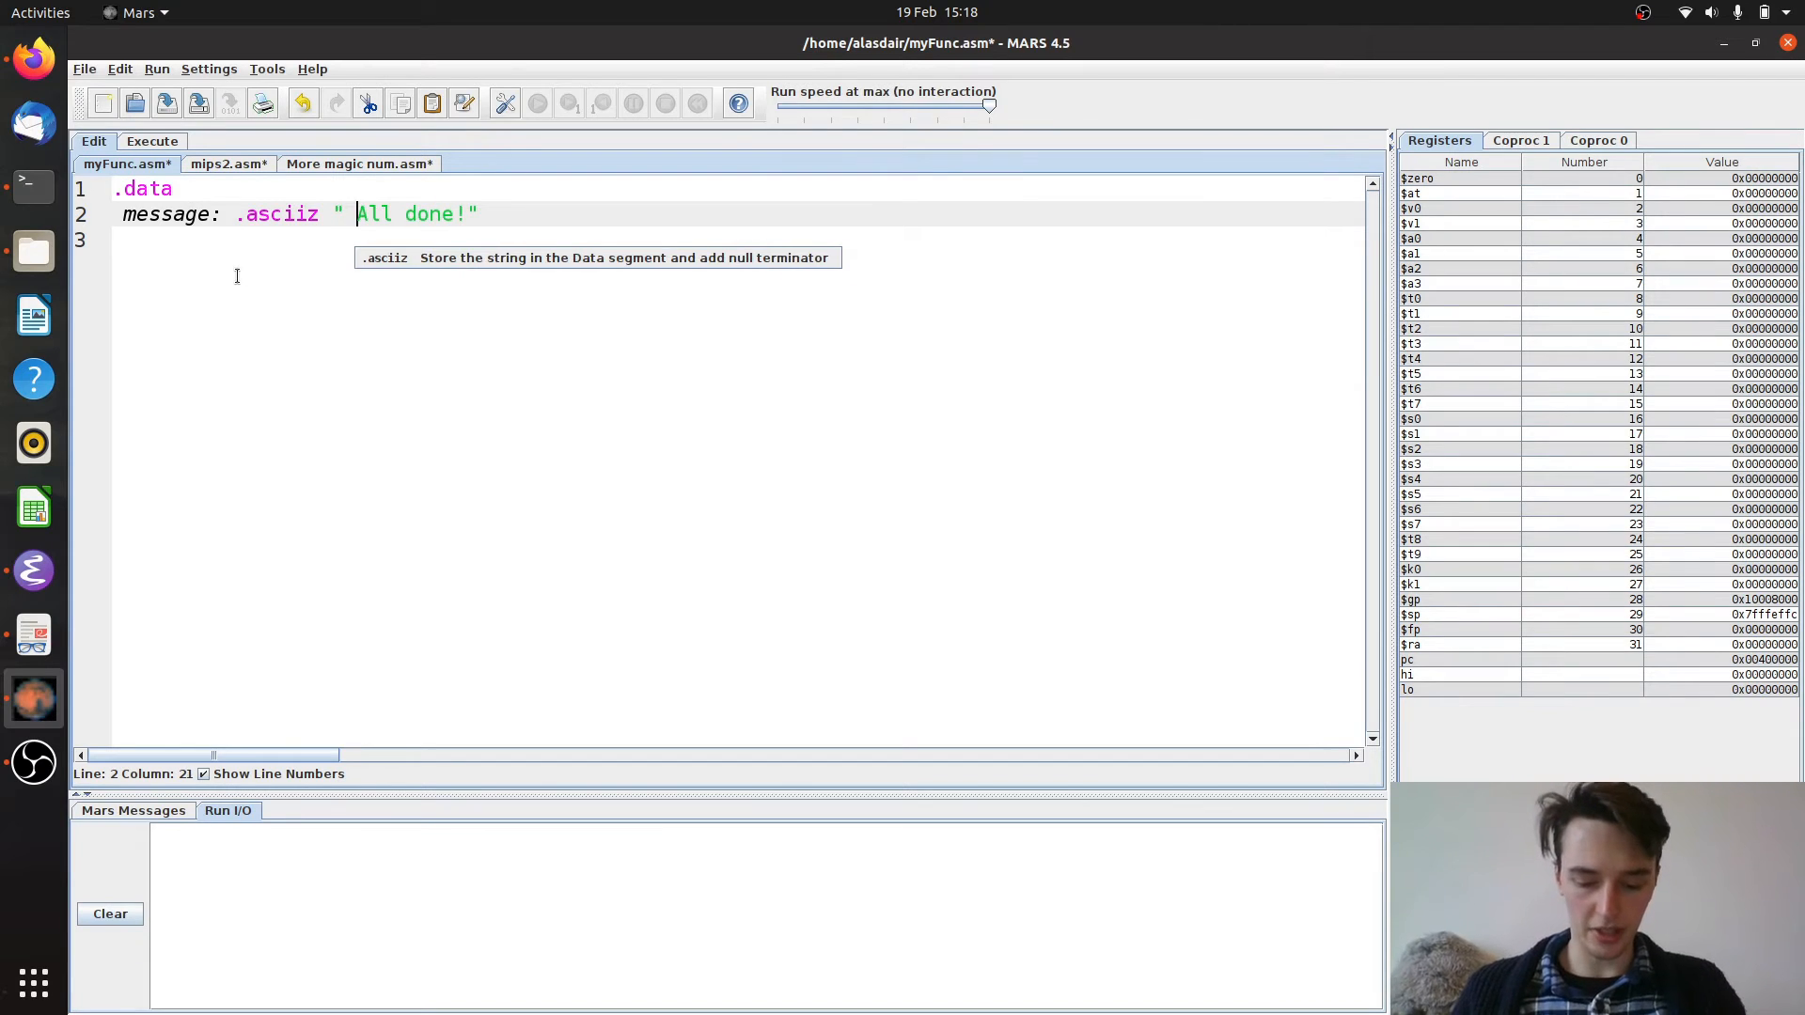
text(\n)
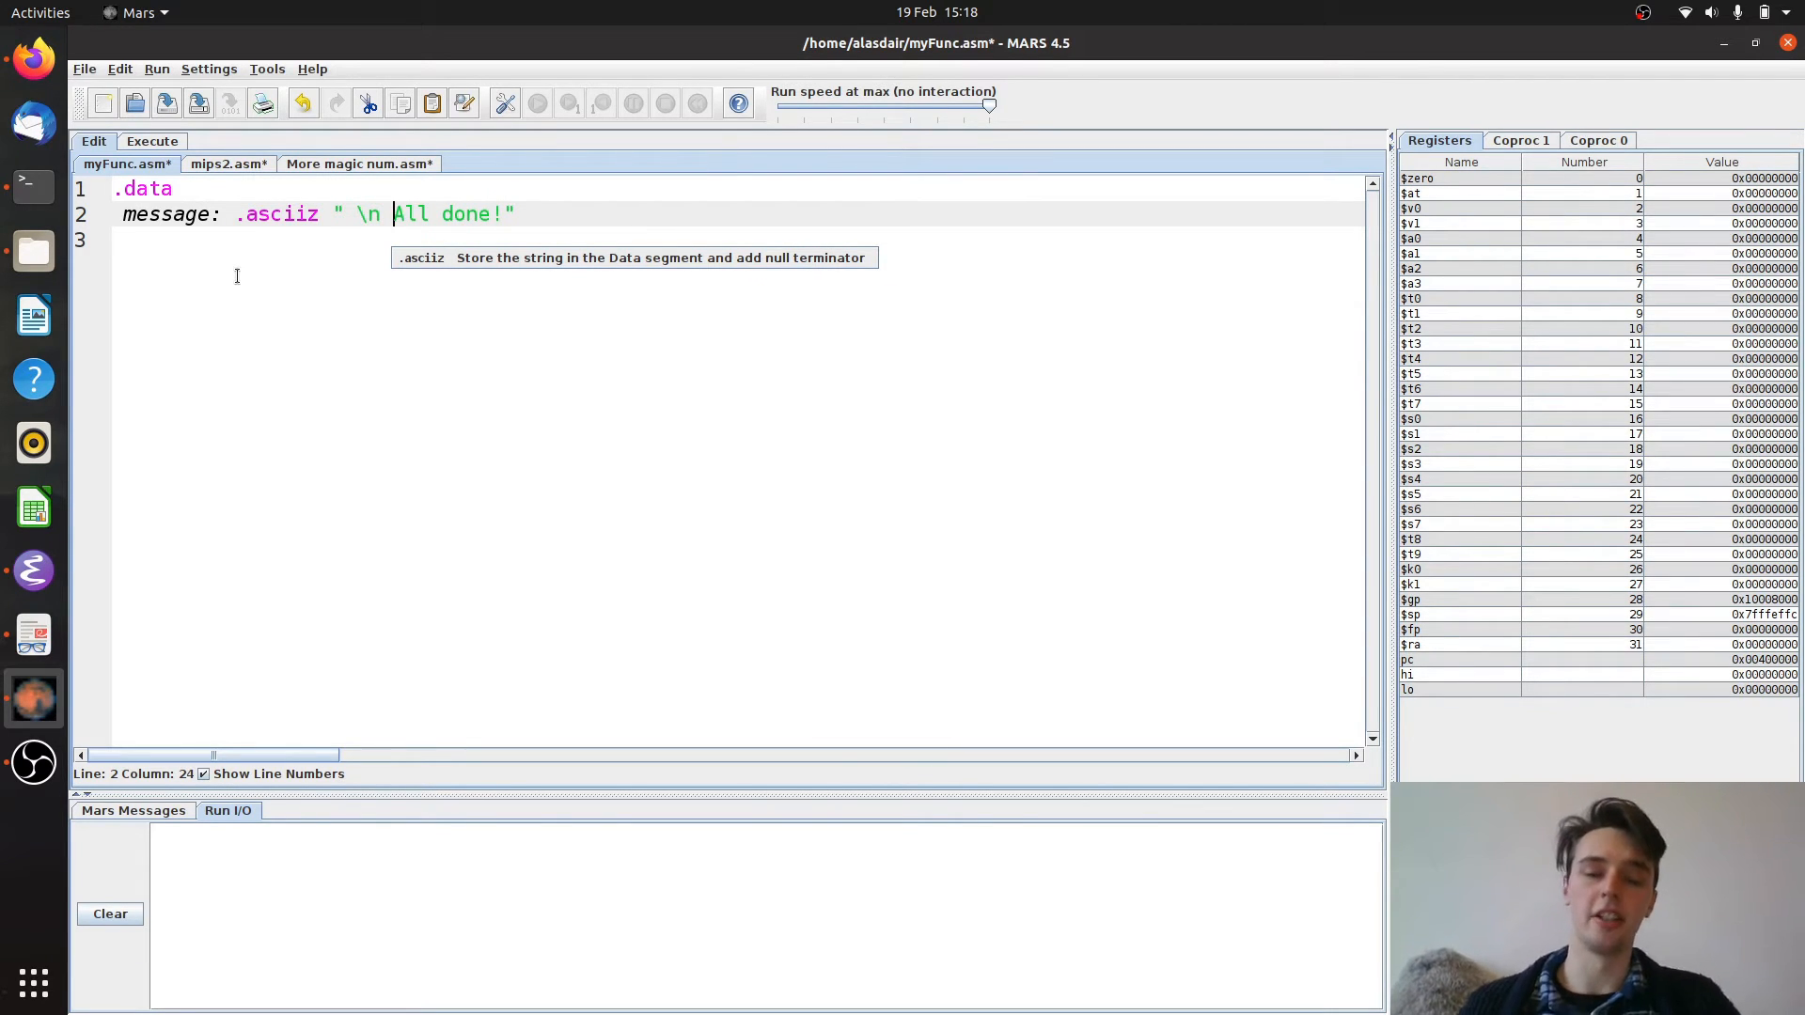
mouse_move(521, 226)
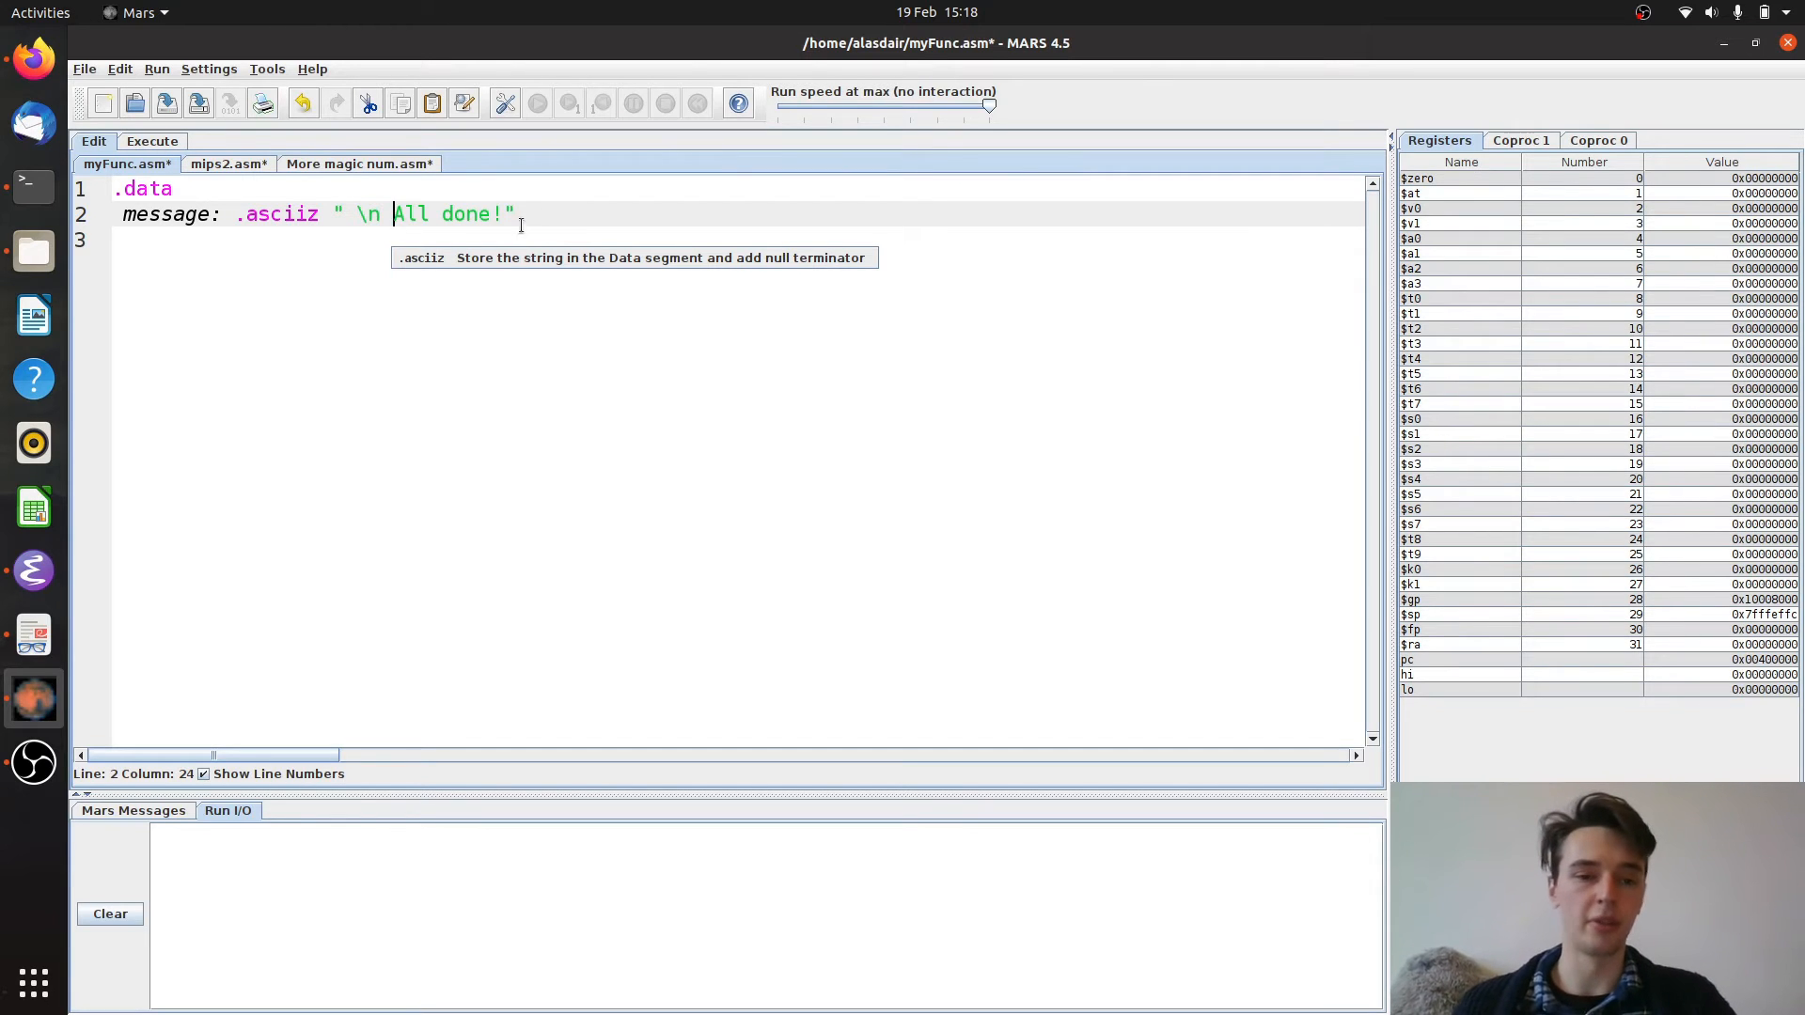
key(Return)
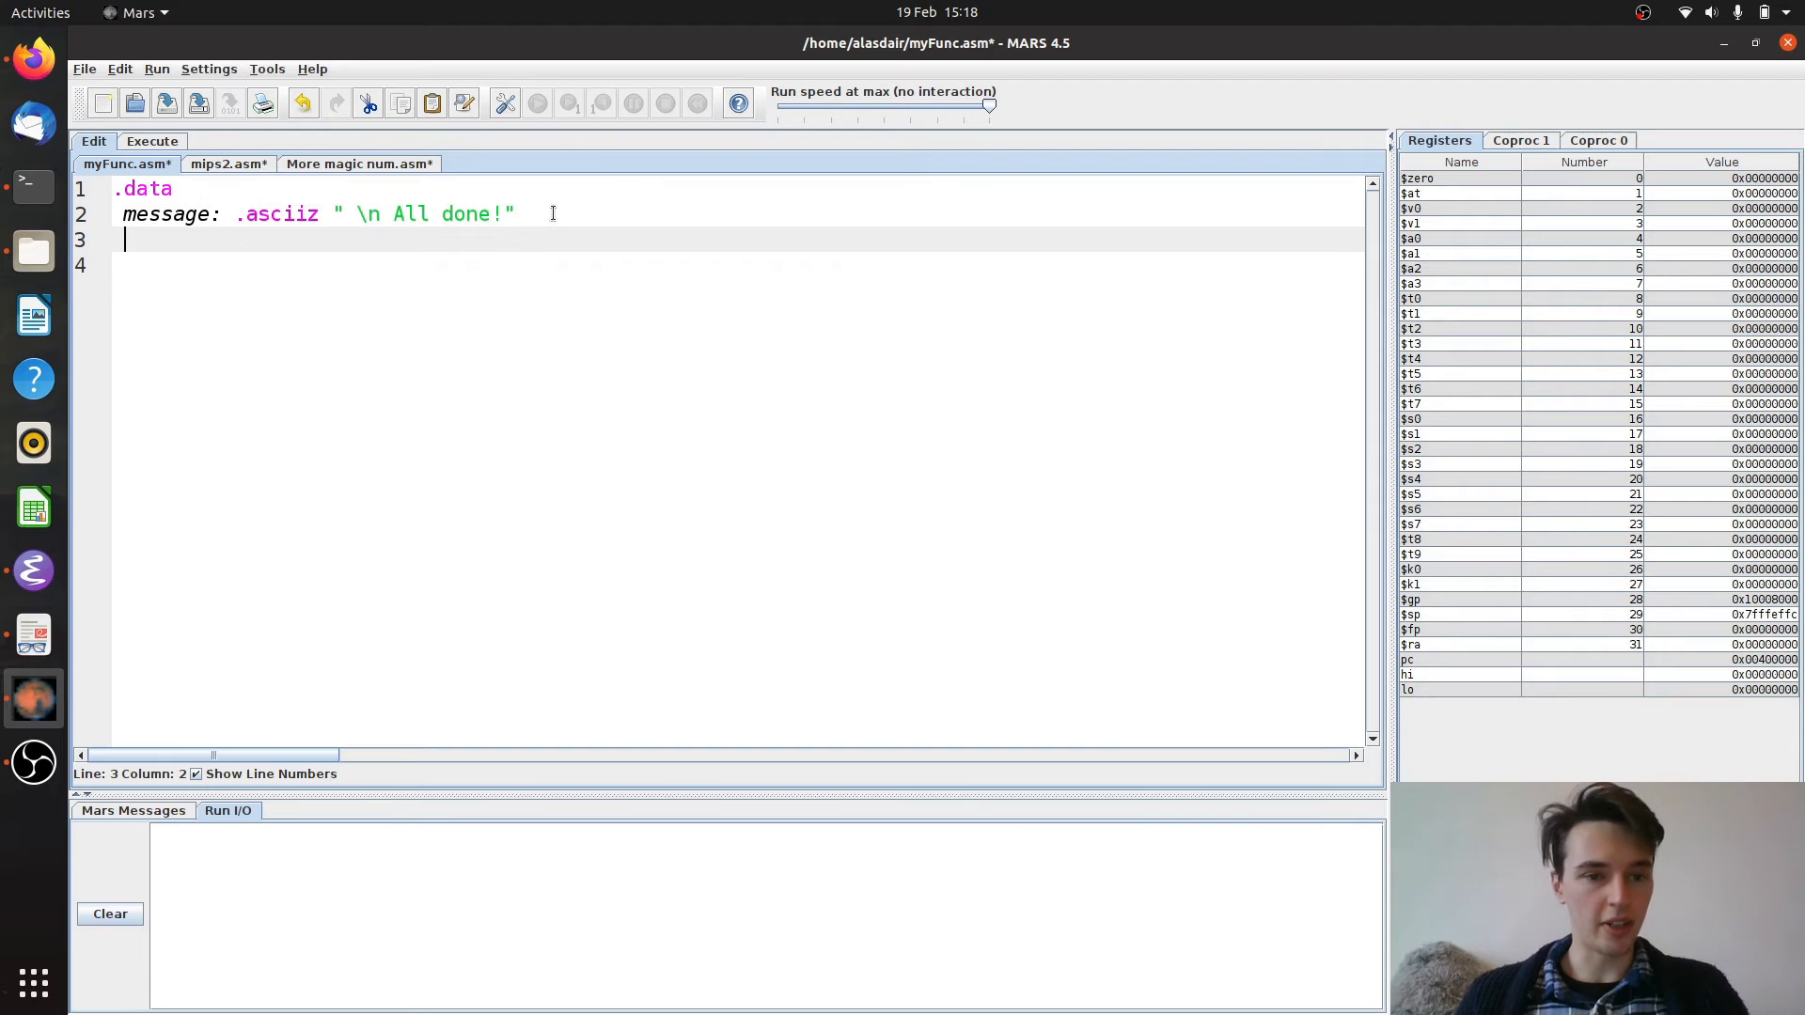
Add a .text section with the label myFunc: in myFunc.asm
text(.text)
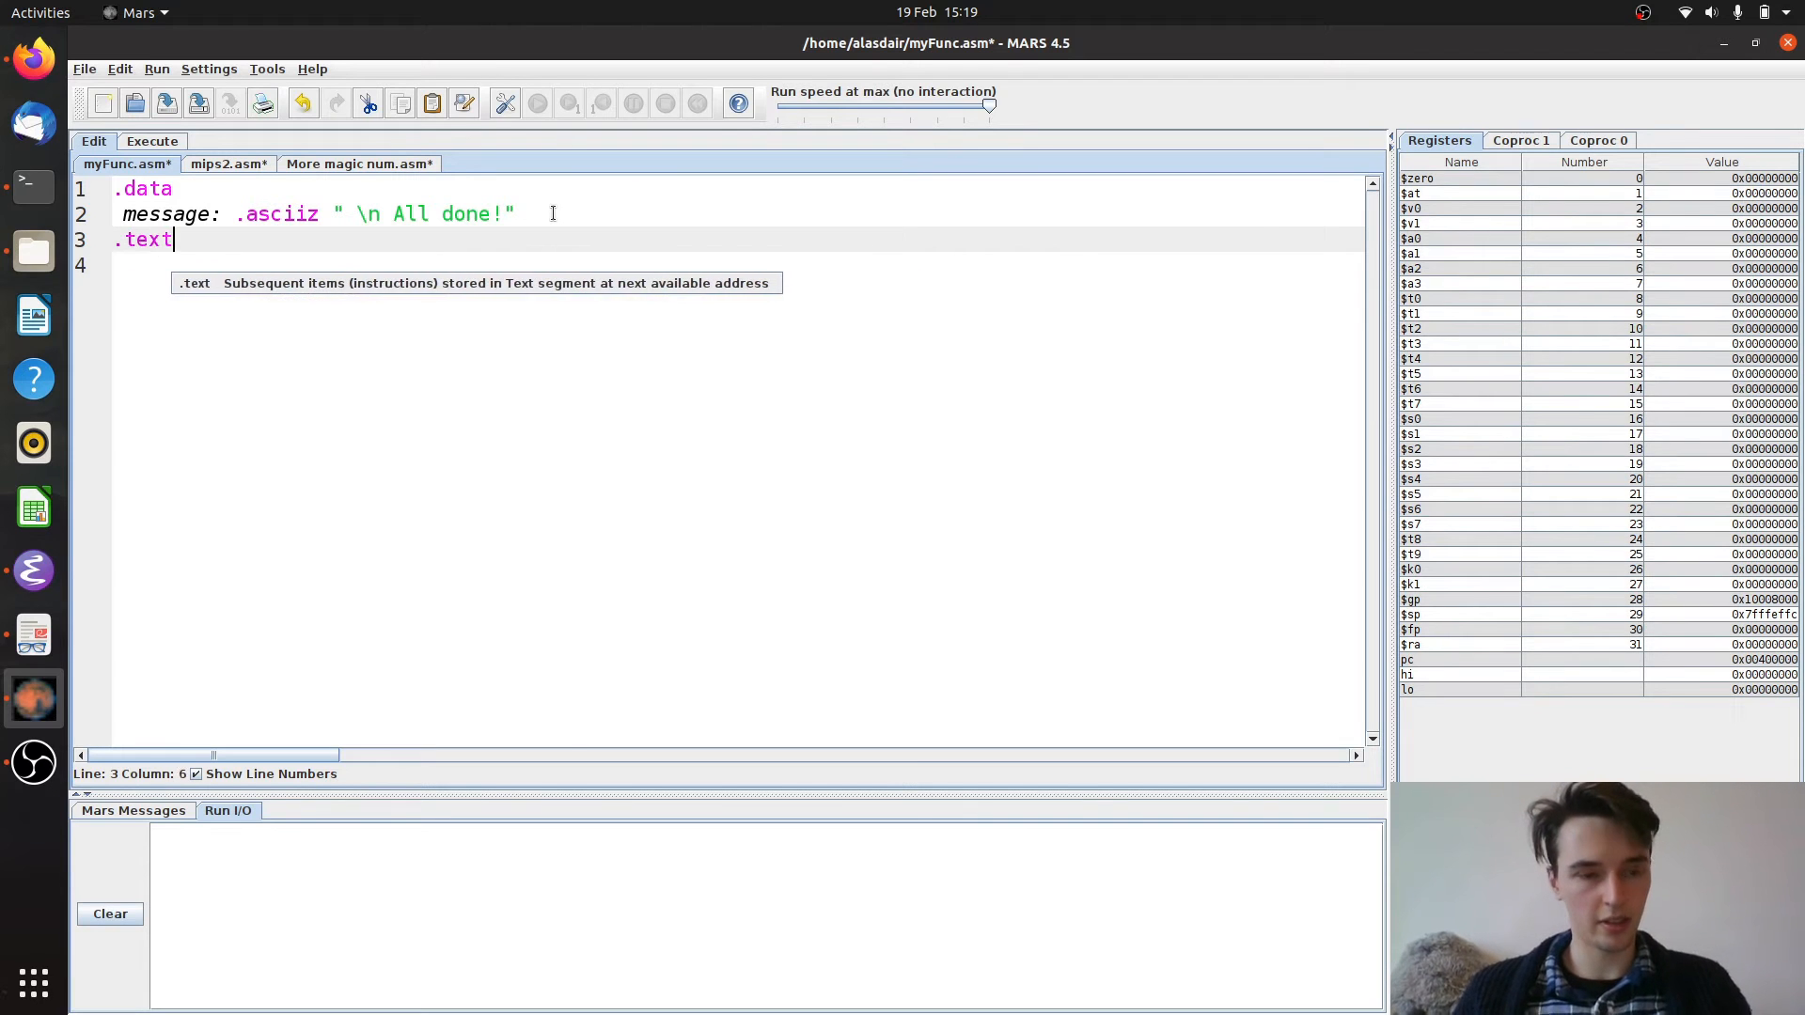
key(Return)
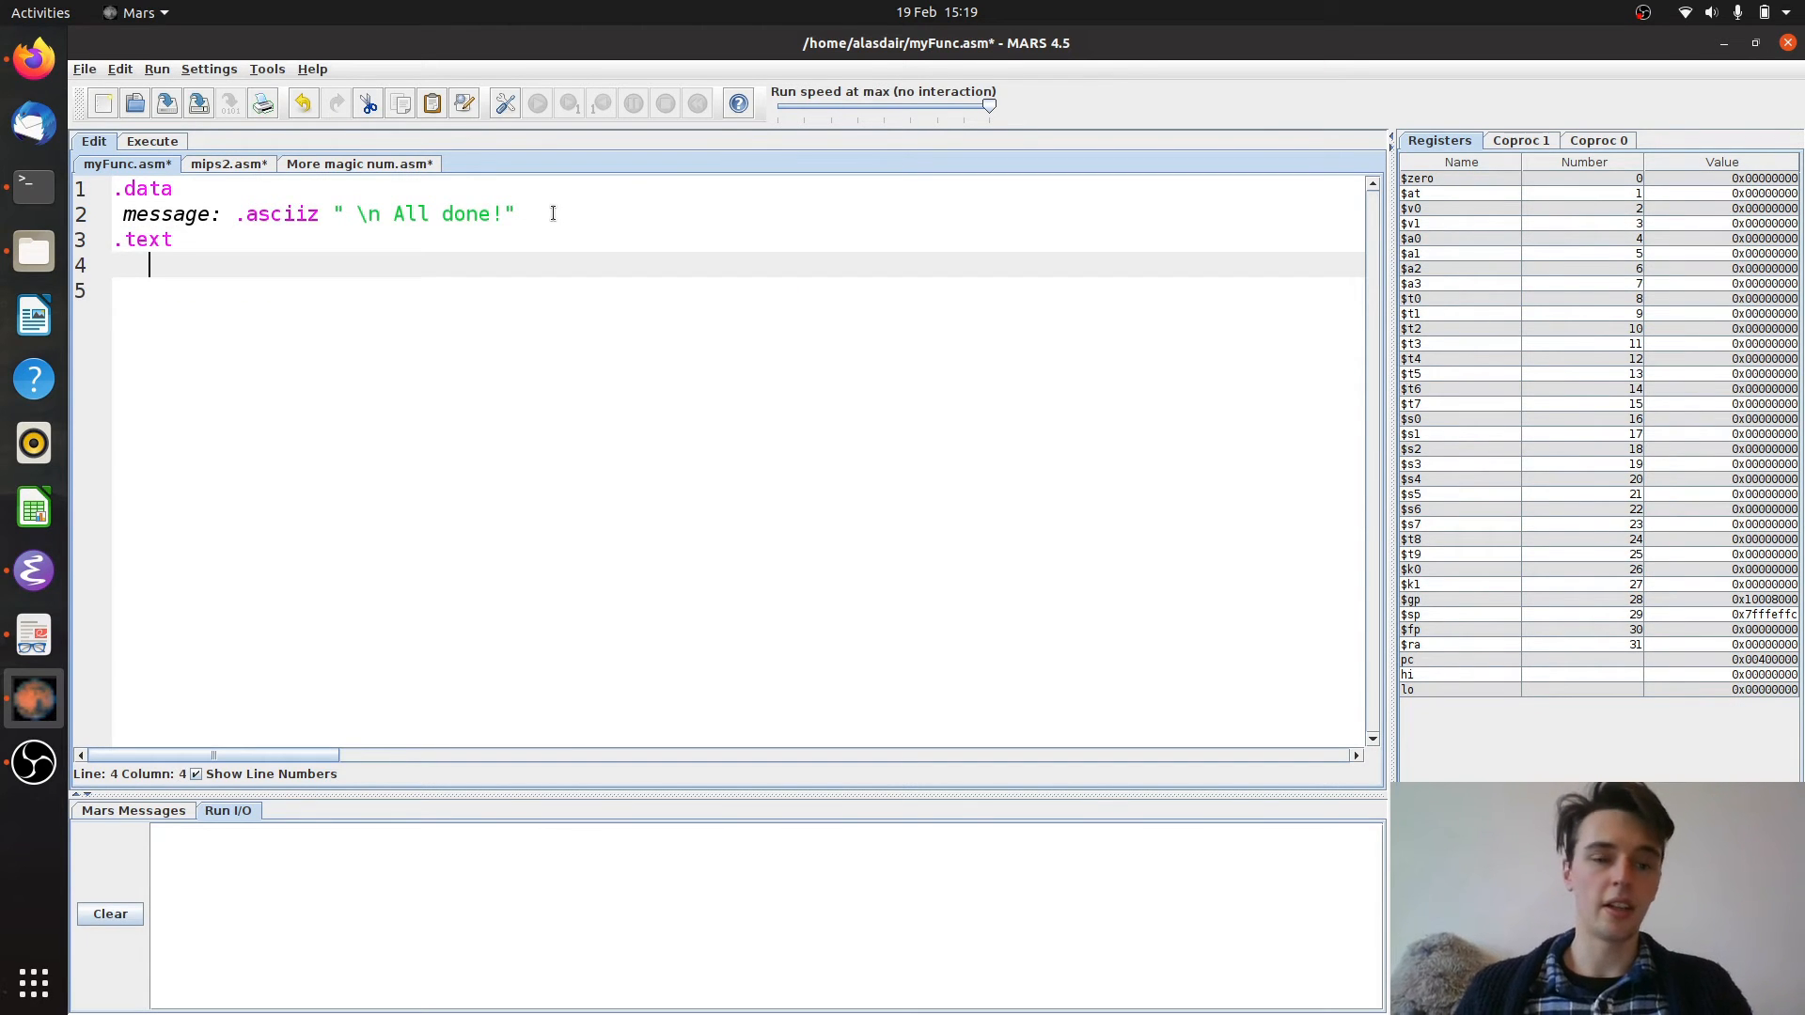
text(m)
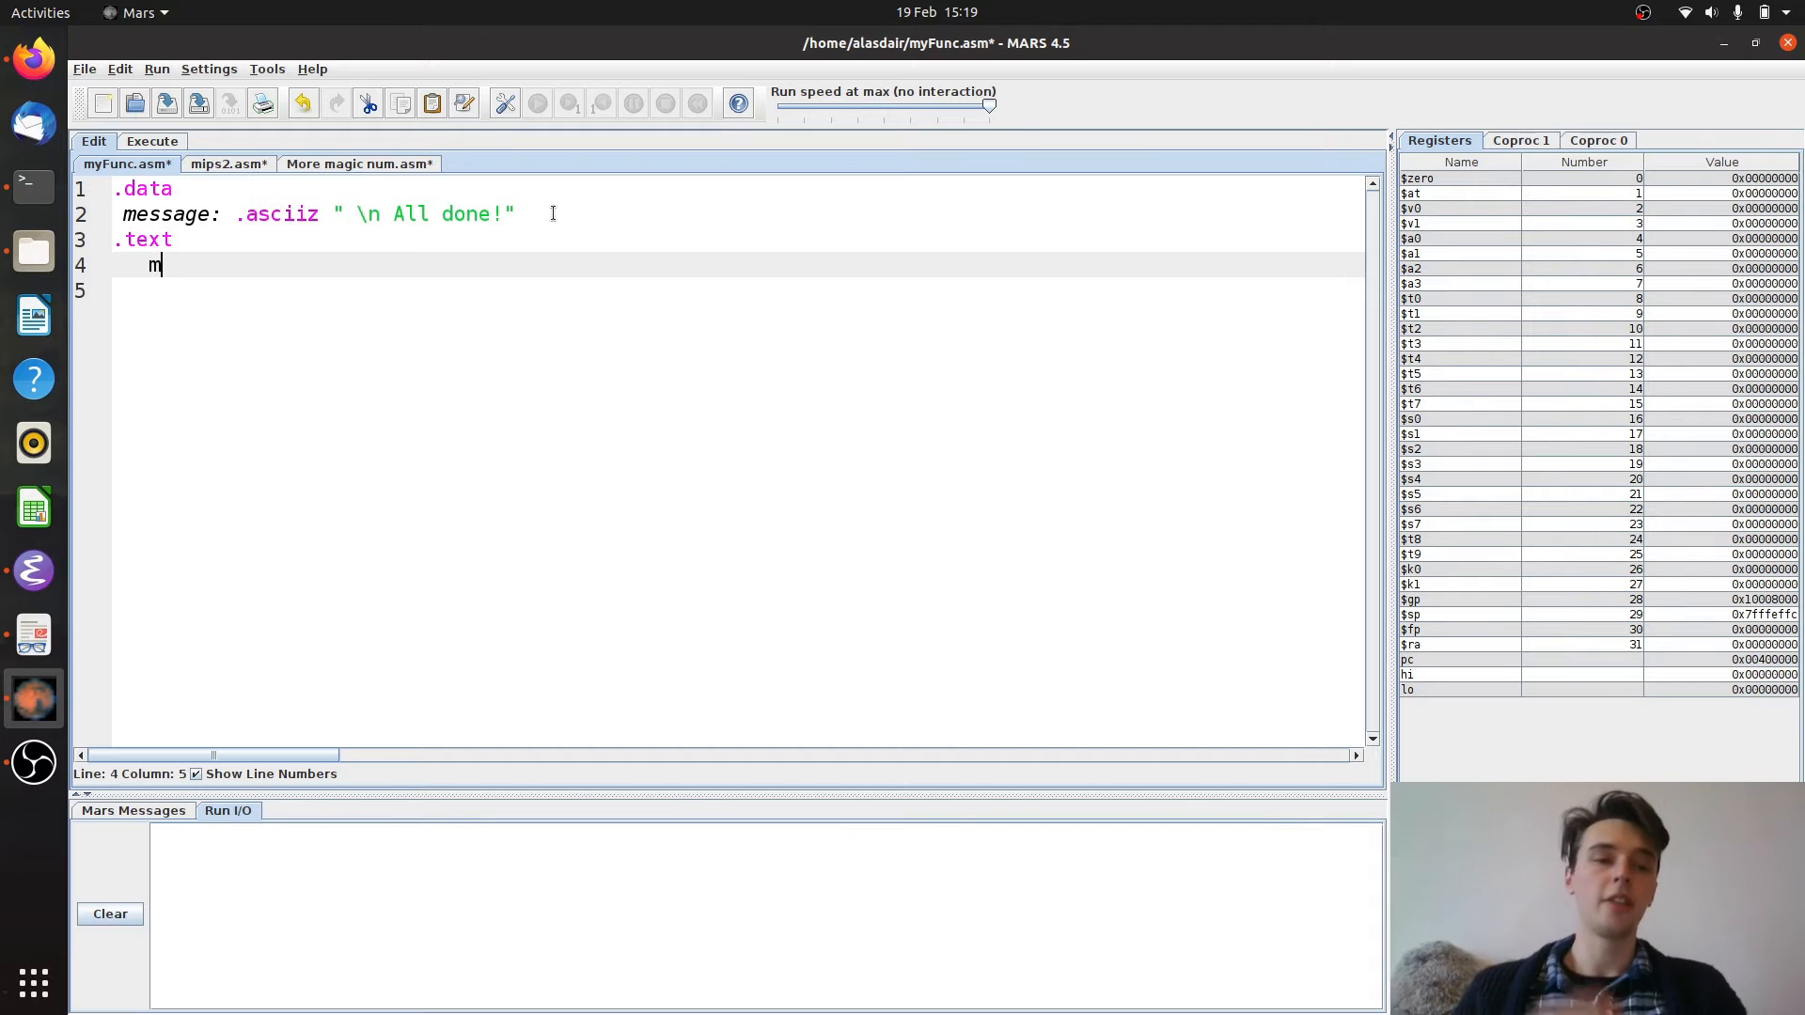
text(yFun)
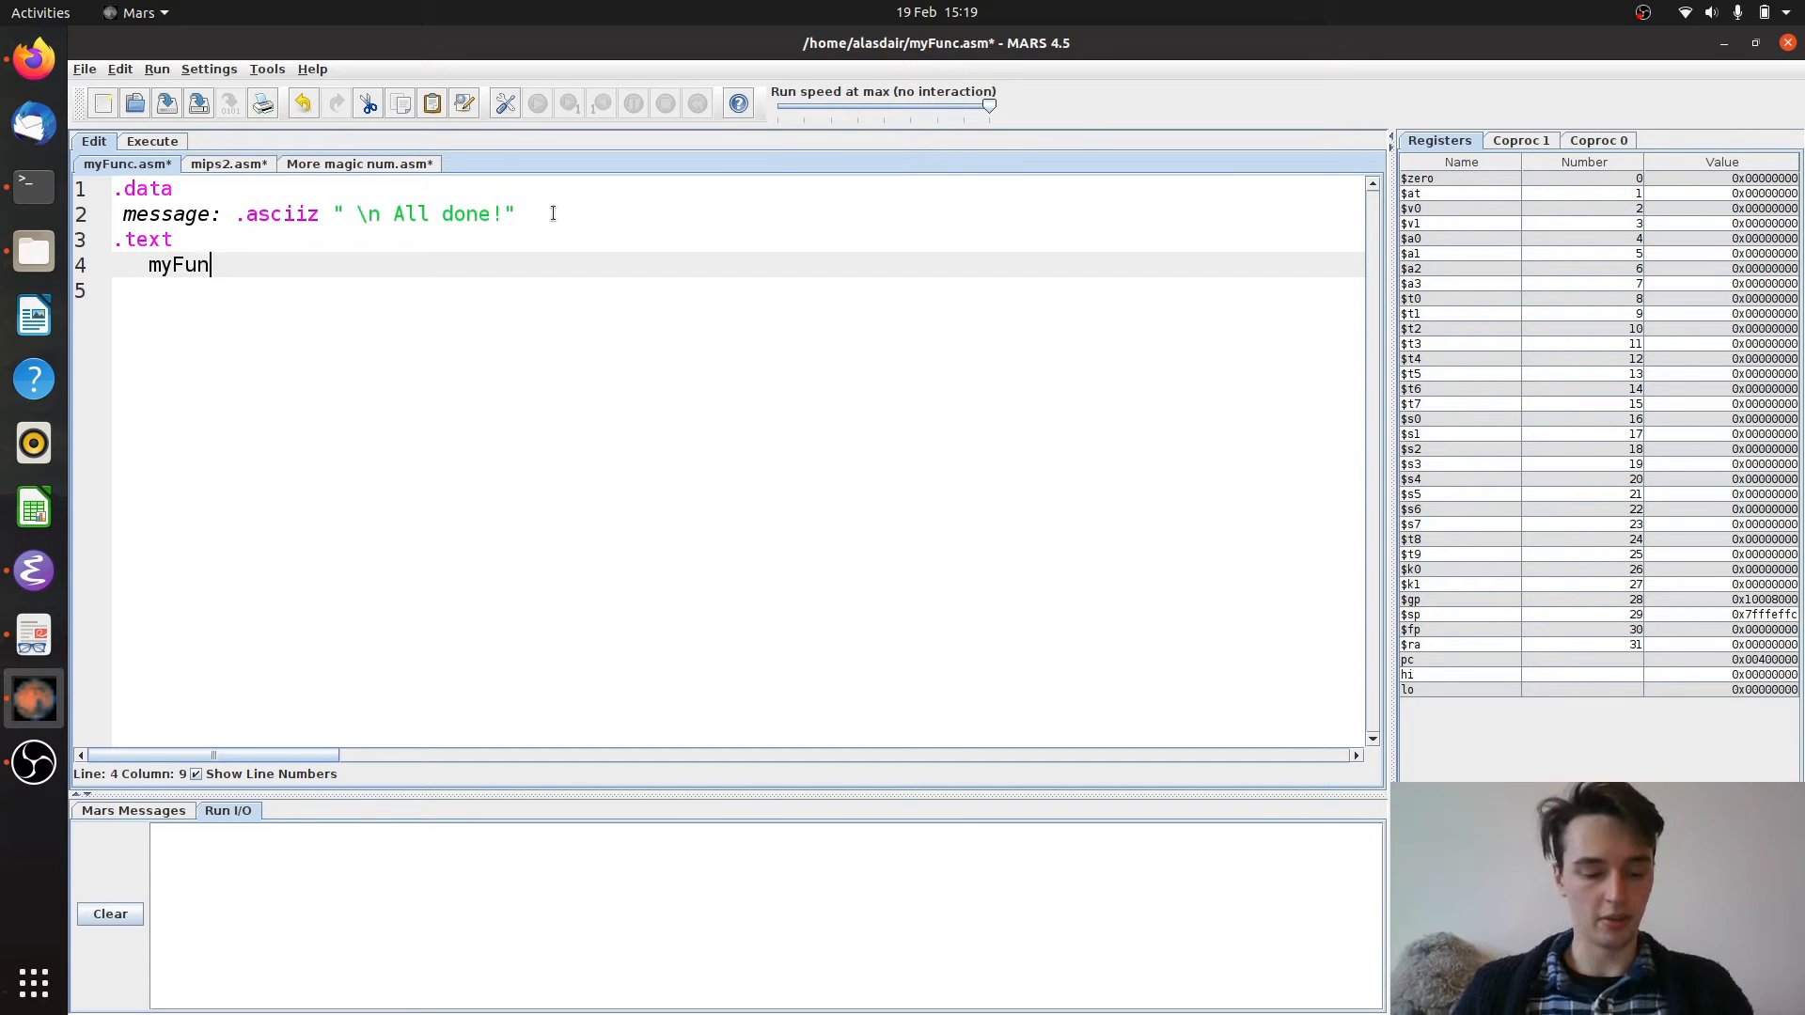
text(ce:)
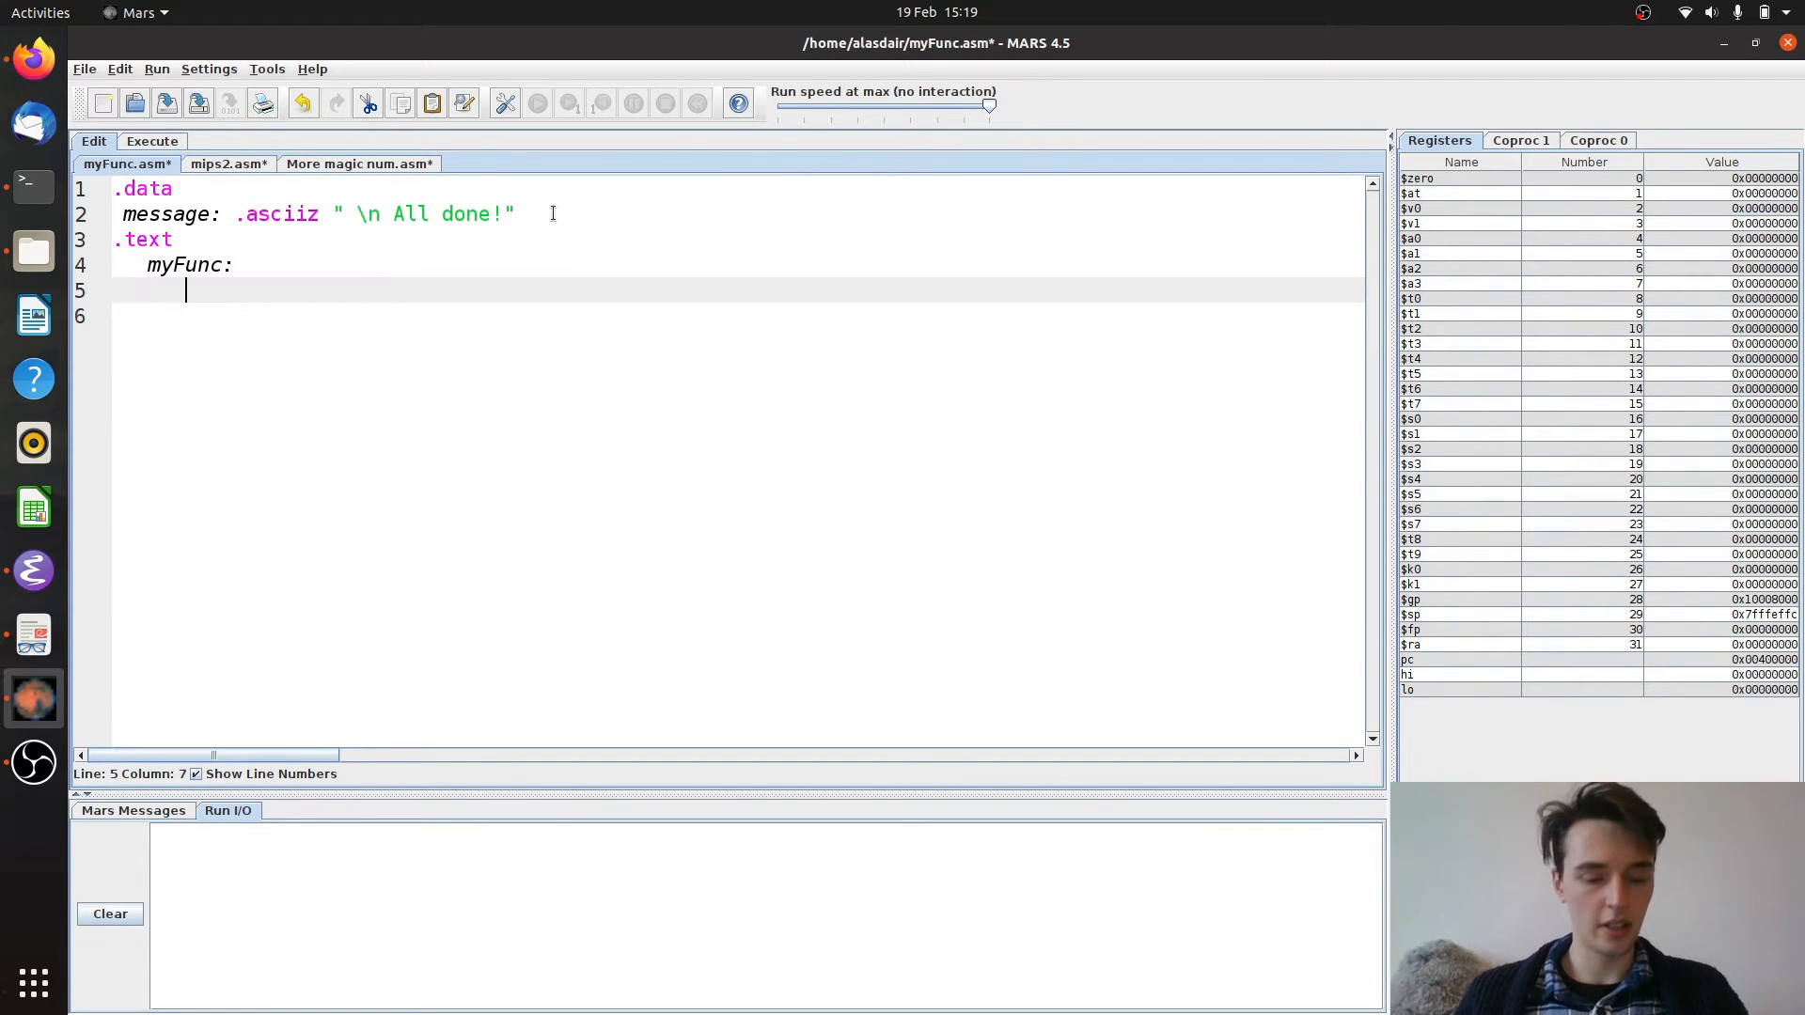
Write li $v0, 4; la $a0, message; syscall under myFunc to print the message
text(li $v0, 4)
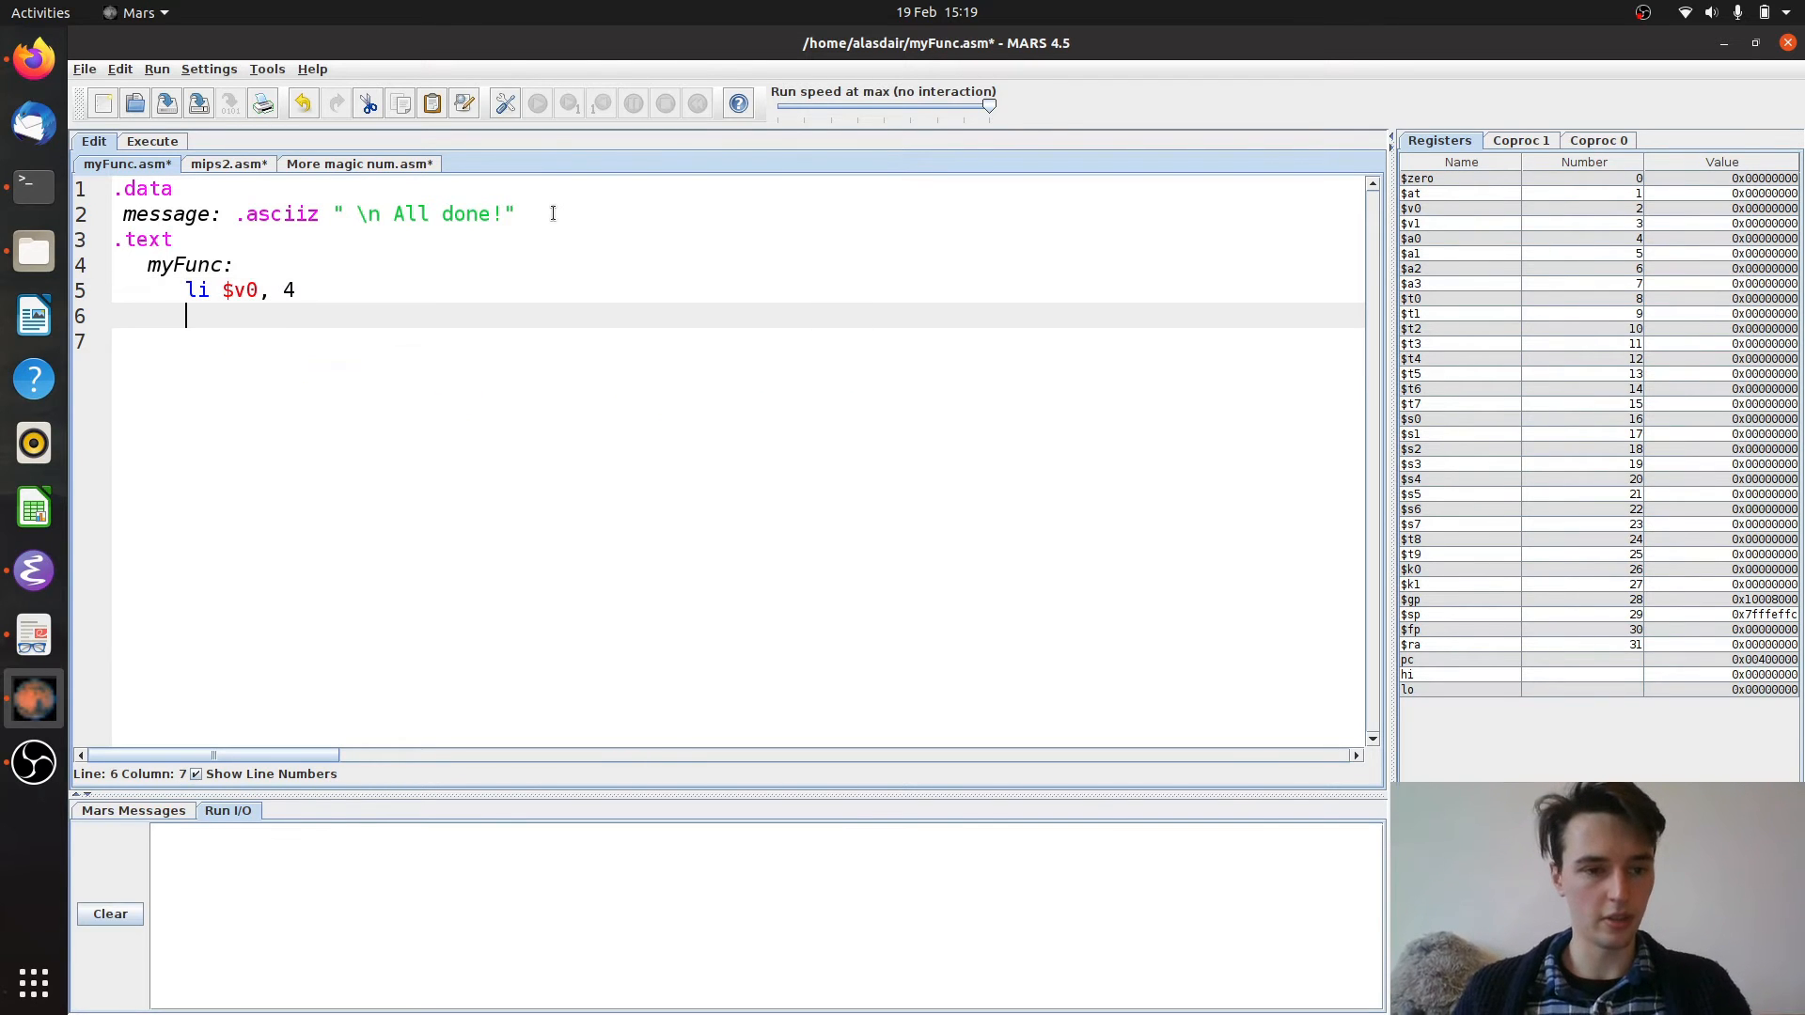
text(la)
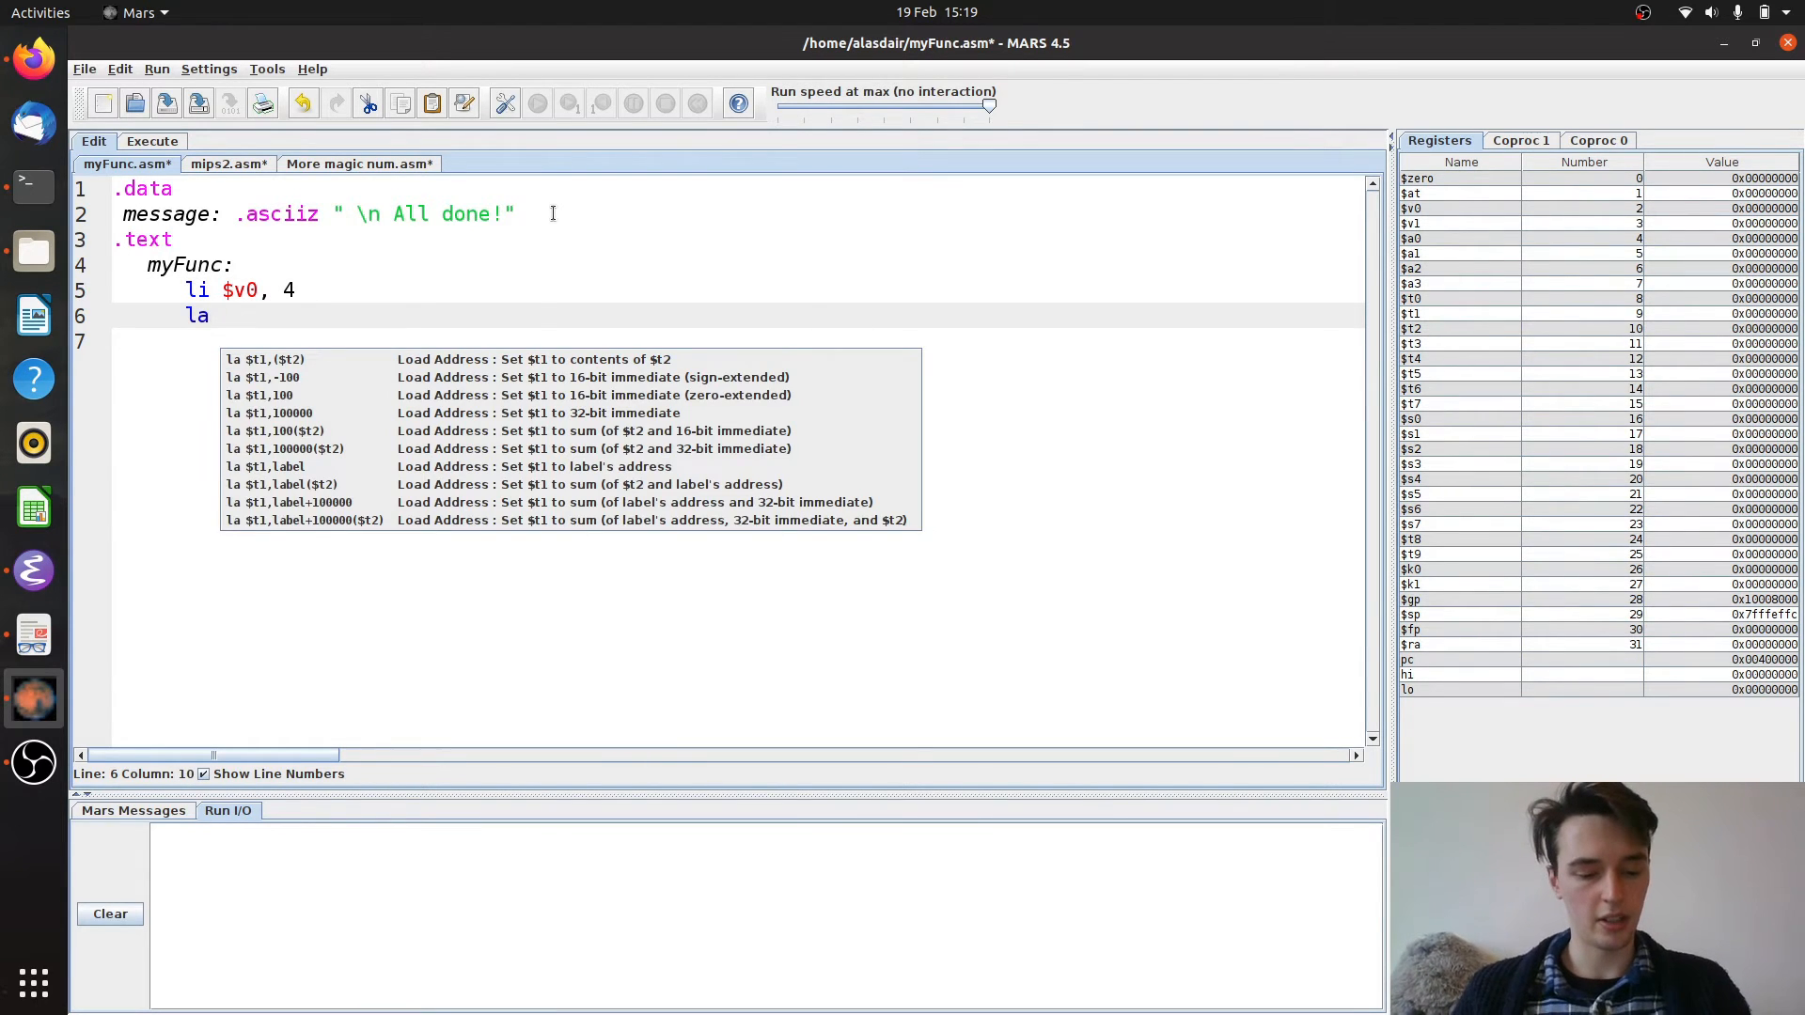
text($a0, message)
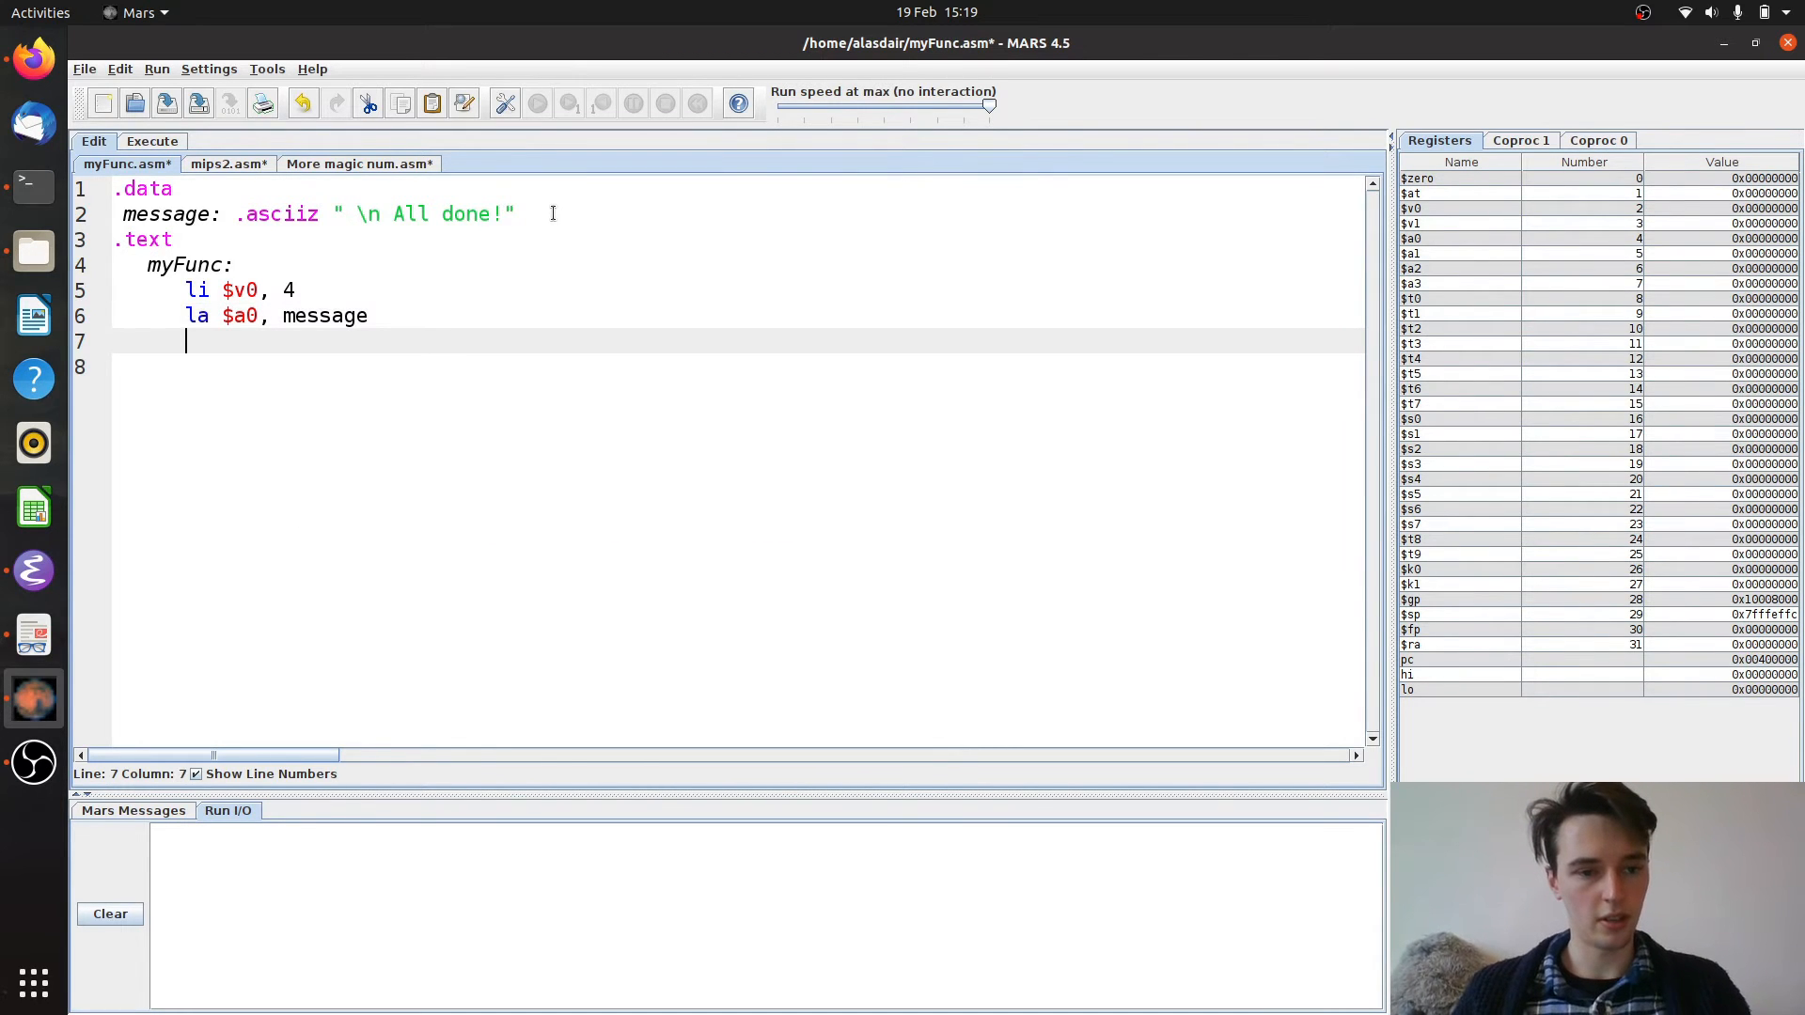
text(syscall)
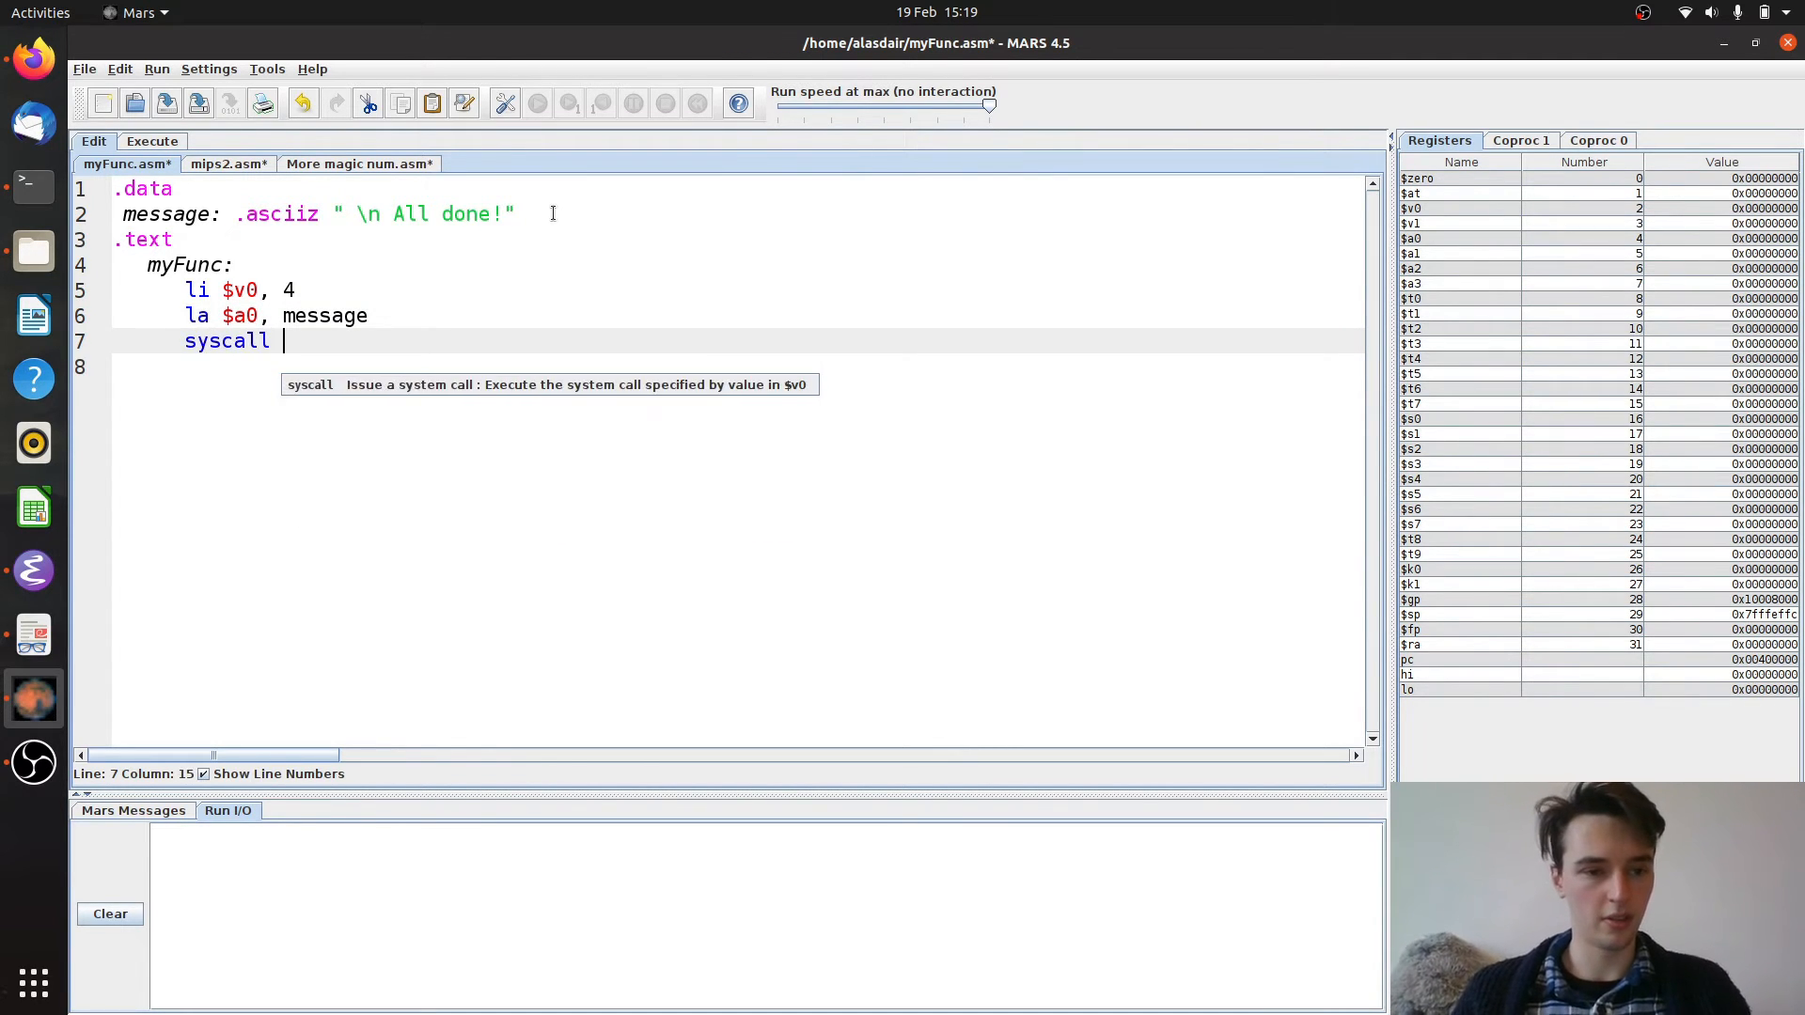
key(Return)
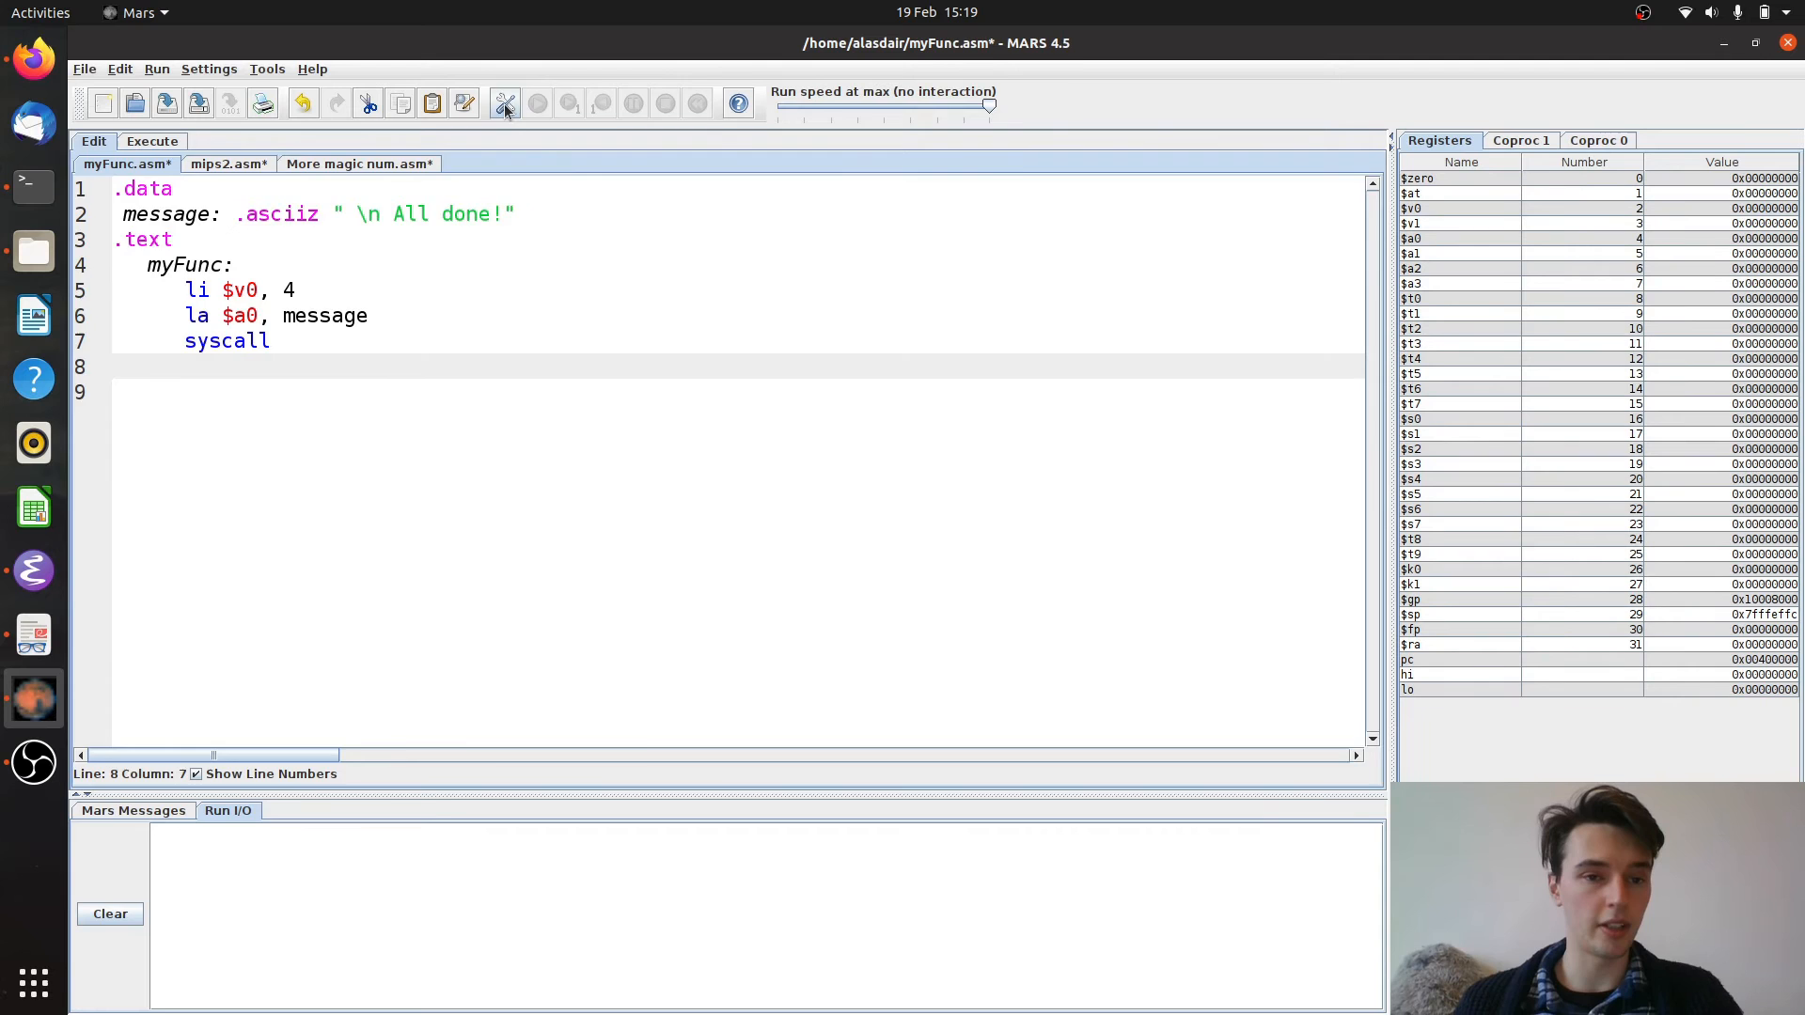
Assemble and run myFunc.asm to print All done!, then return to the editor after syscall
click(536, 104)
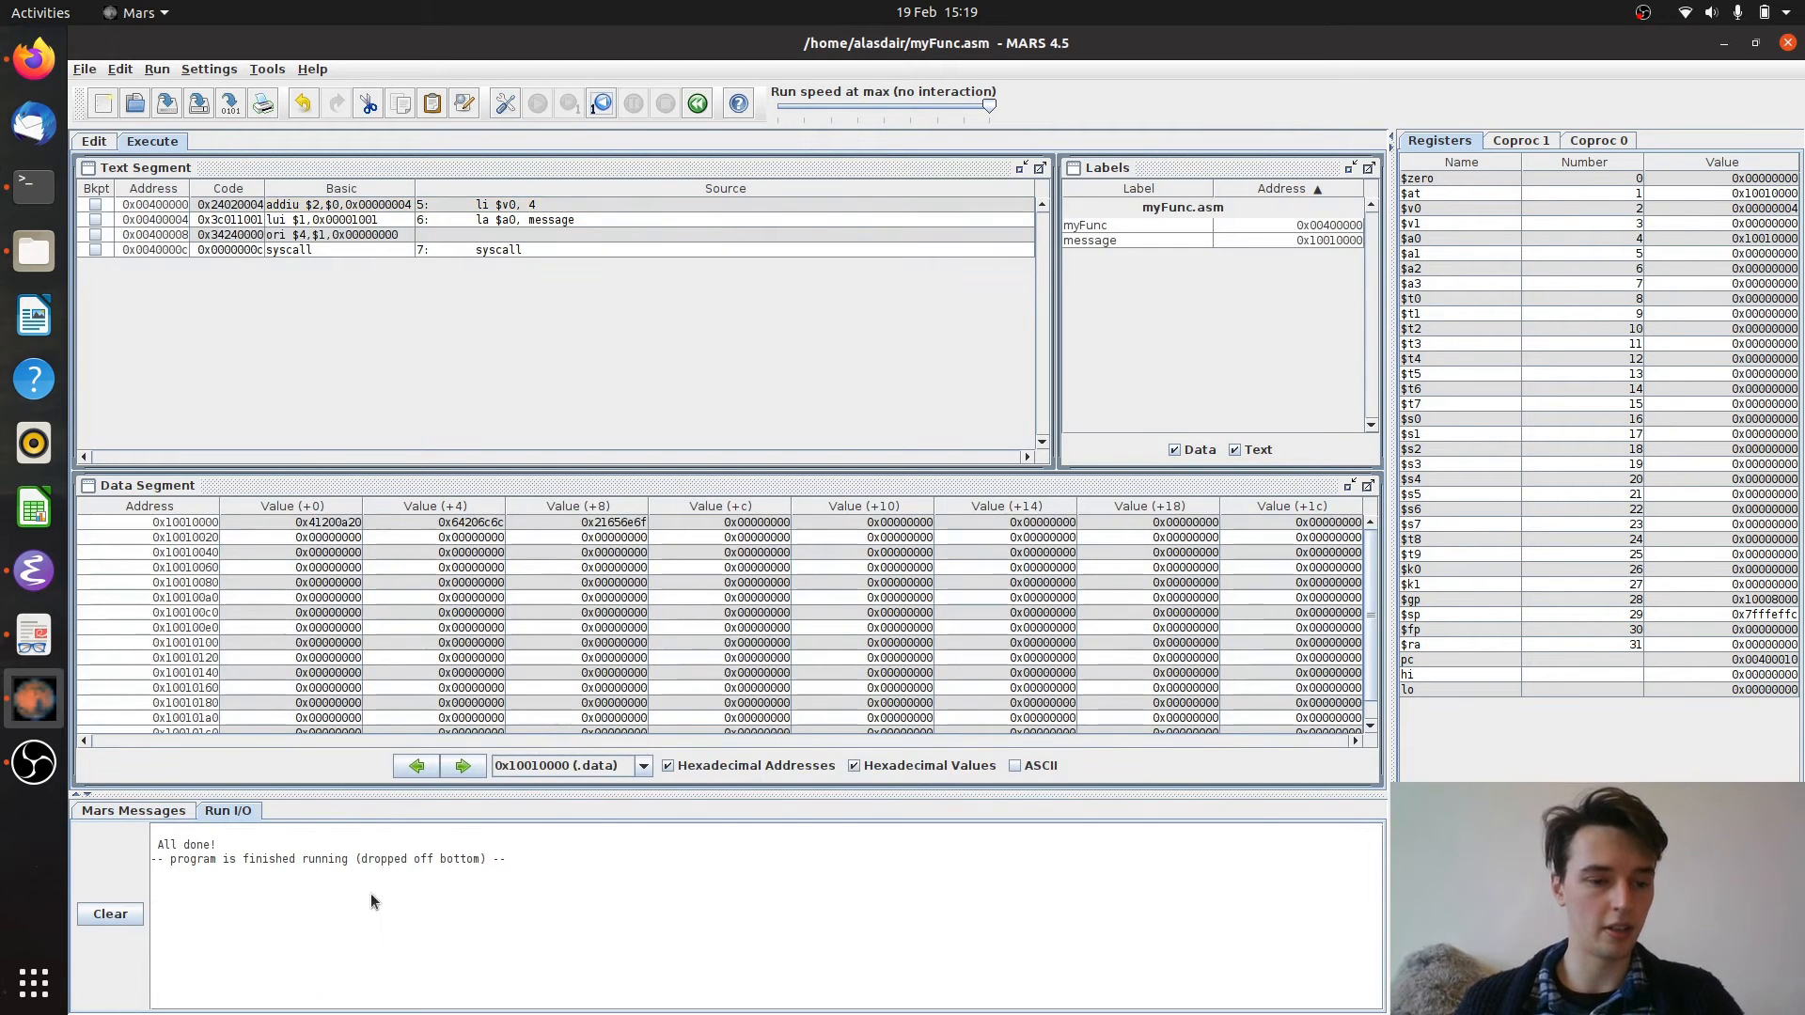
click(94, 141)
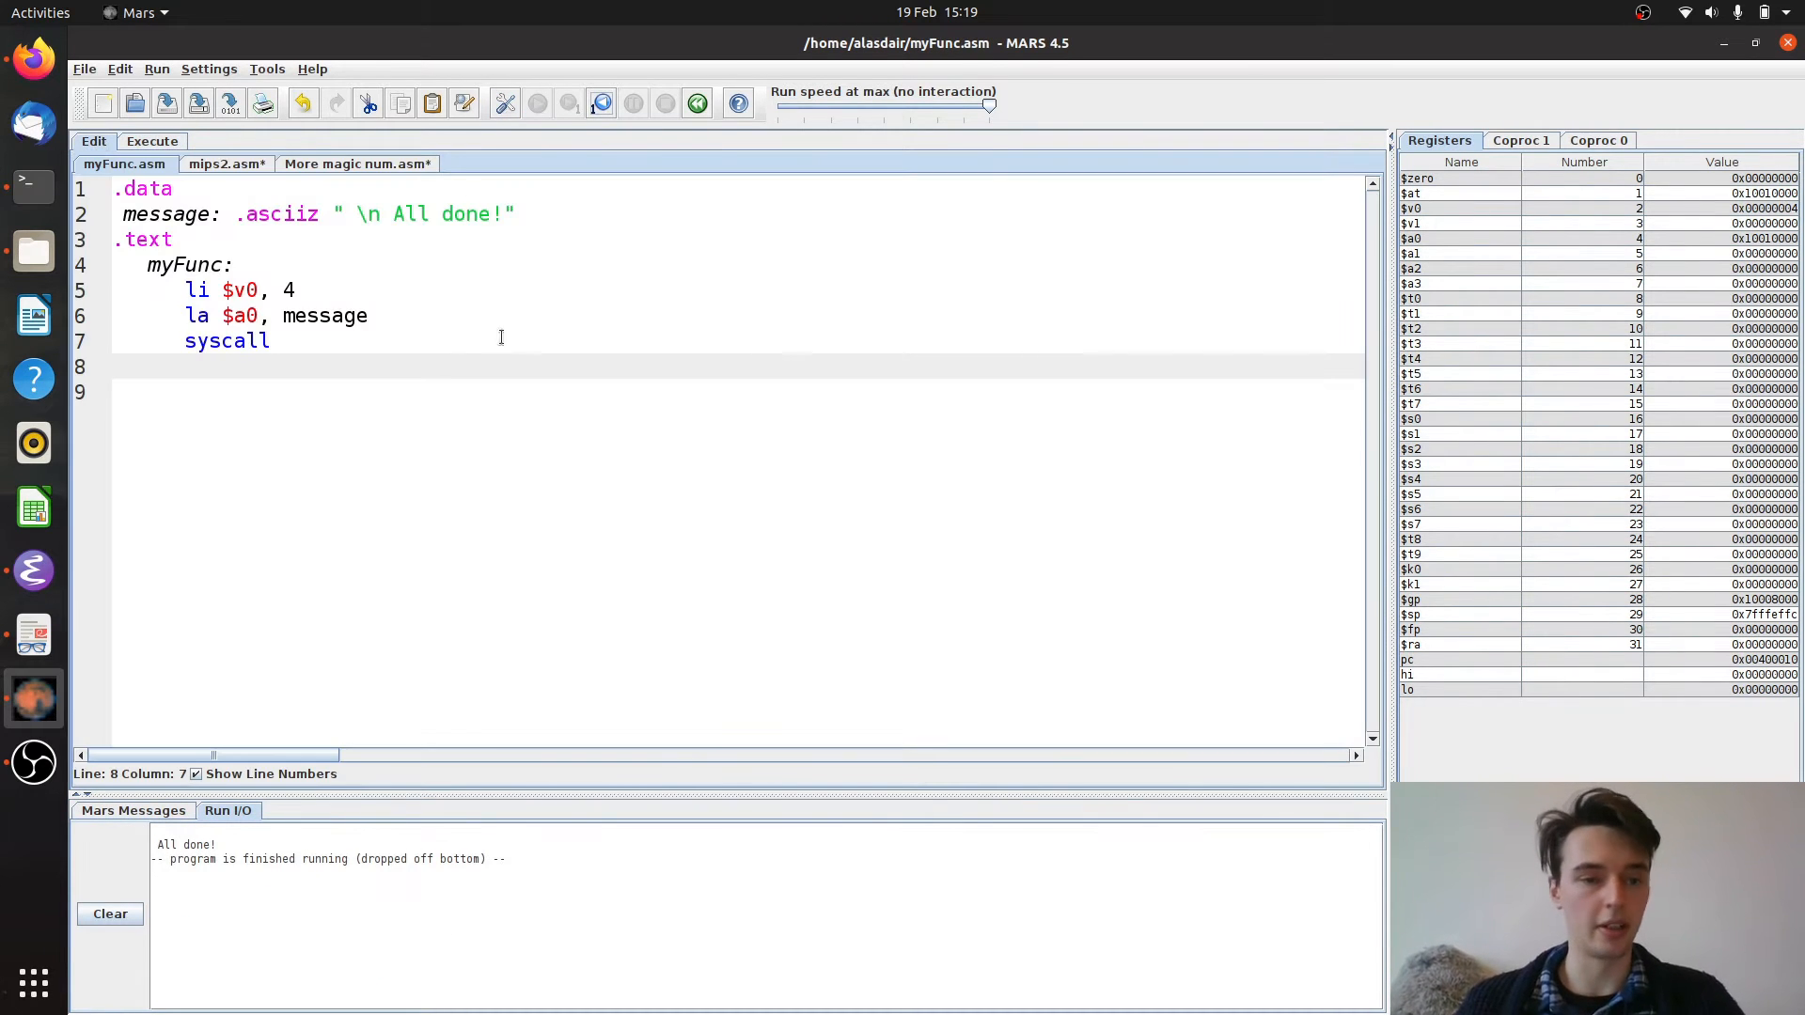
click(188, 366)
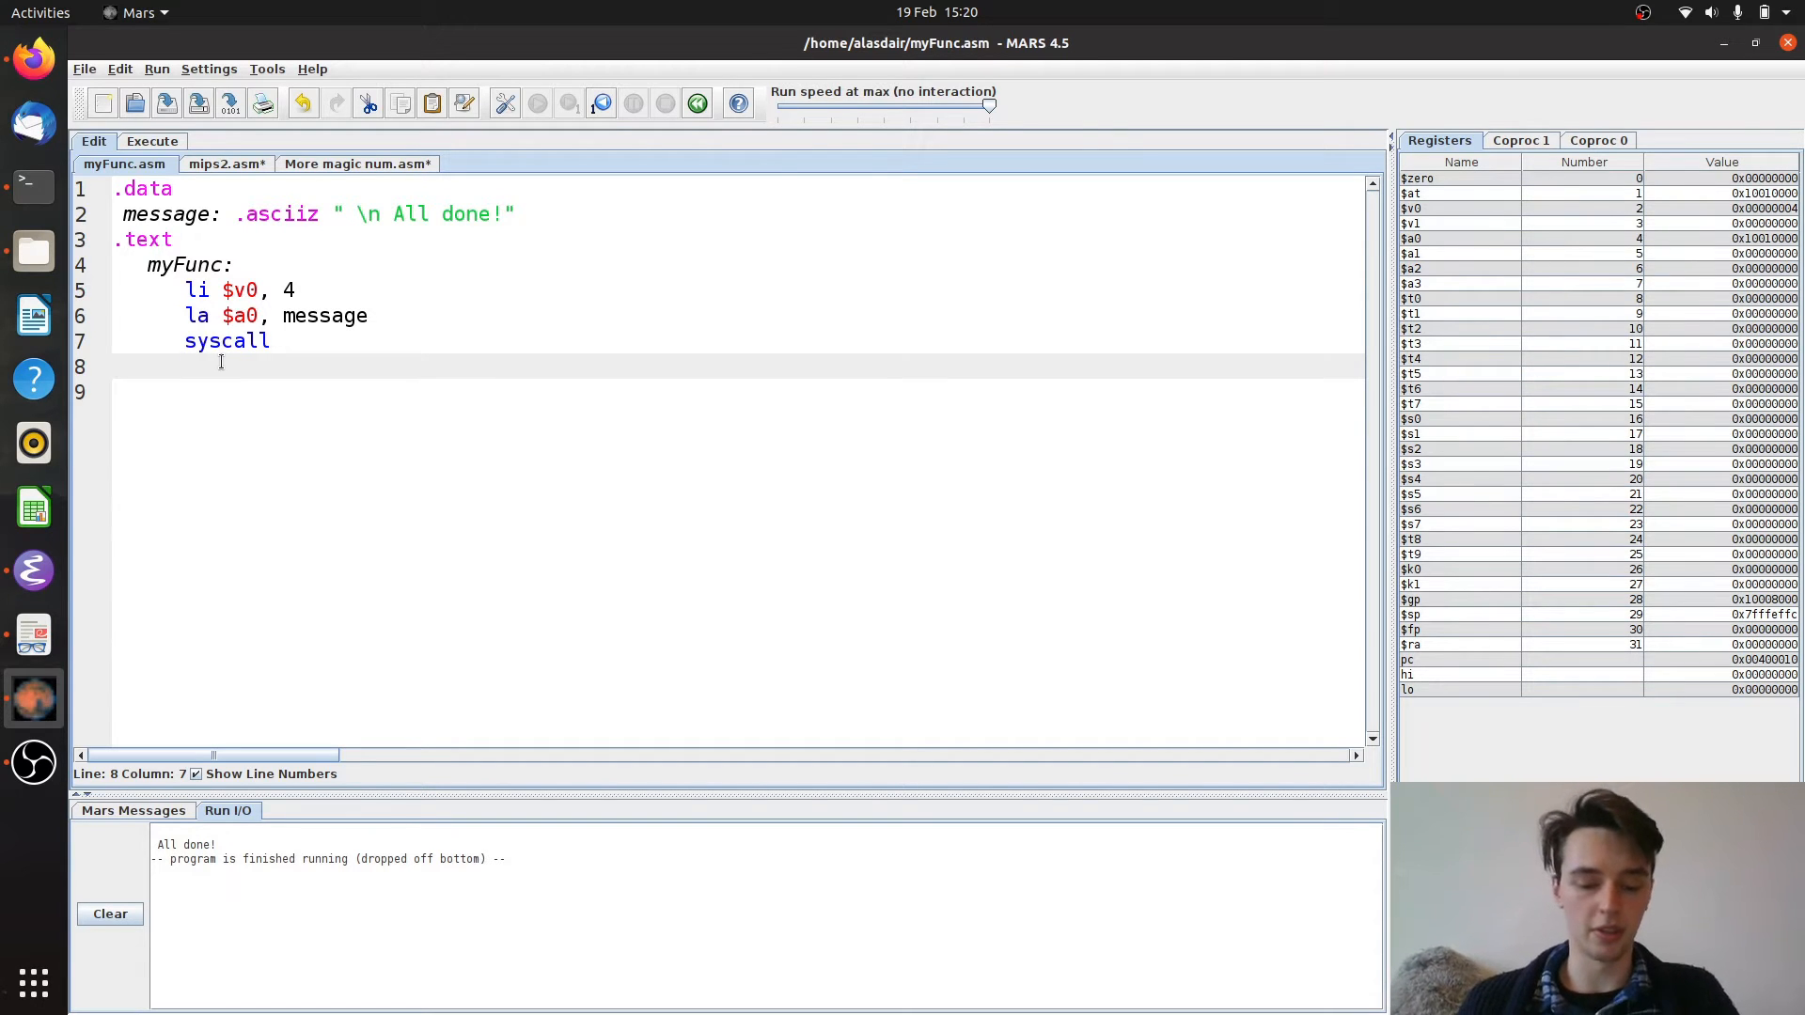
Replace the mistyped jal on line 8 with jr $ra so myFunc returns to its caller
text(jal)
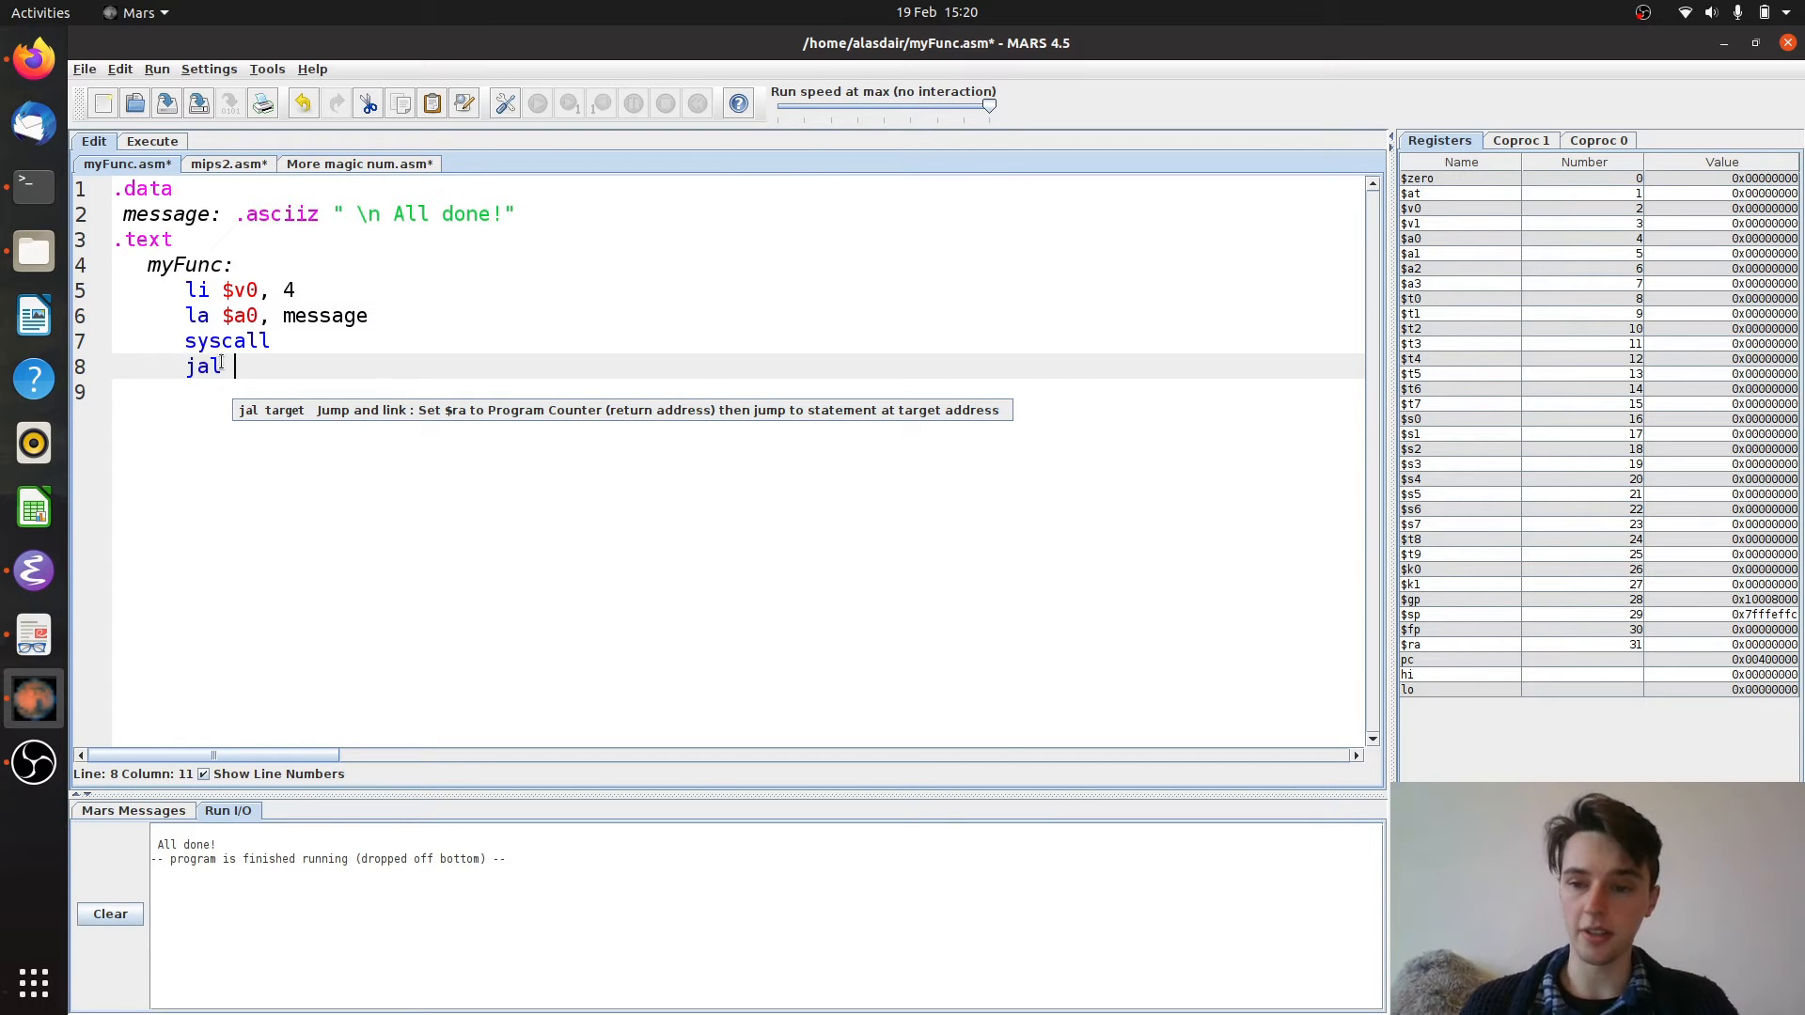
mouse_move(1427, 656)
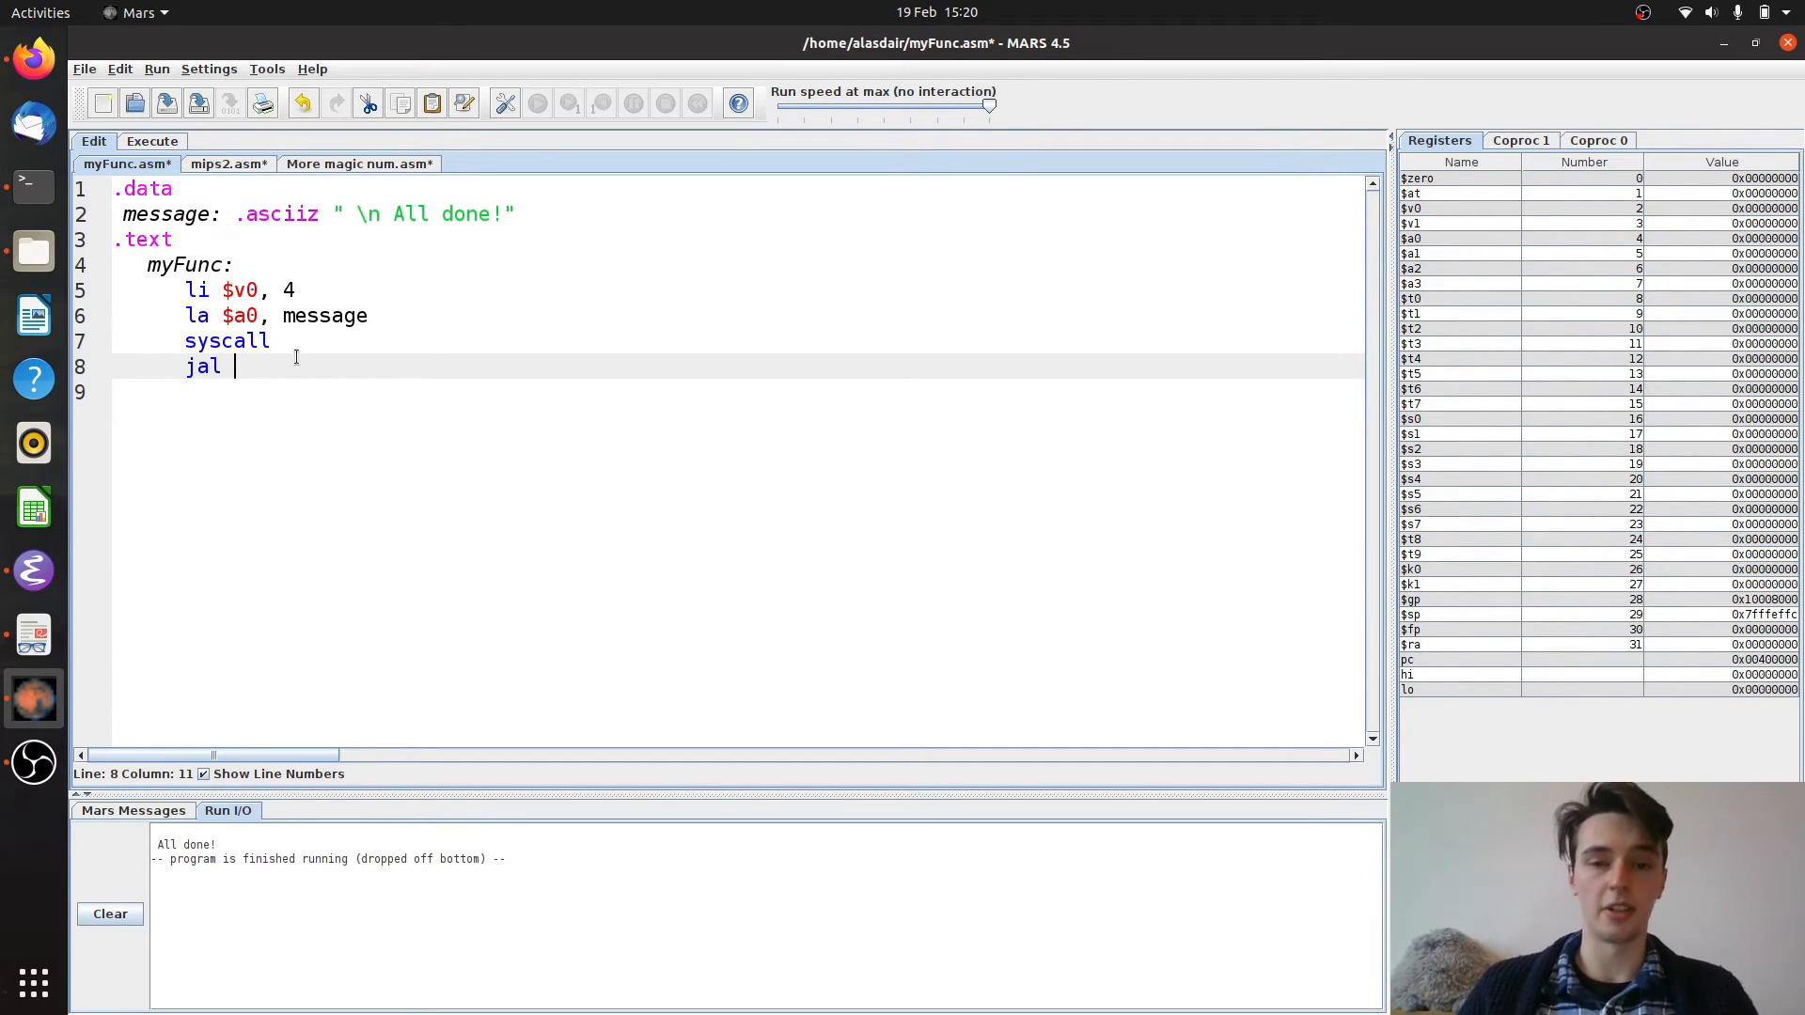
key(BackSpace)
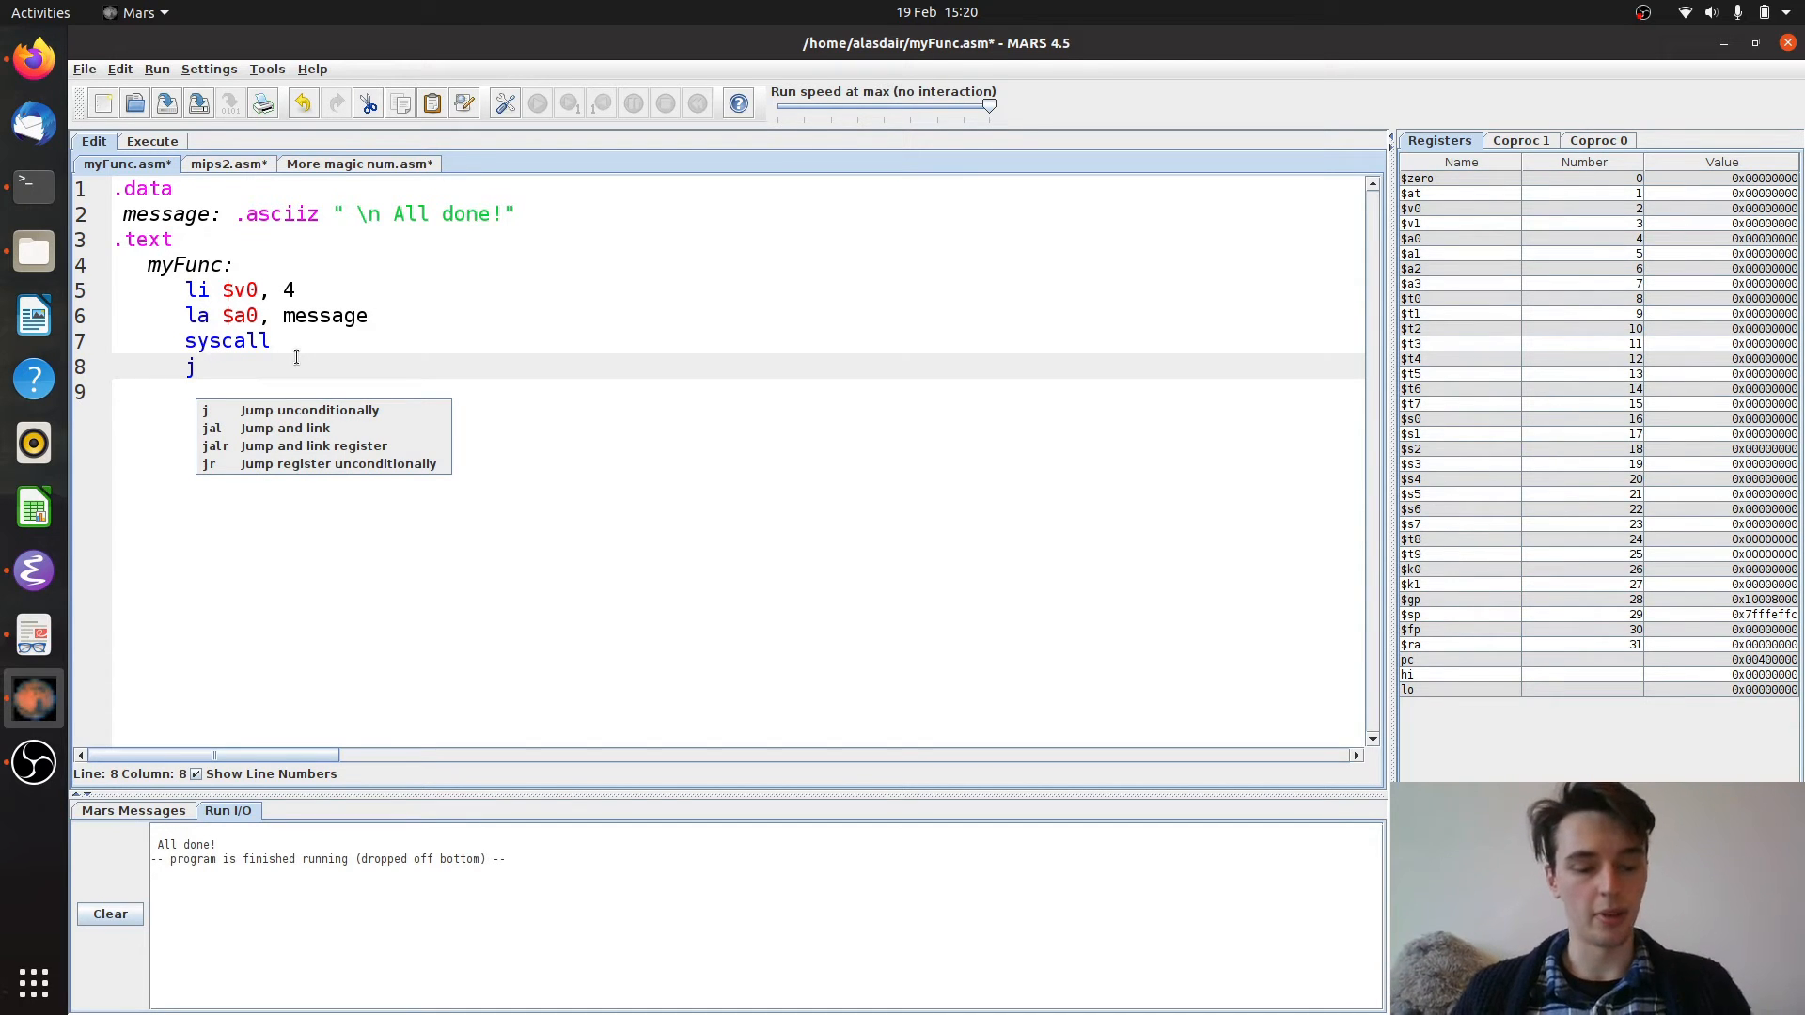
text(r)
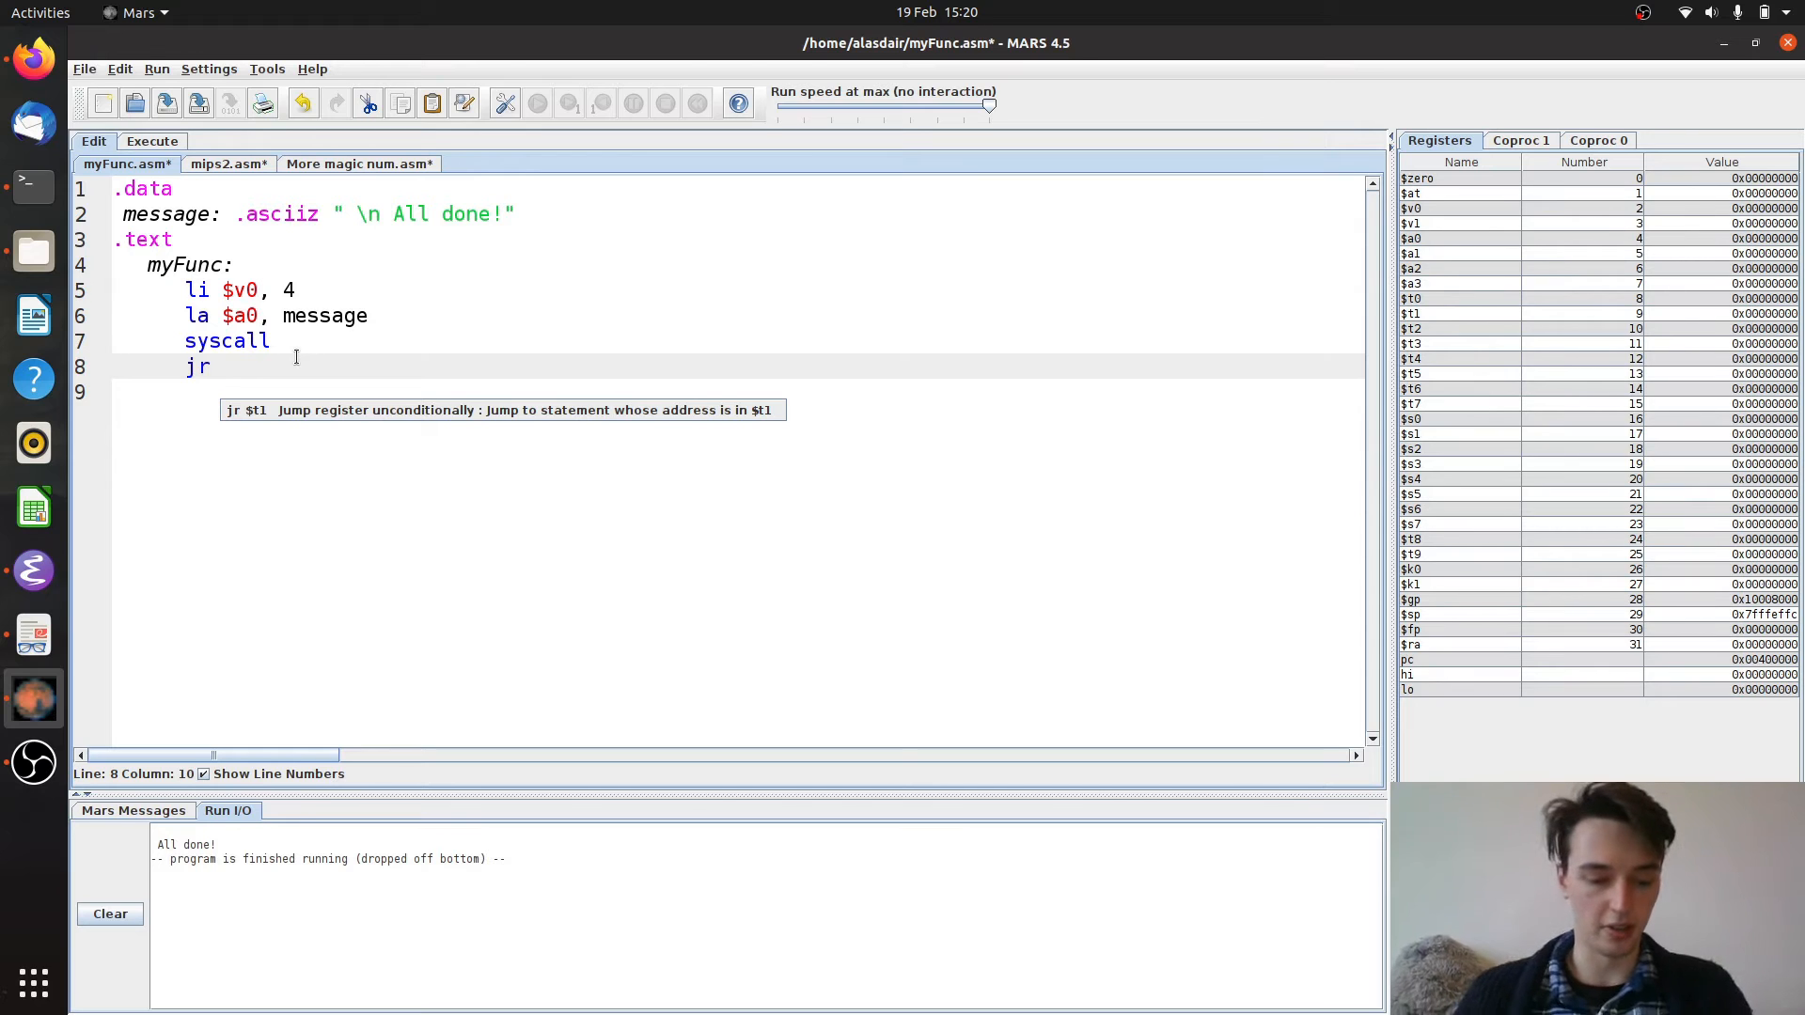
text($ra)
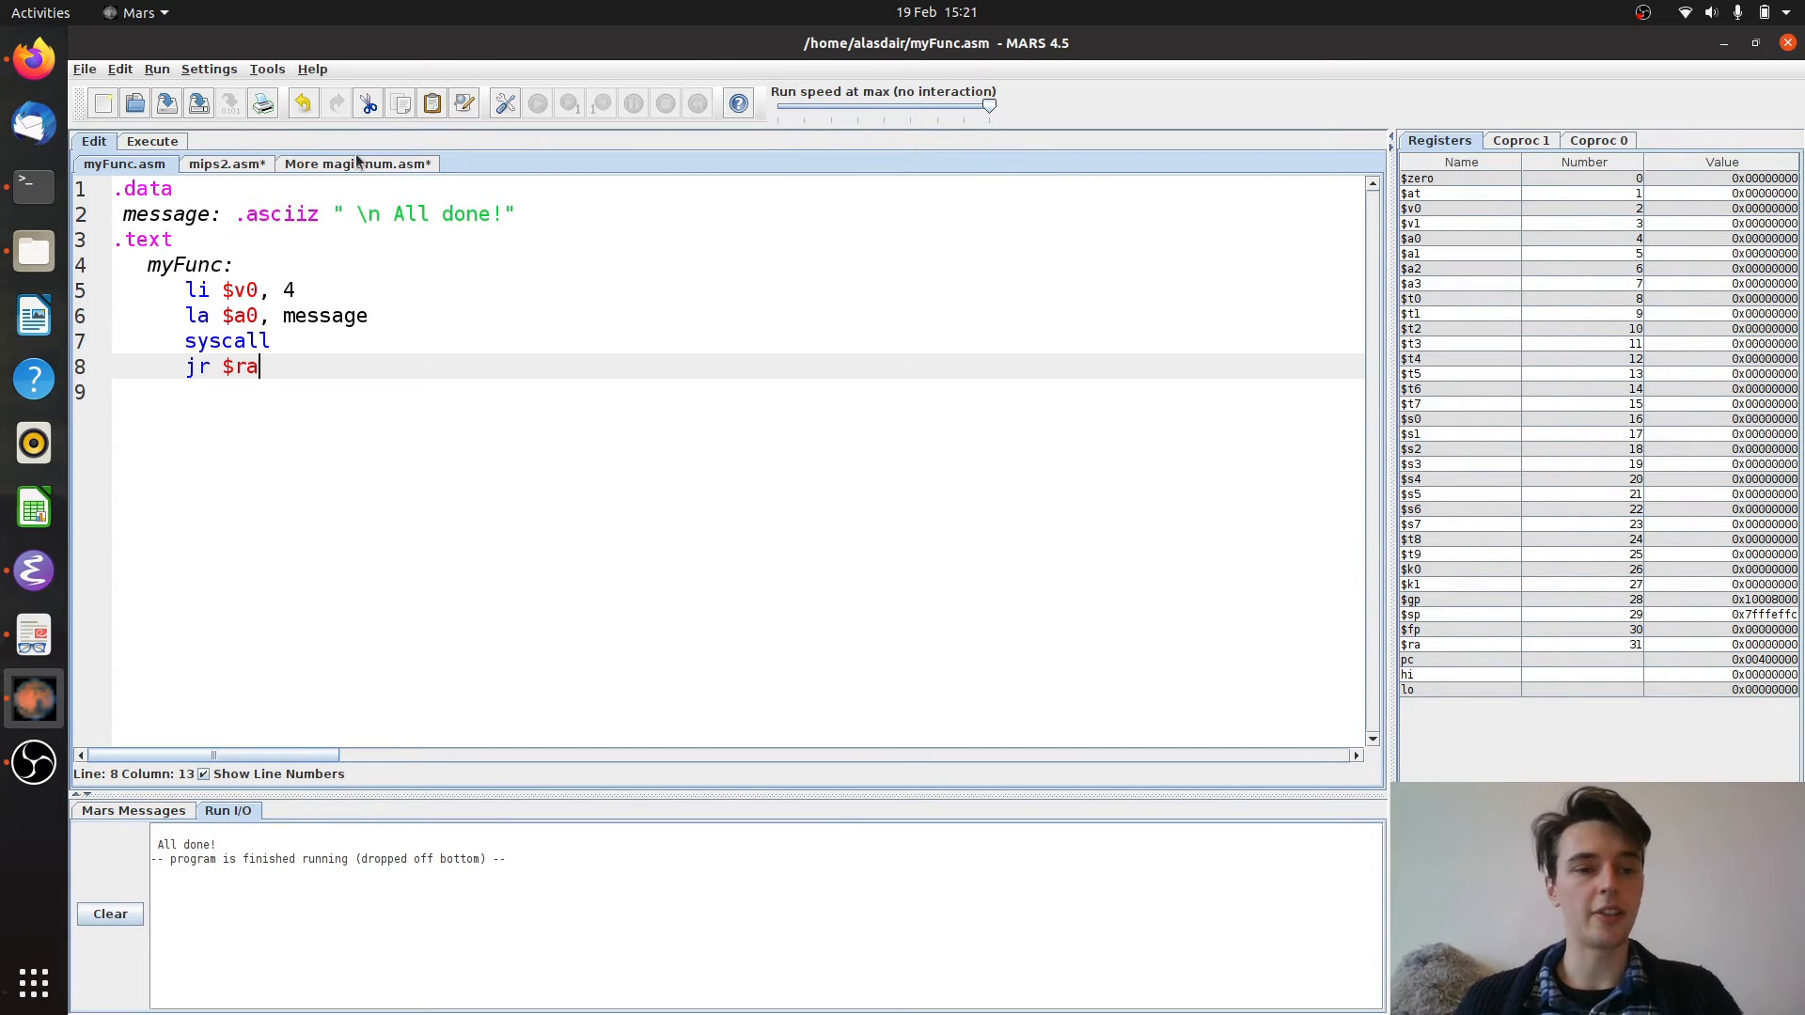
Switch to More magic num.asm, assemble and run it so it prints 80, then return to editing
click(357, 164)
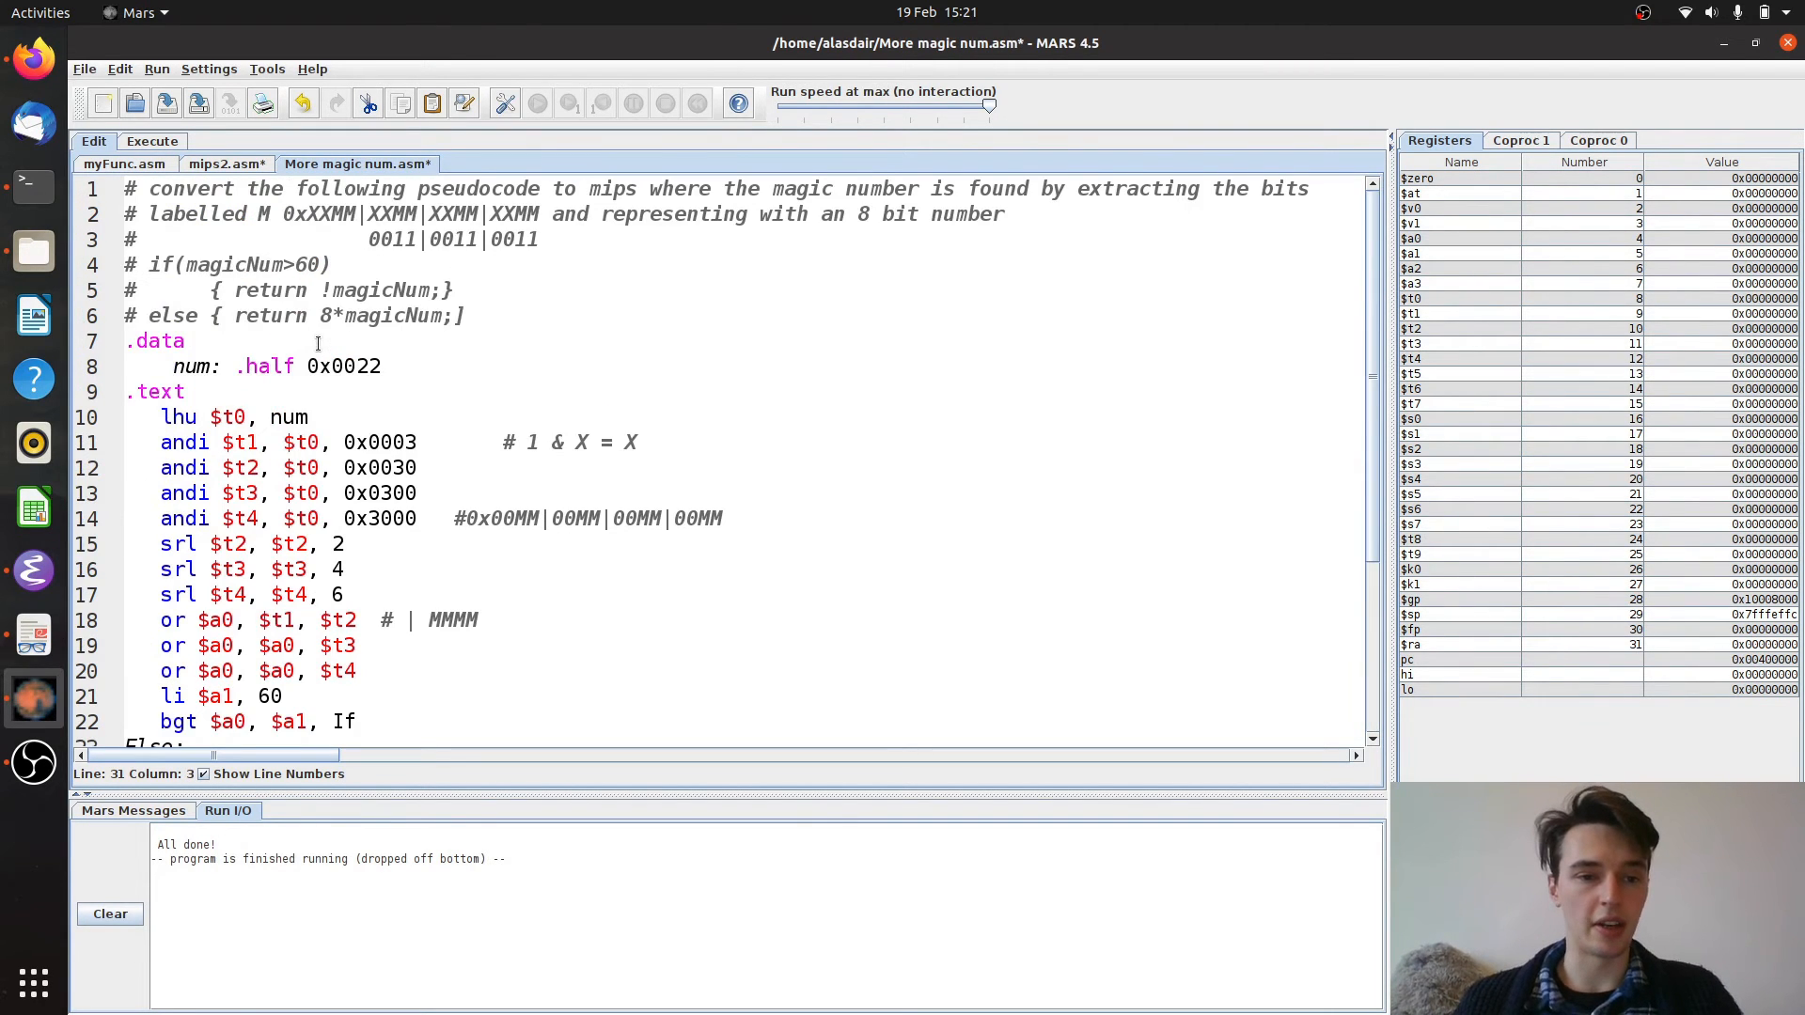
click(504, 103)
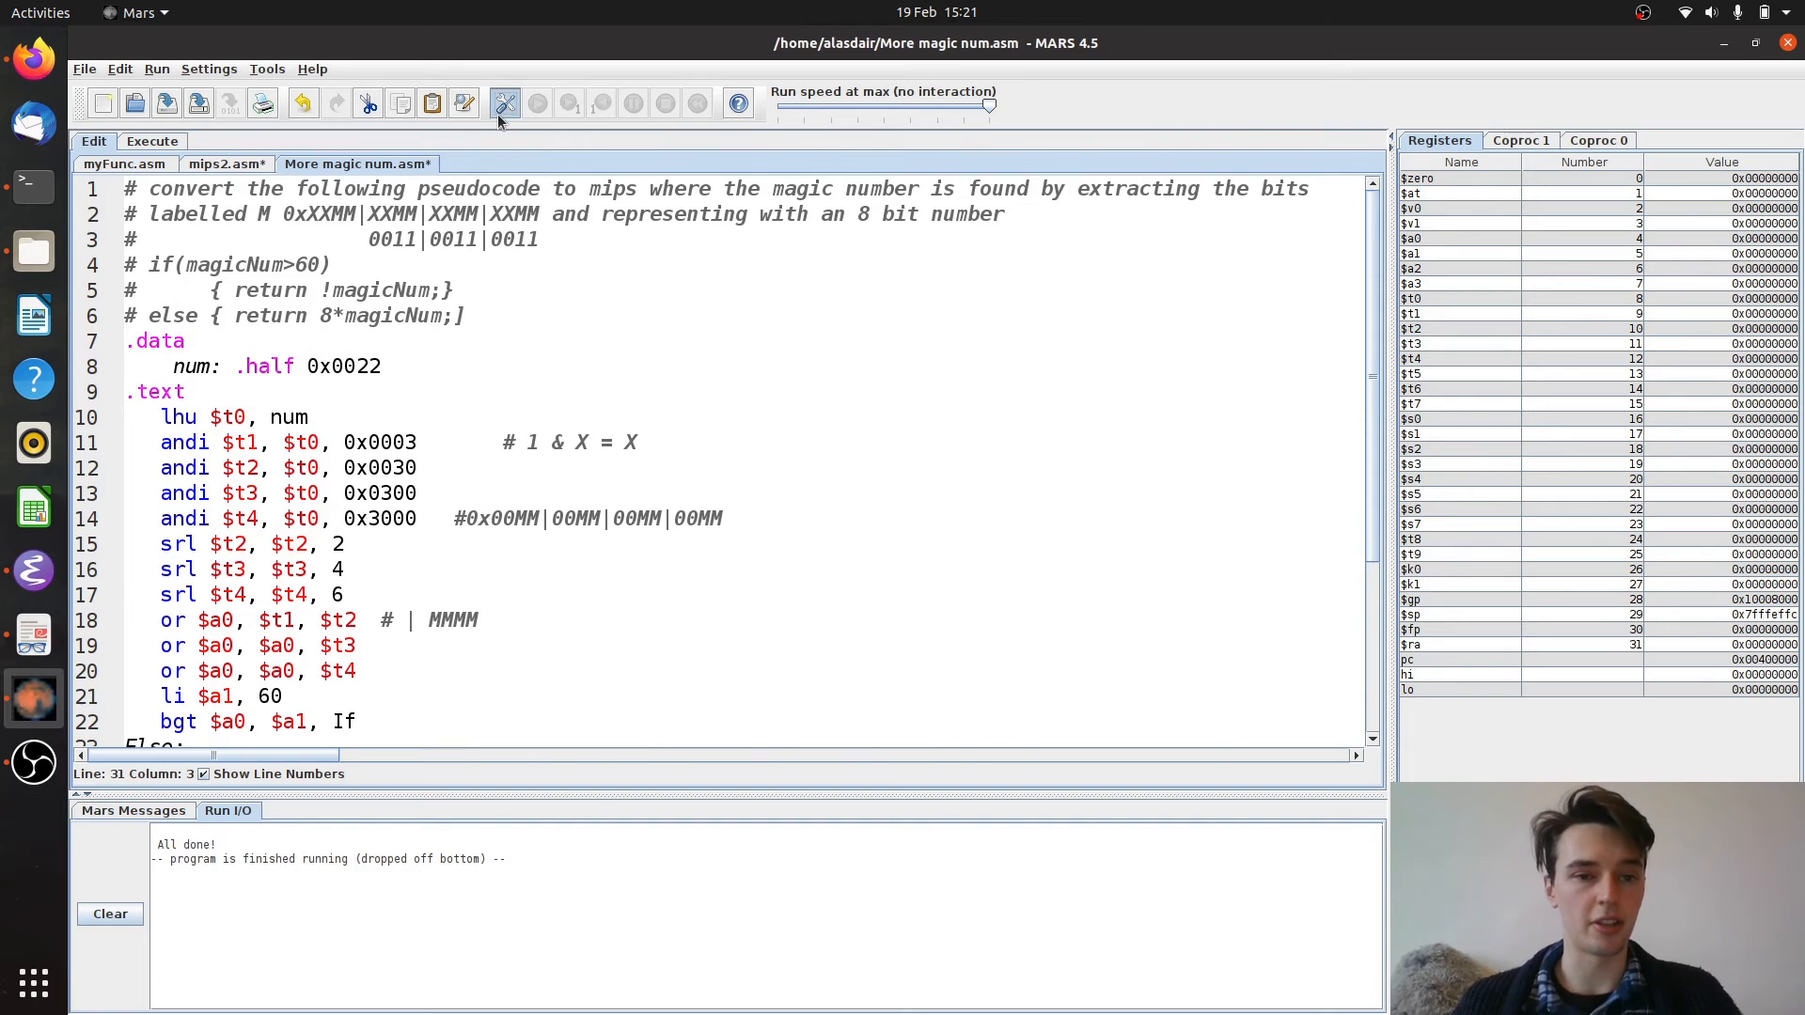
click(504, 104)
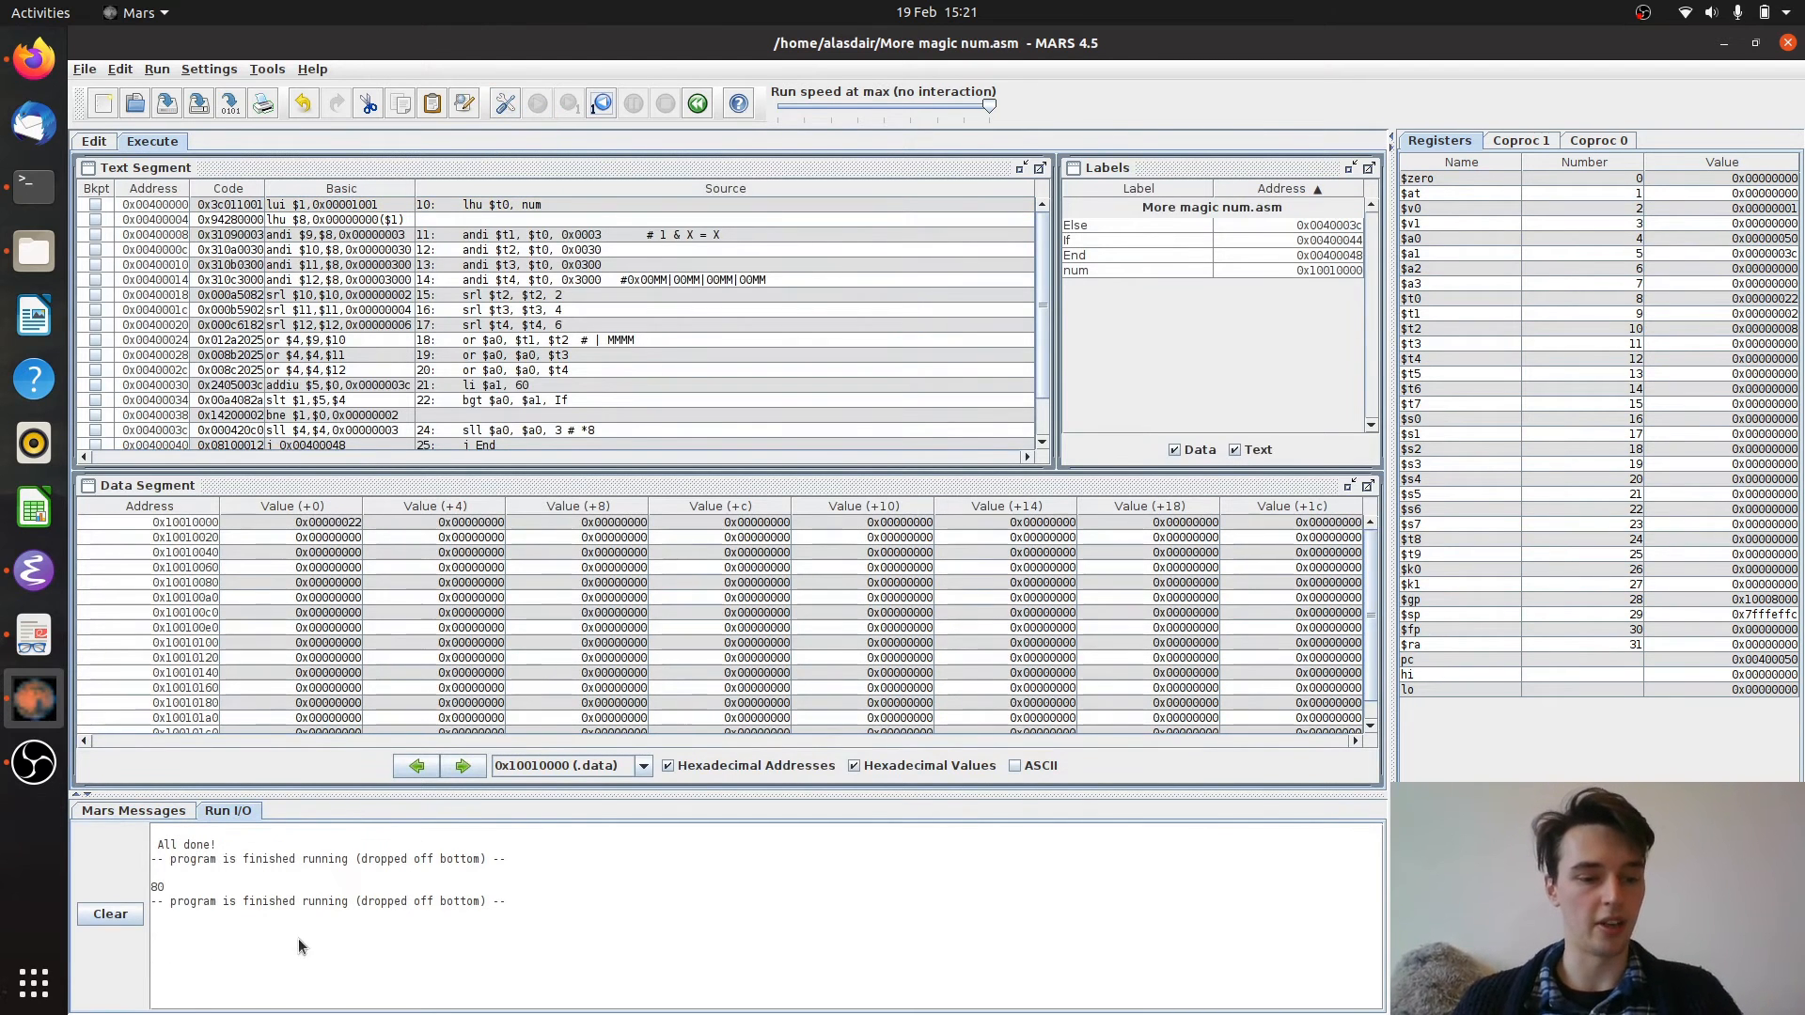
click(94, 141)
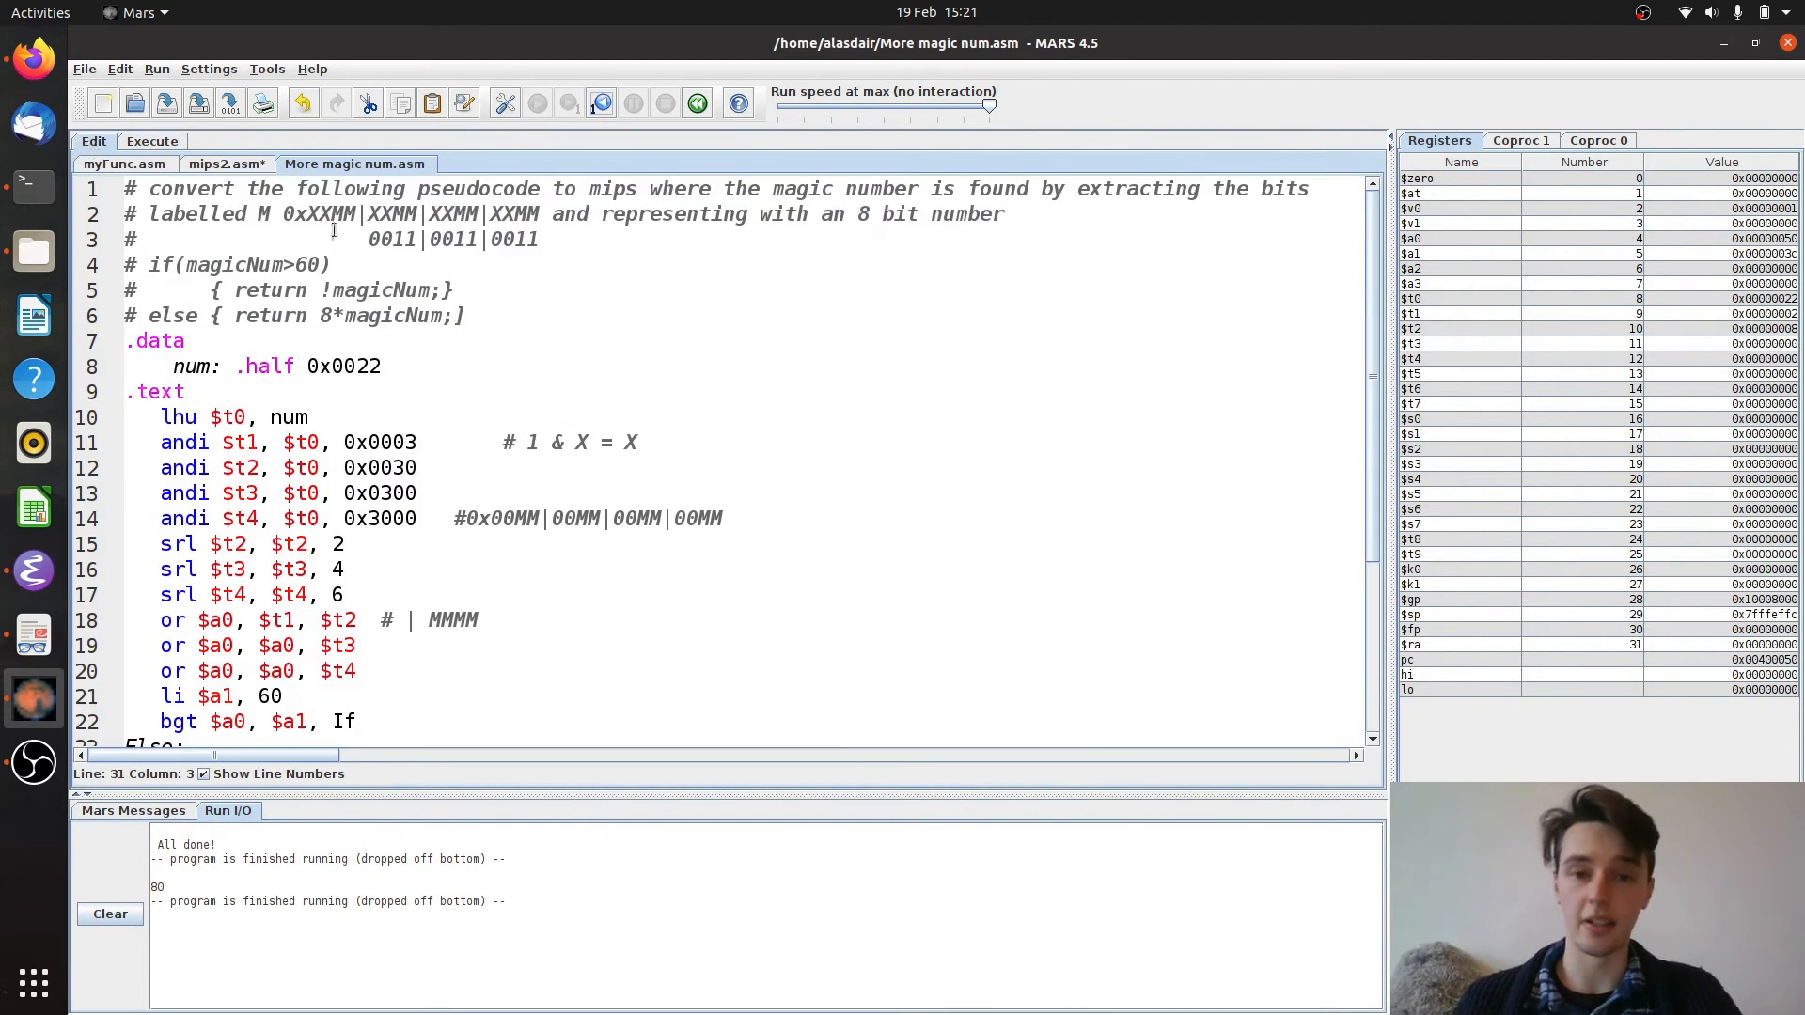
Add blank lines below the program's final syscall
scroll(down, 3)
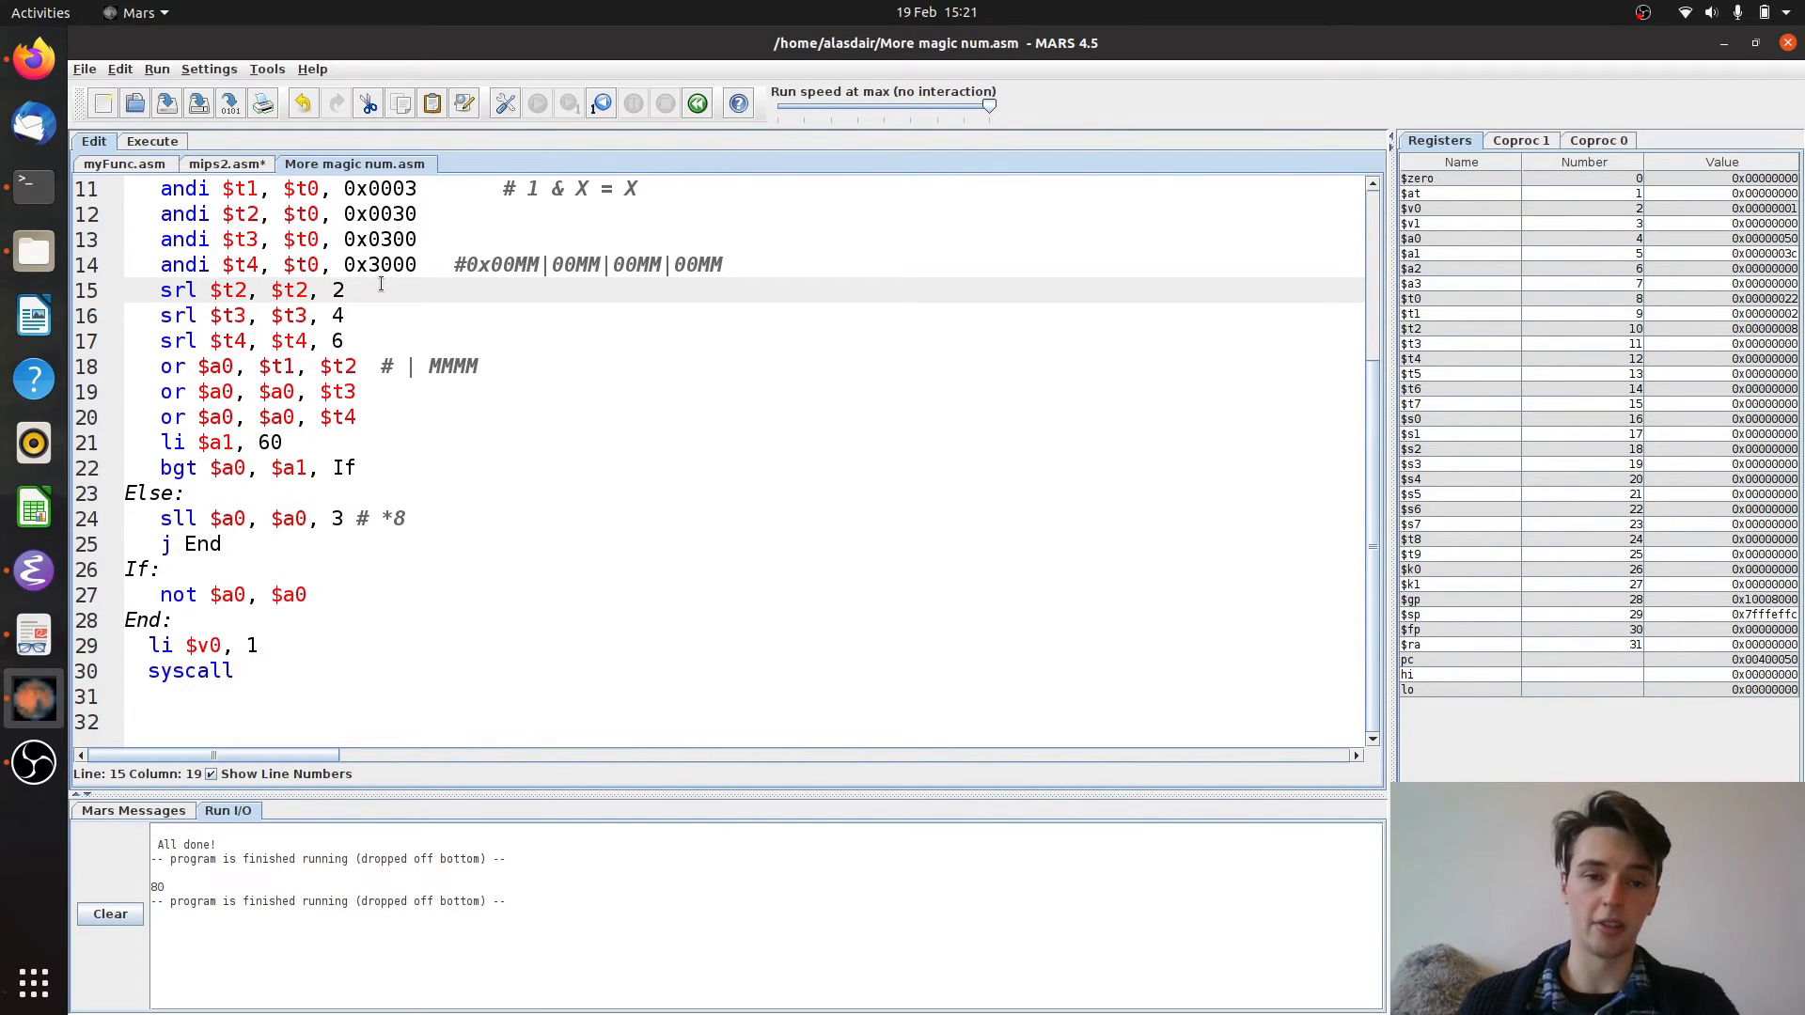
click(294, 691)
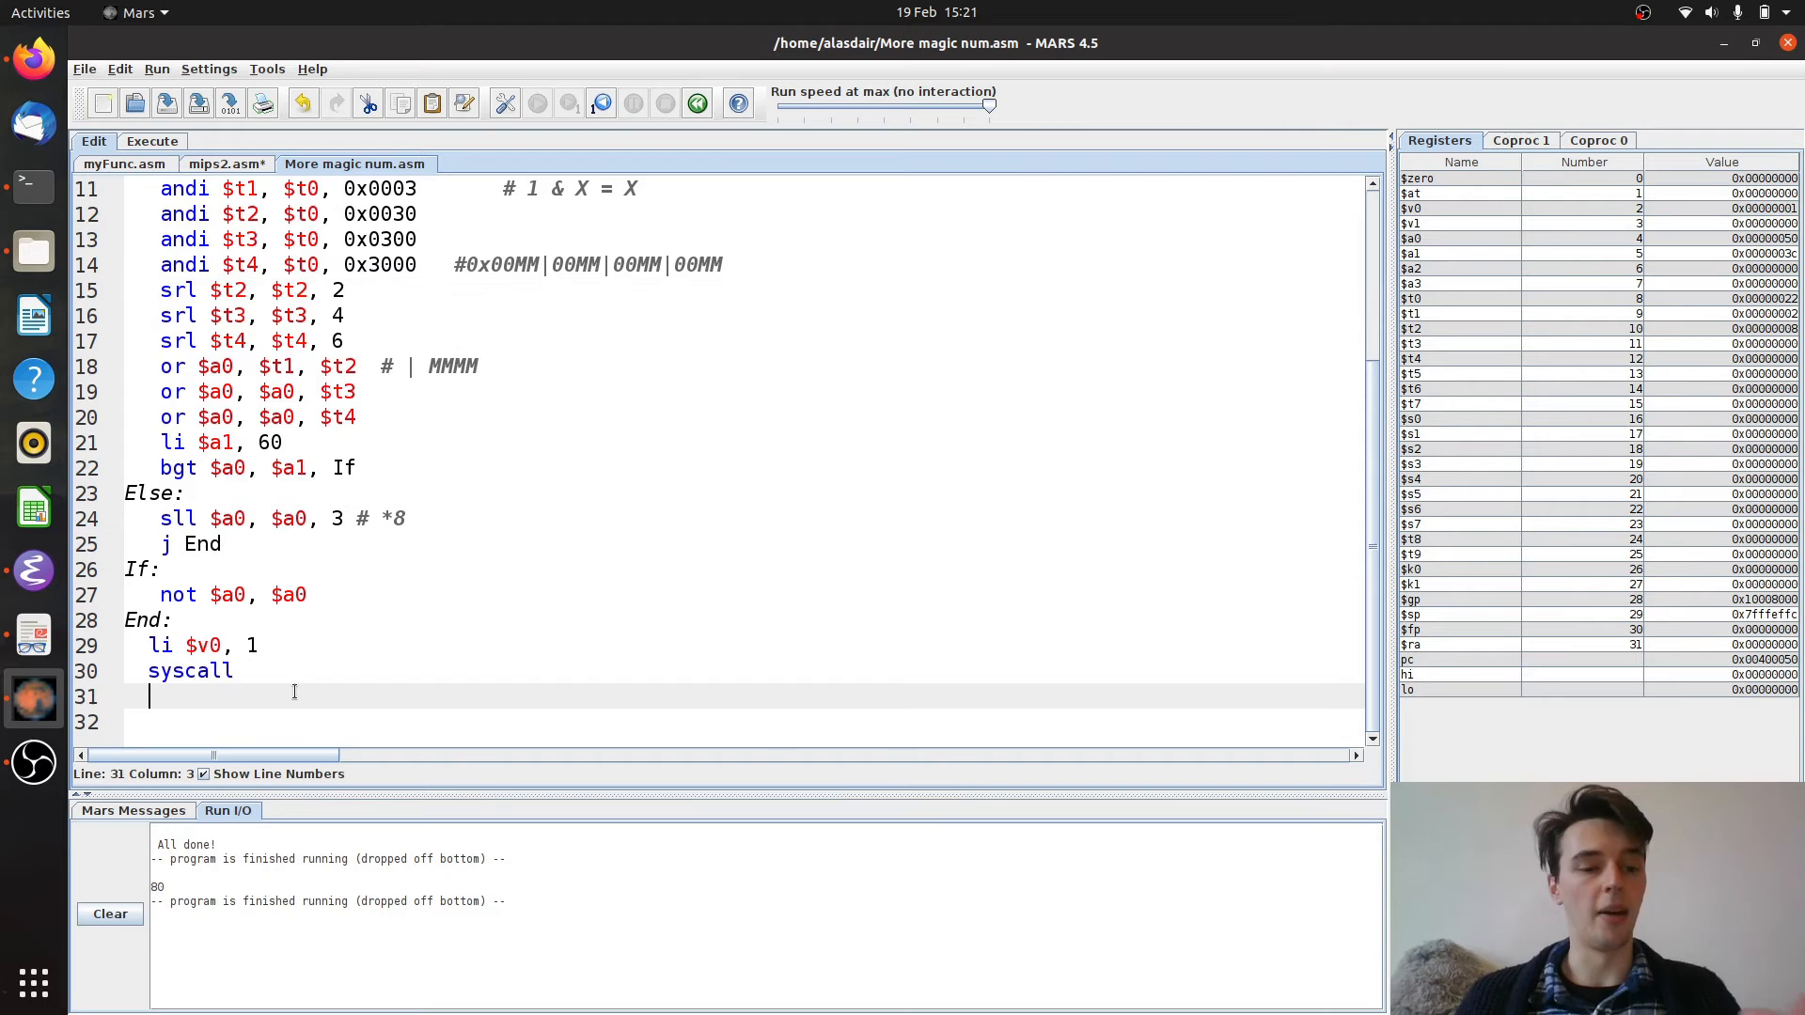
key(Return)
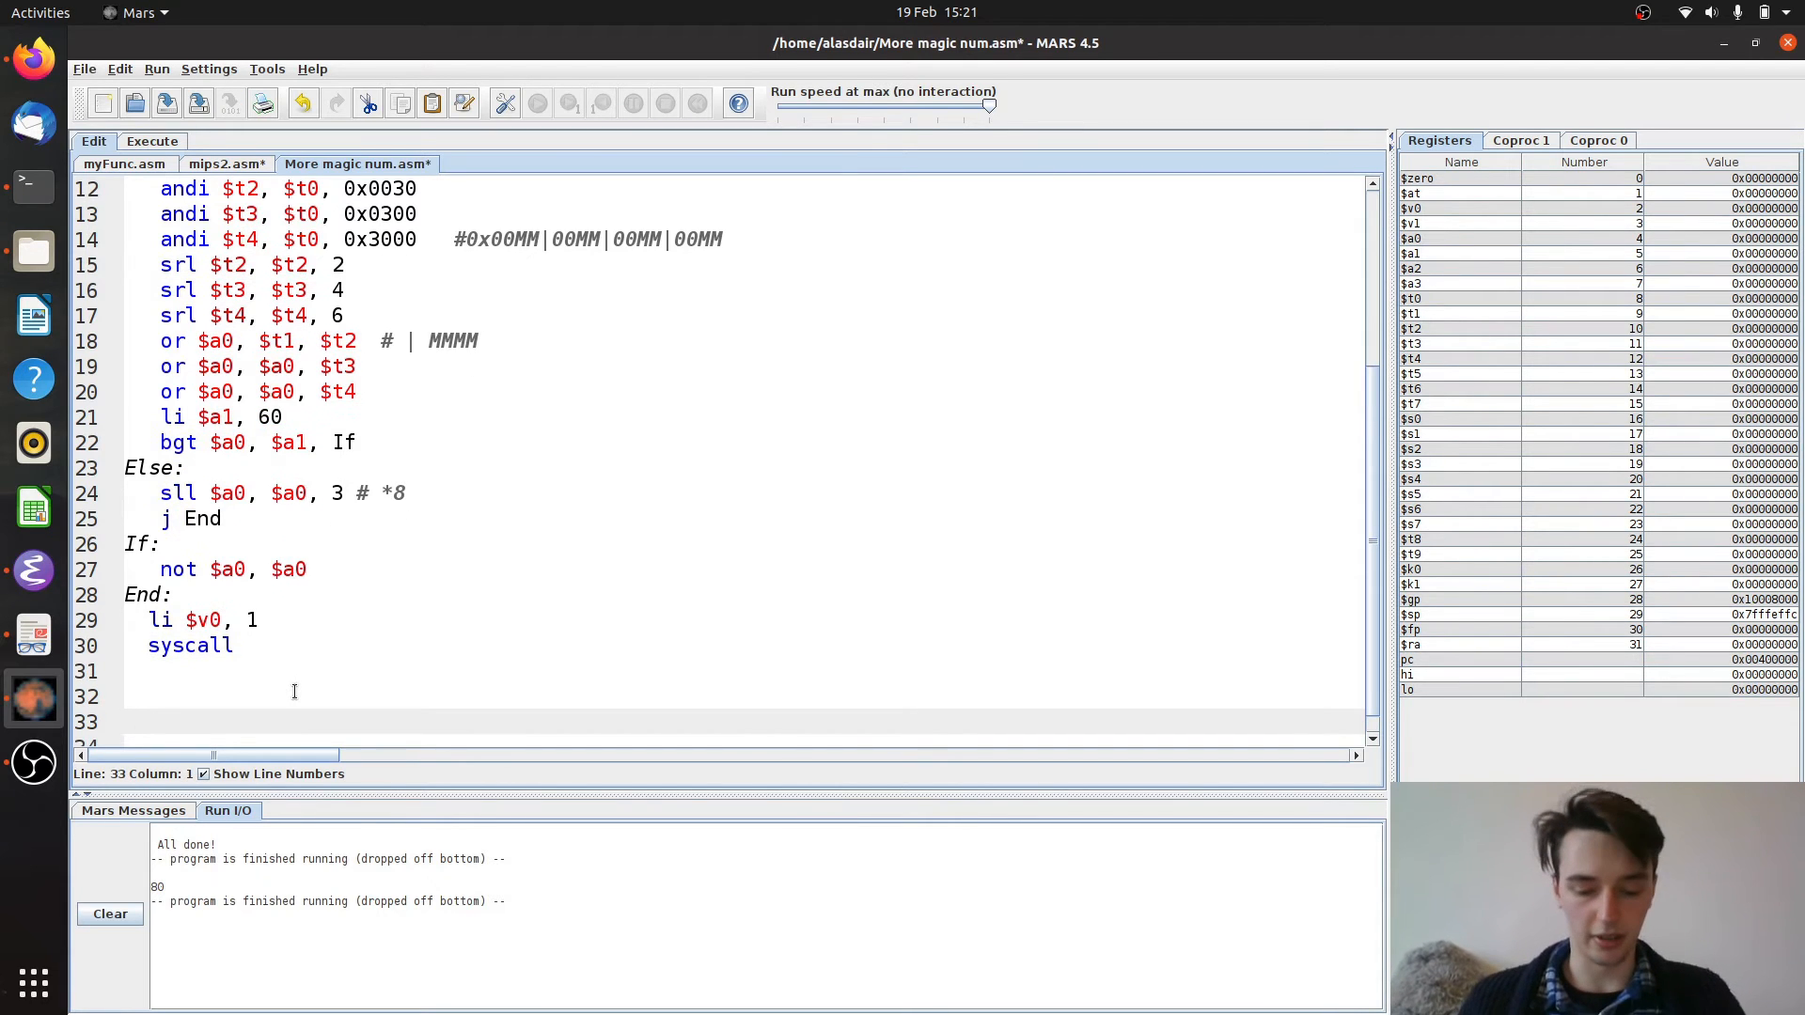
Write .include "myFunc.asm" on line 33, then move to the empty line 31
text(.includ)
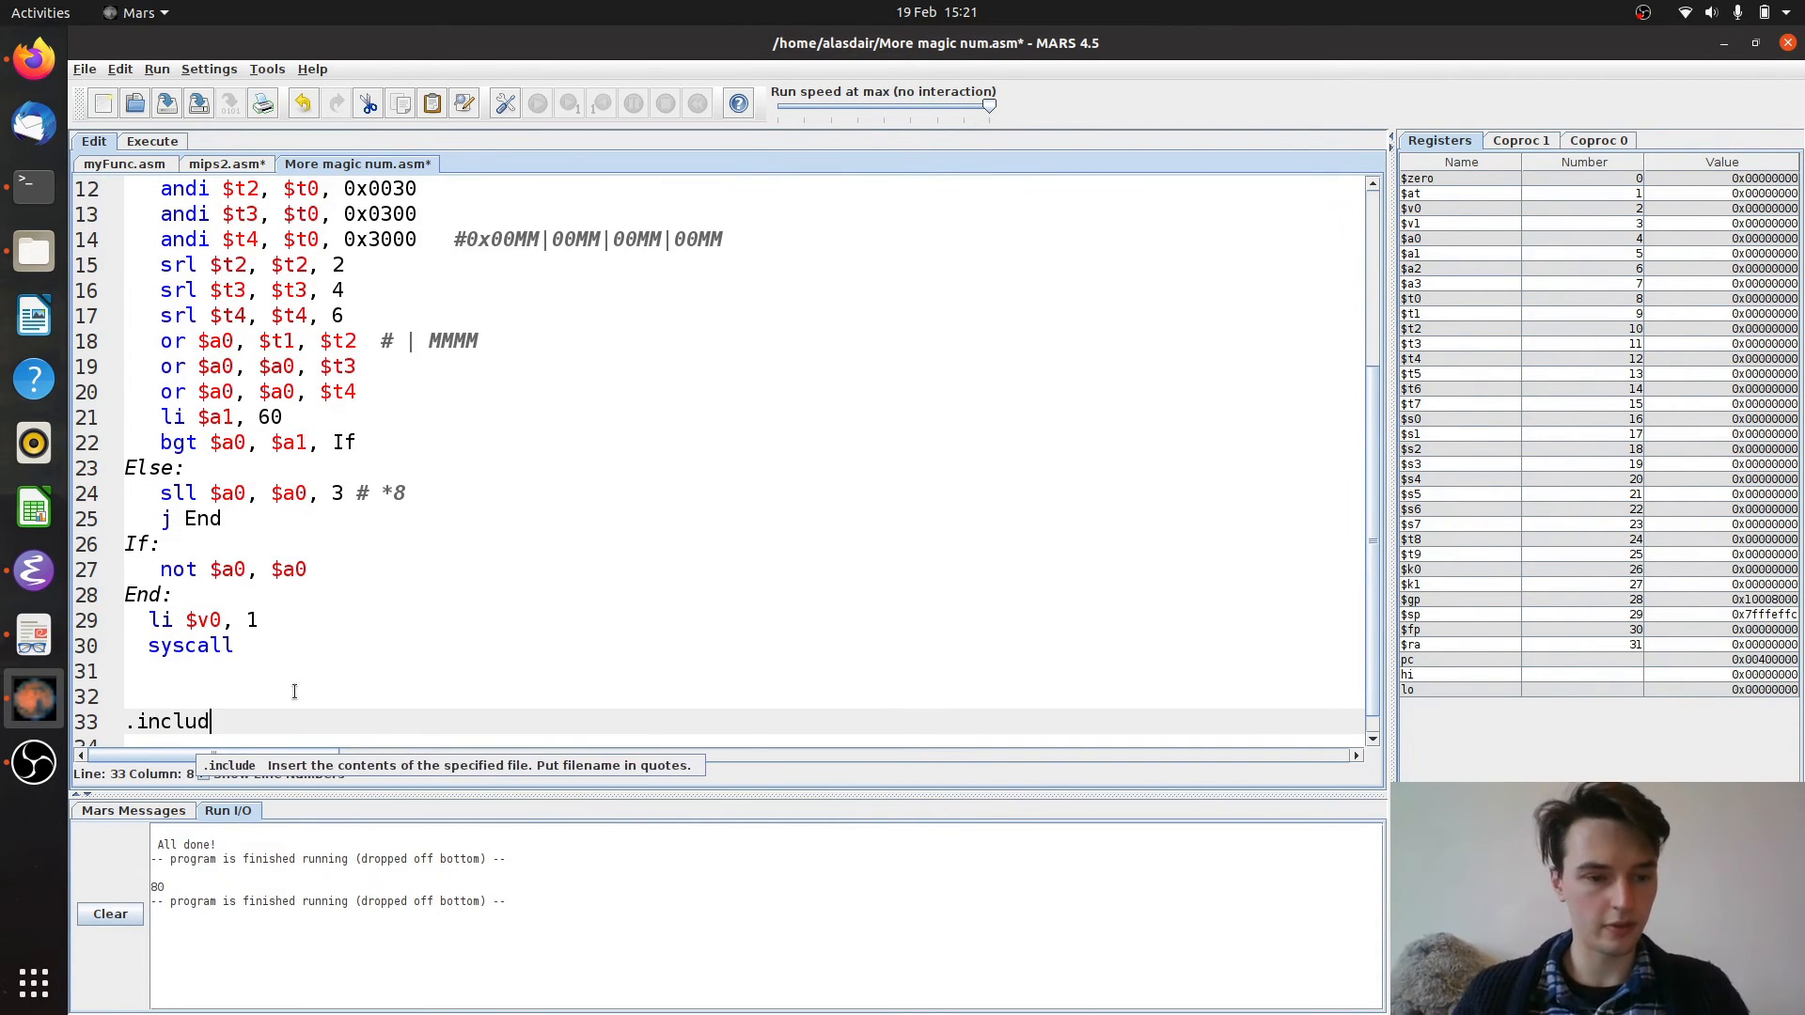
text(e "m)
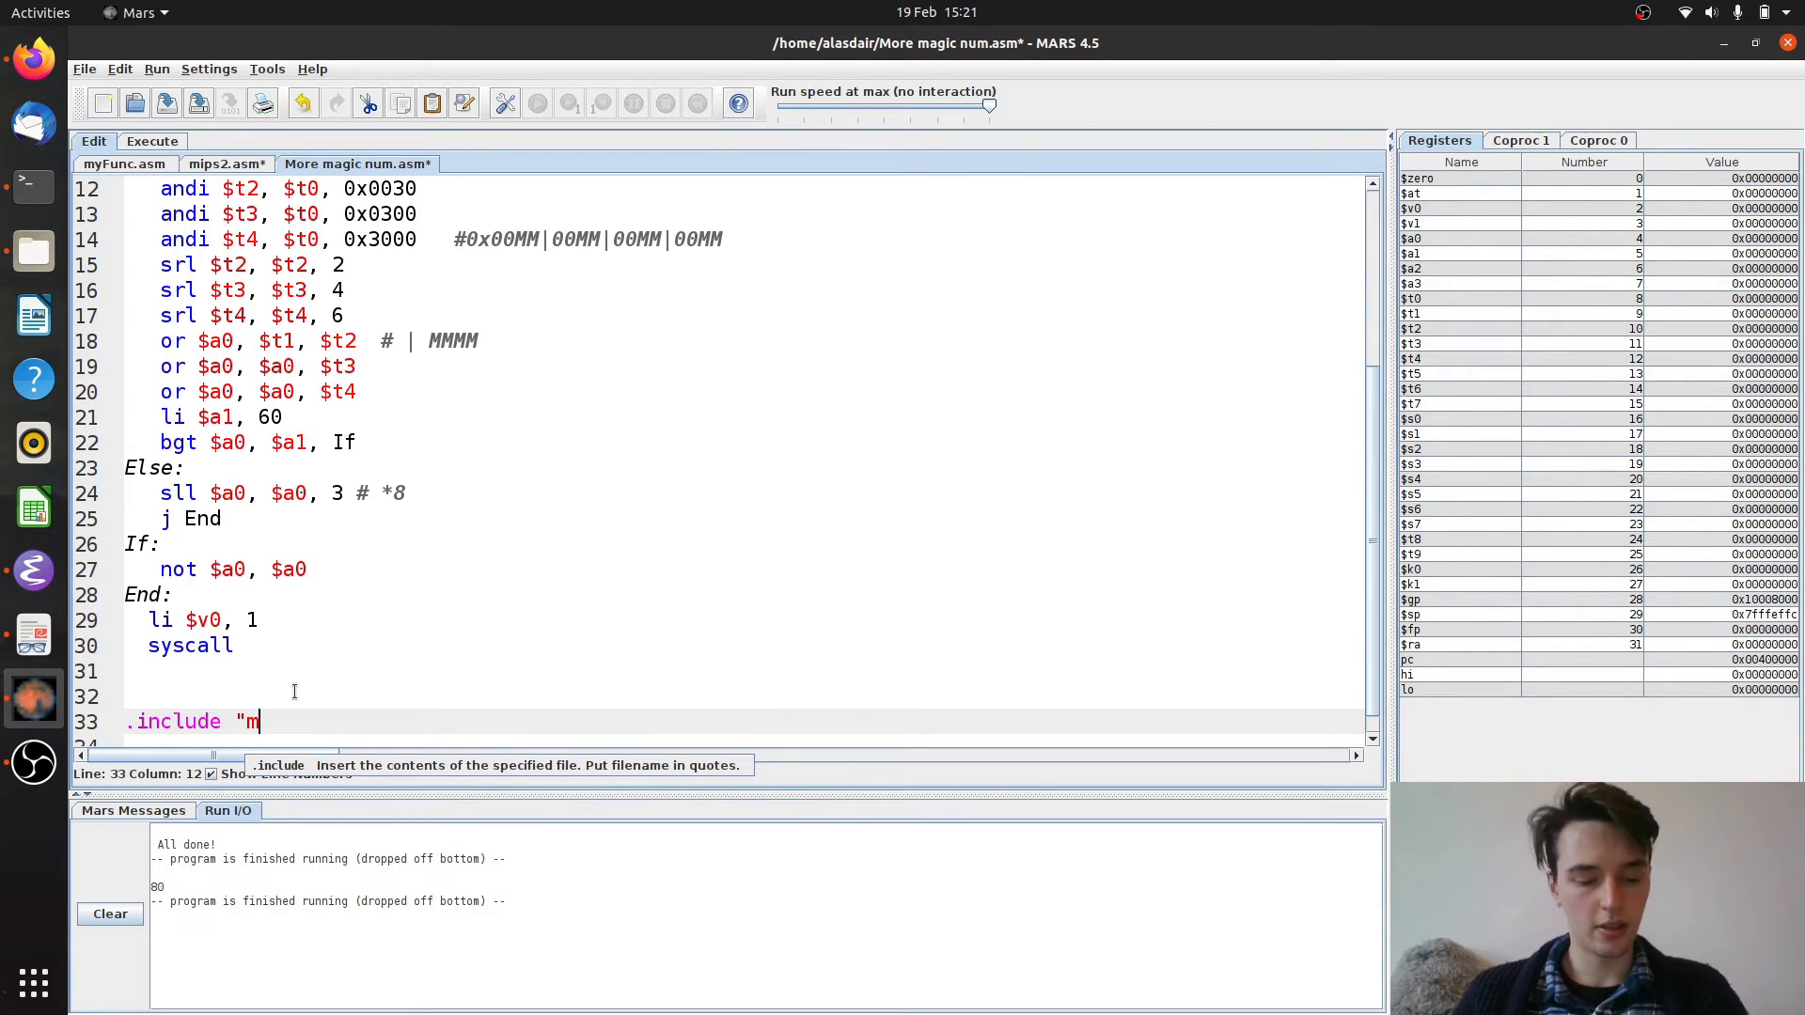
text(yFunc.as)
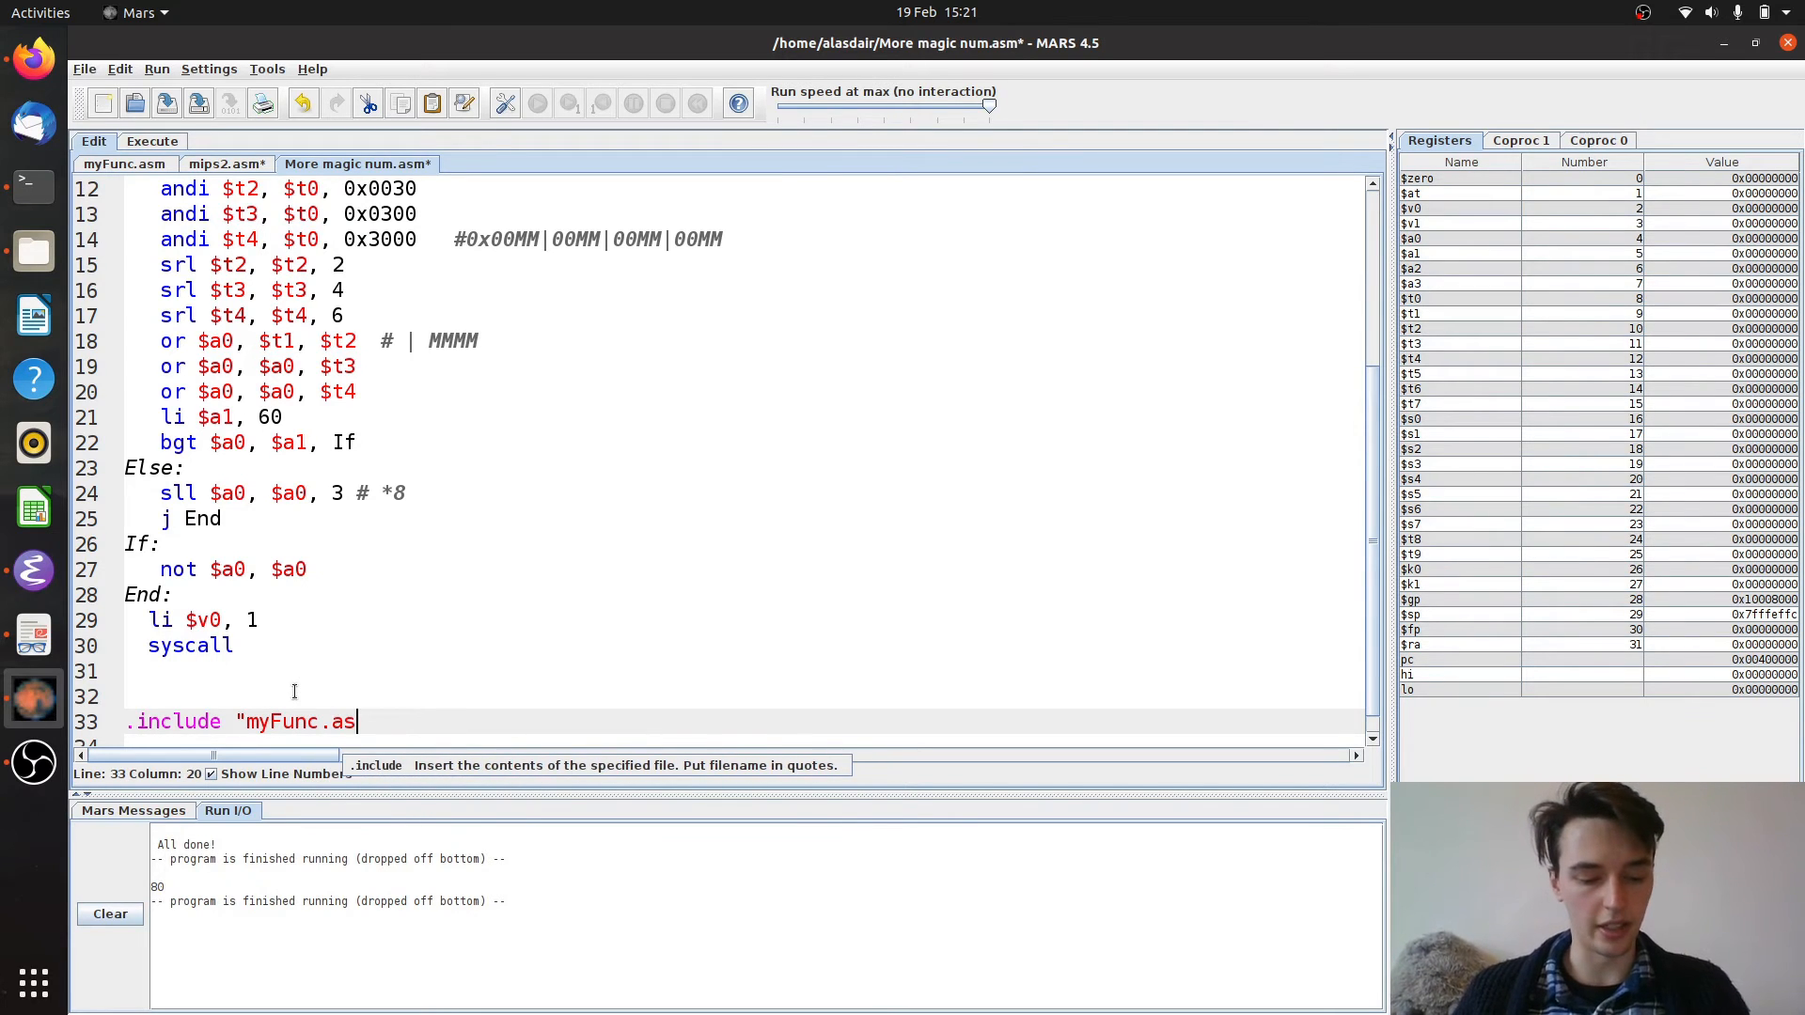
text(m")
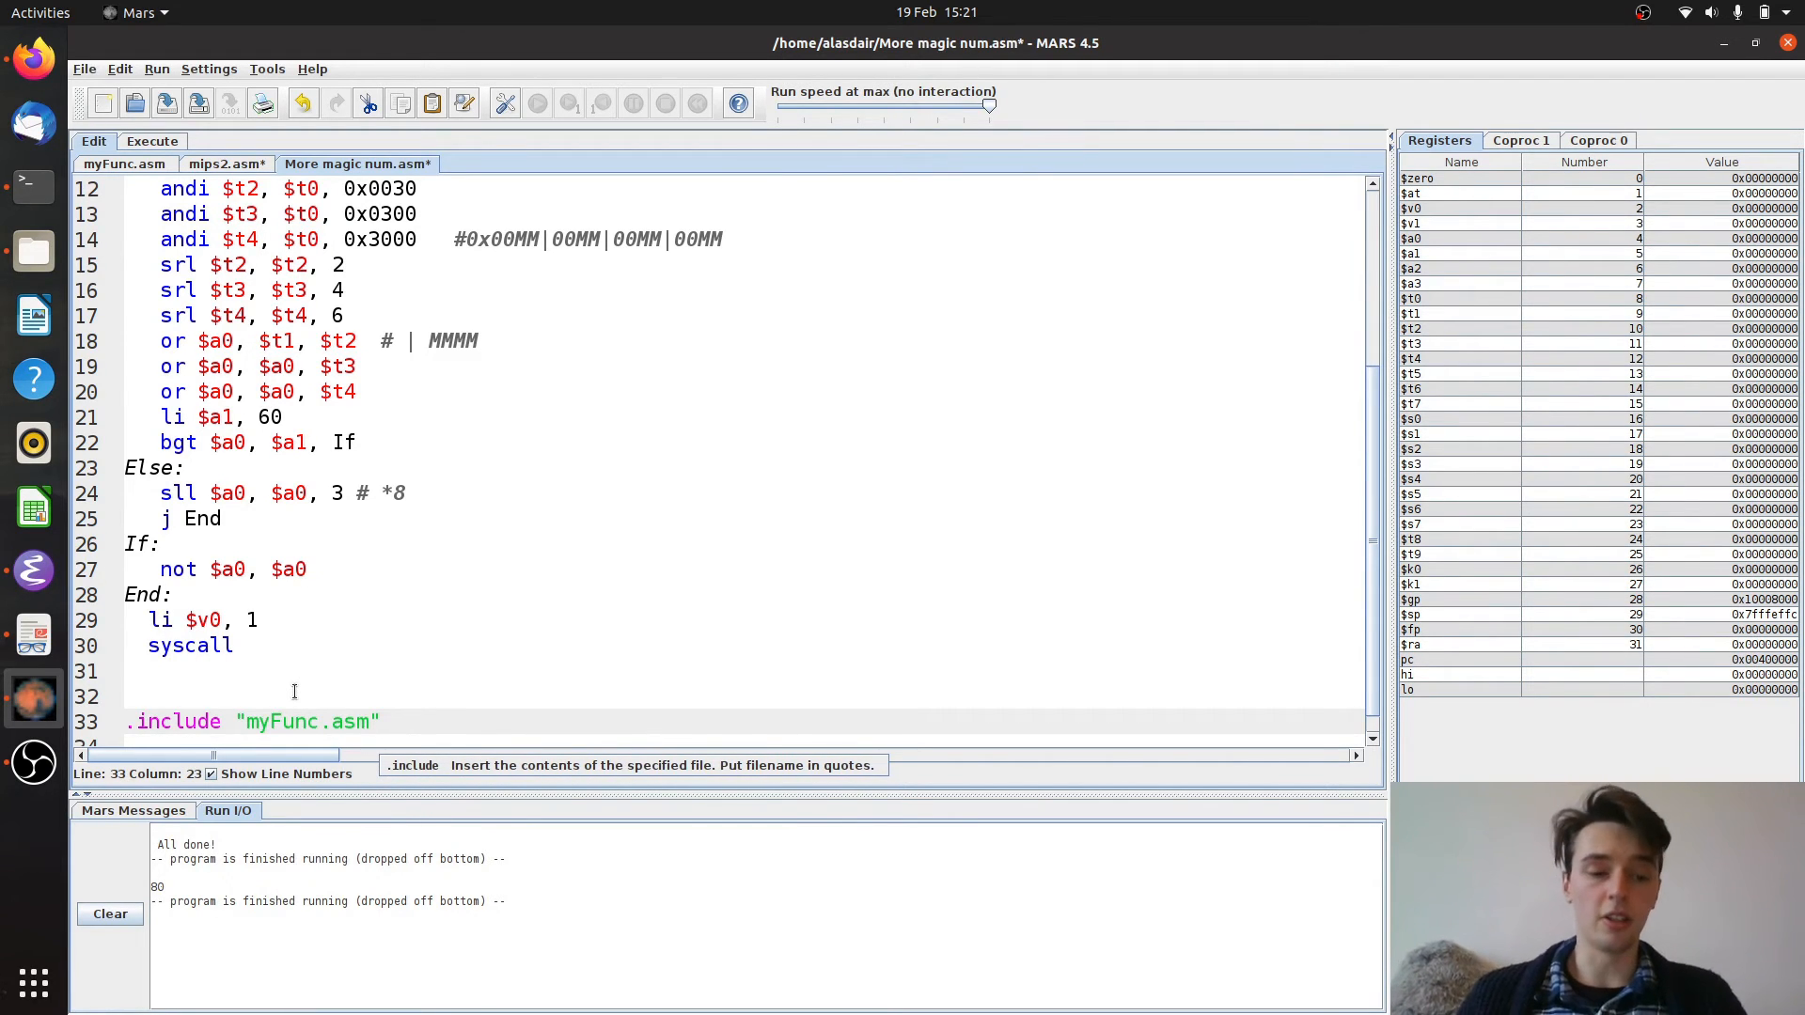
click(151, 671)
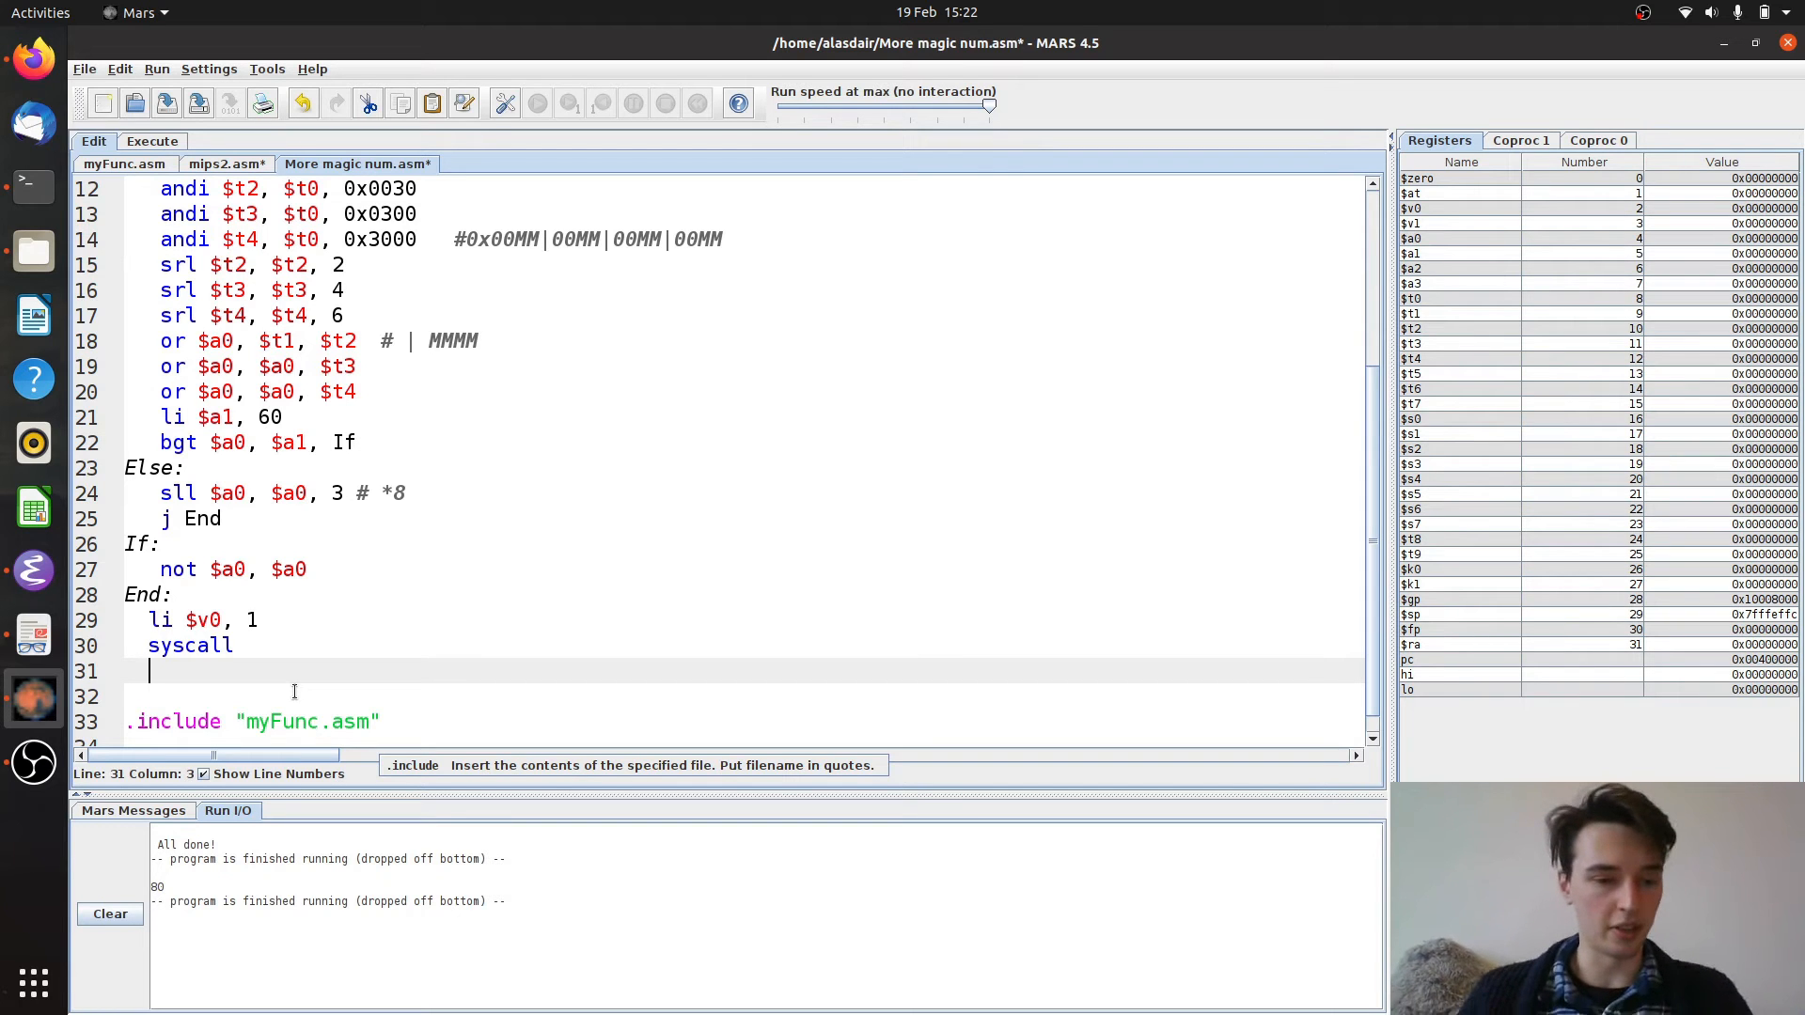
Write jal myFunc after the print syscall, checking the label in myFunc.asm
text(jal)
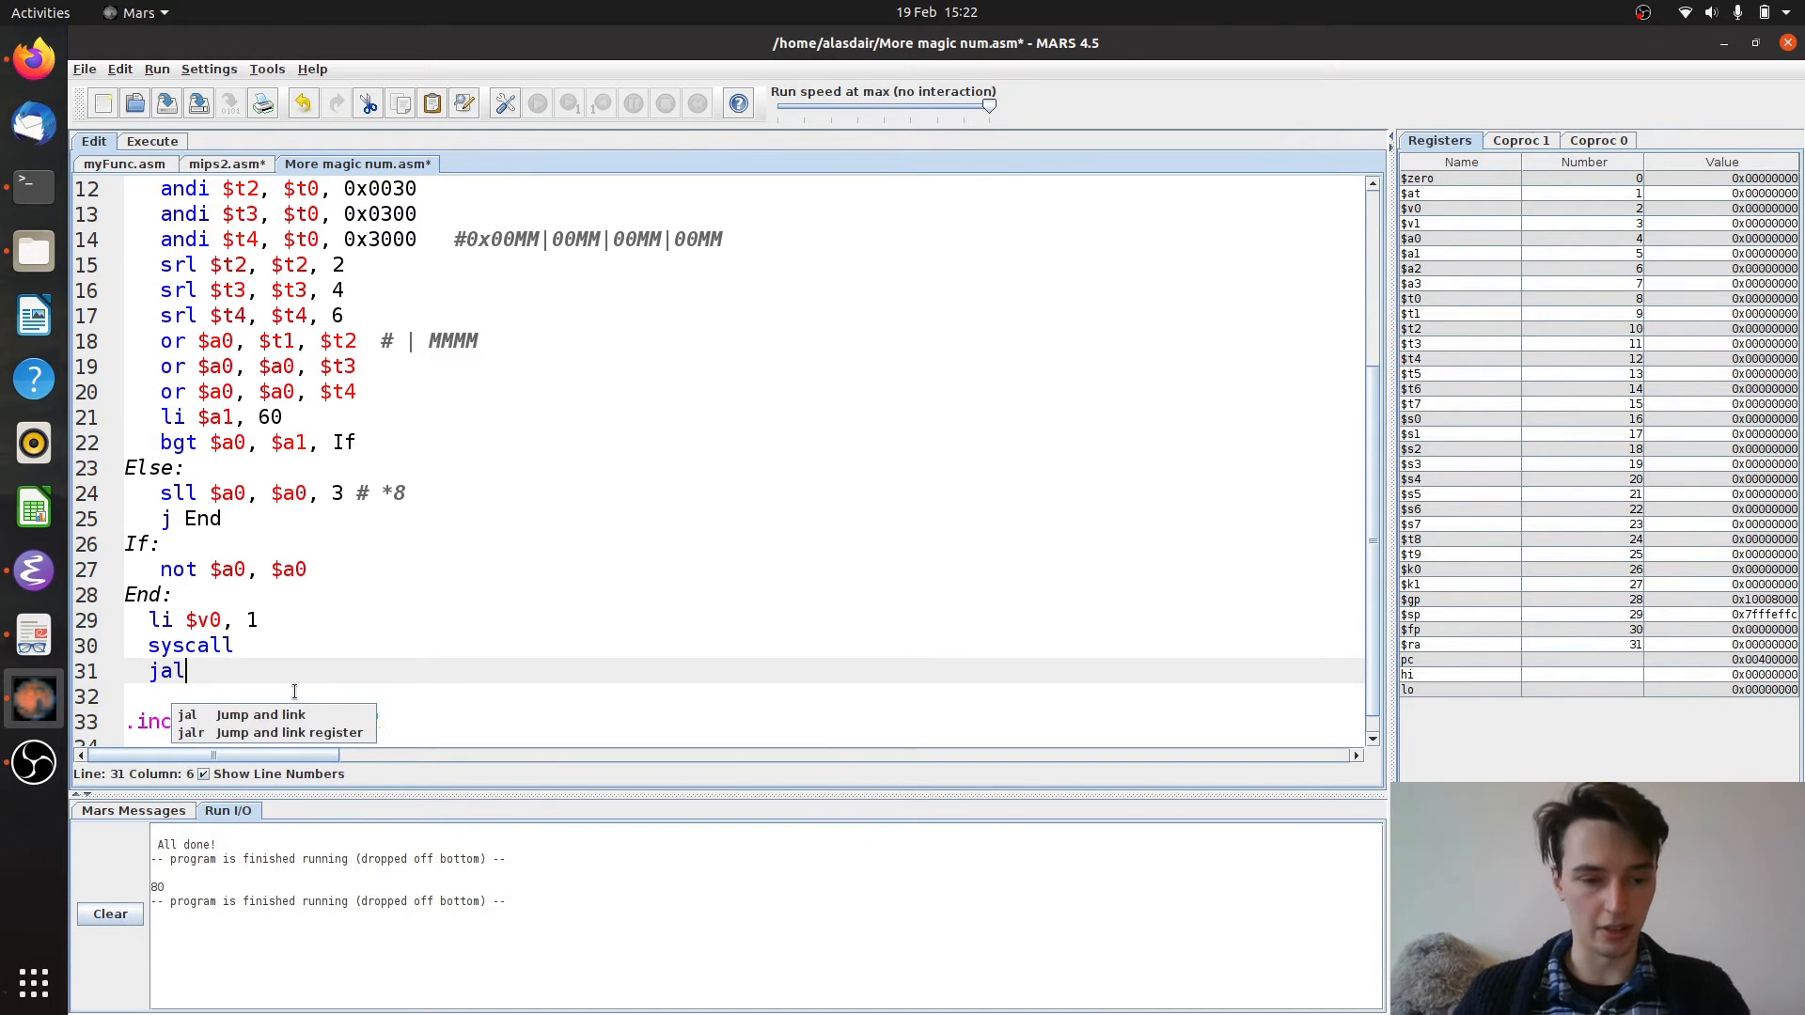
text(m)
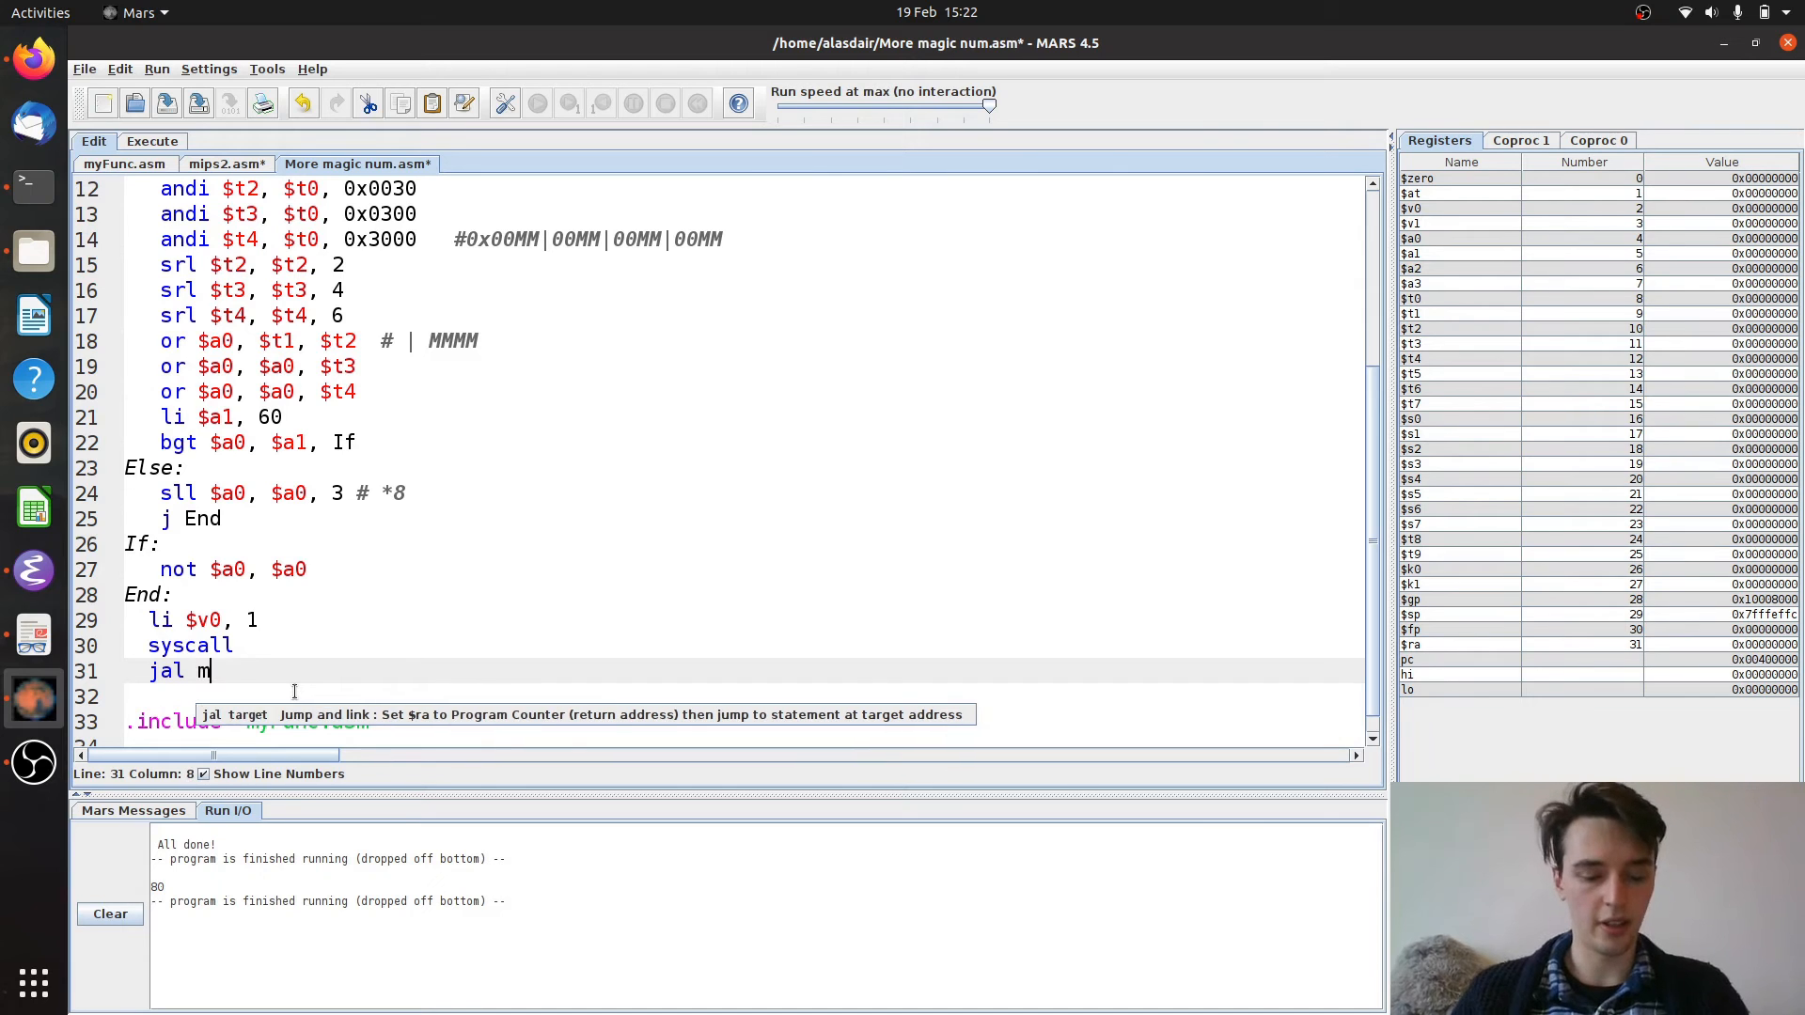
text(yFunc)
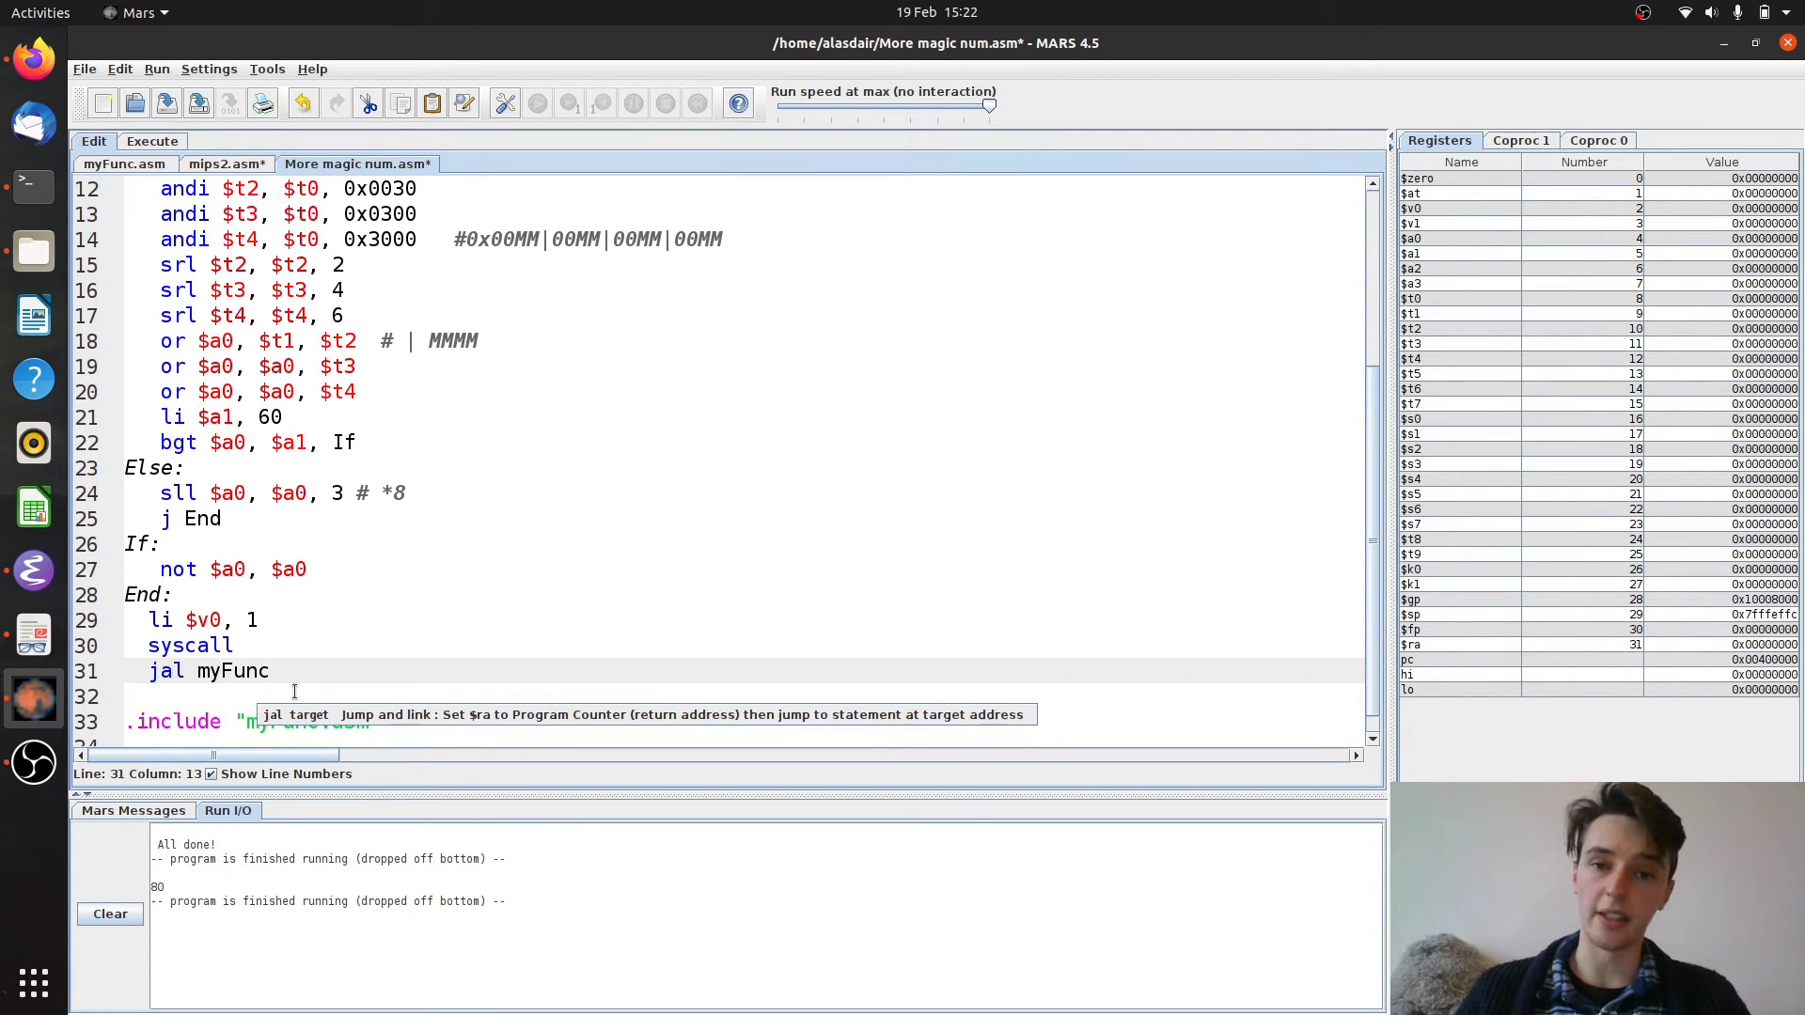
click(124, 164)
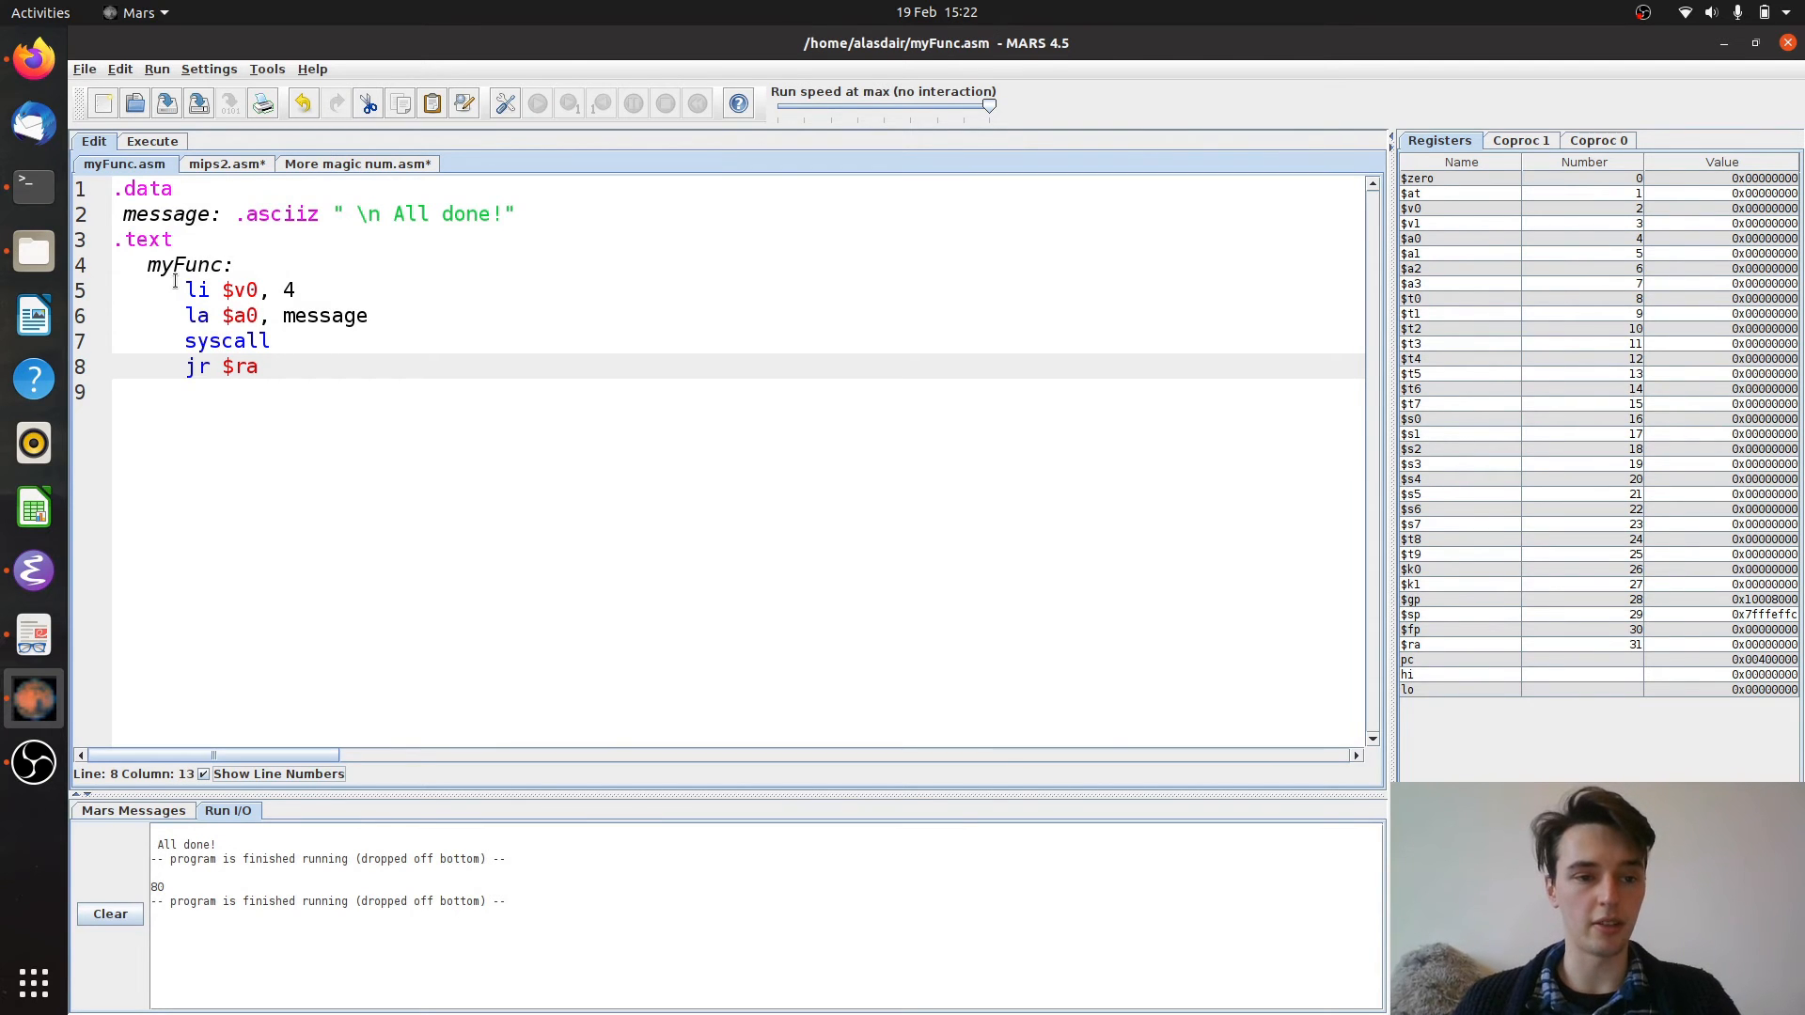
click(358, 163)
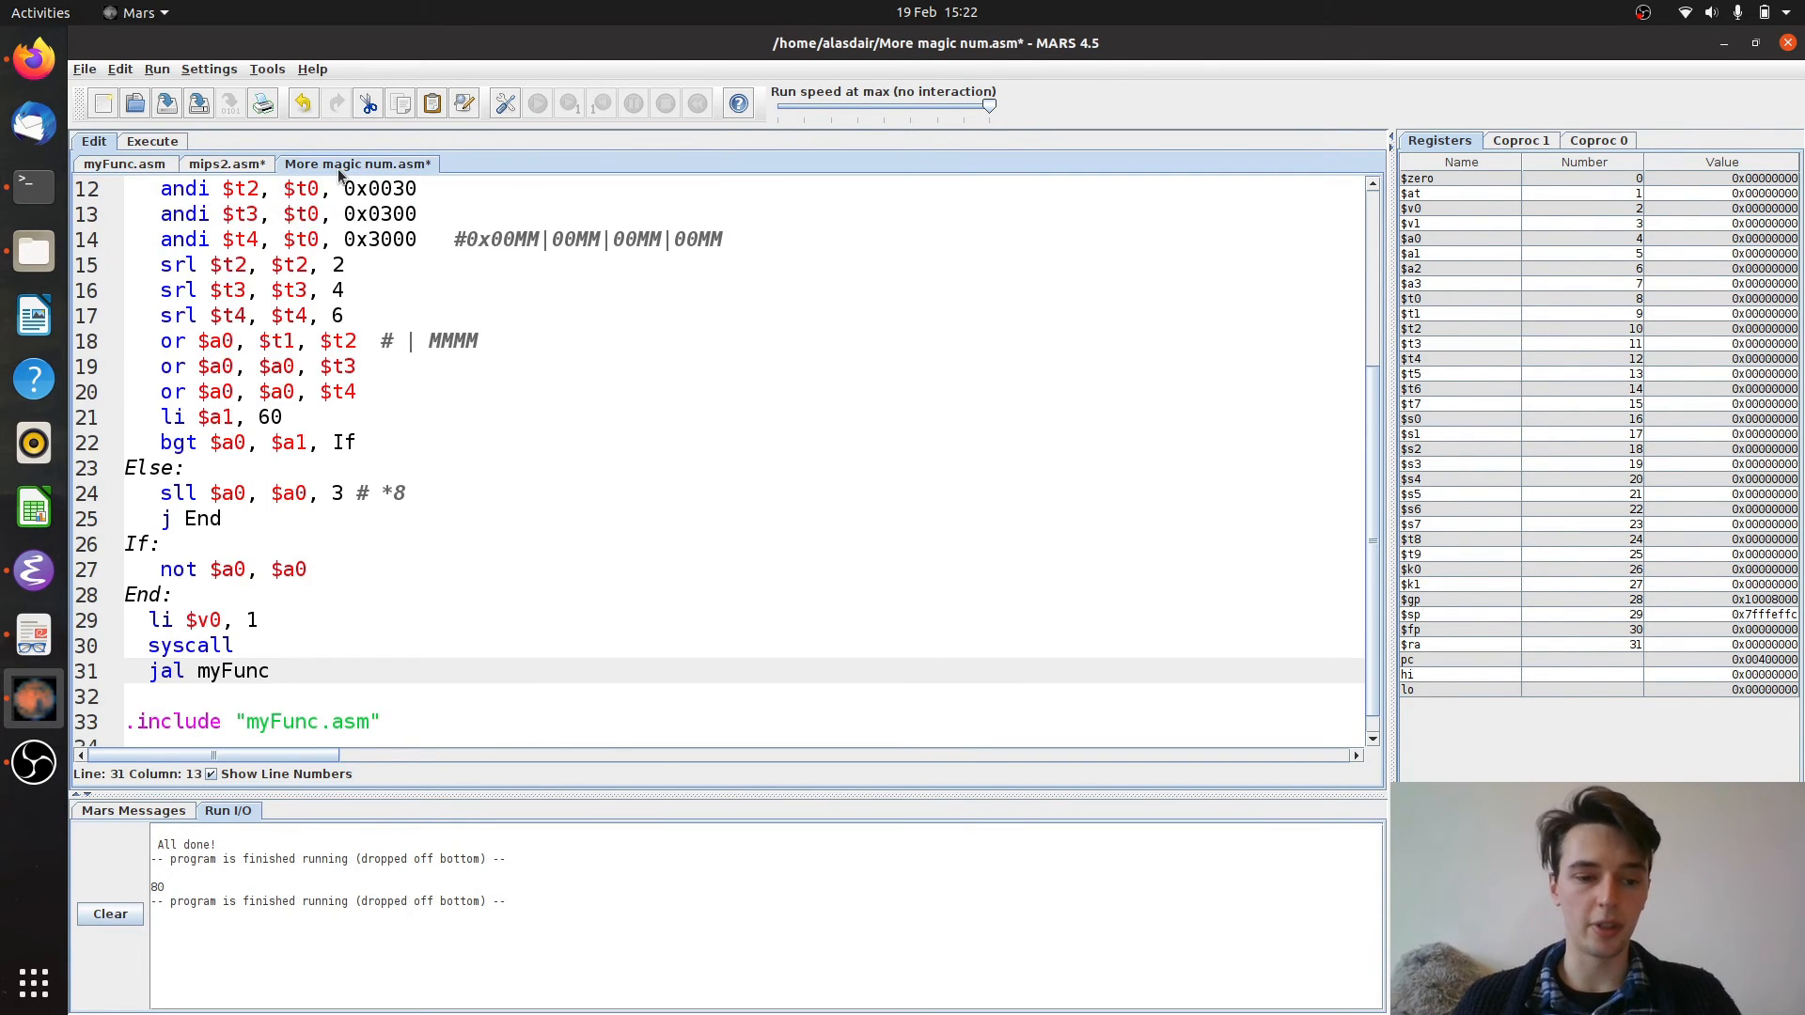
mouse_move(1462, 649)
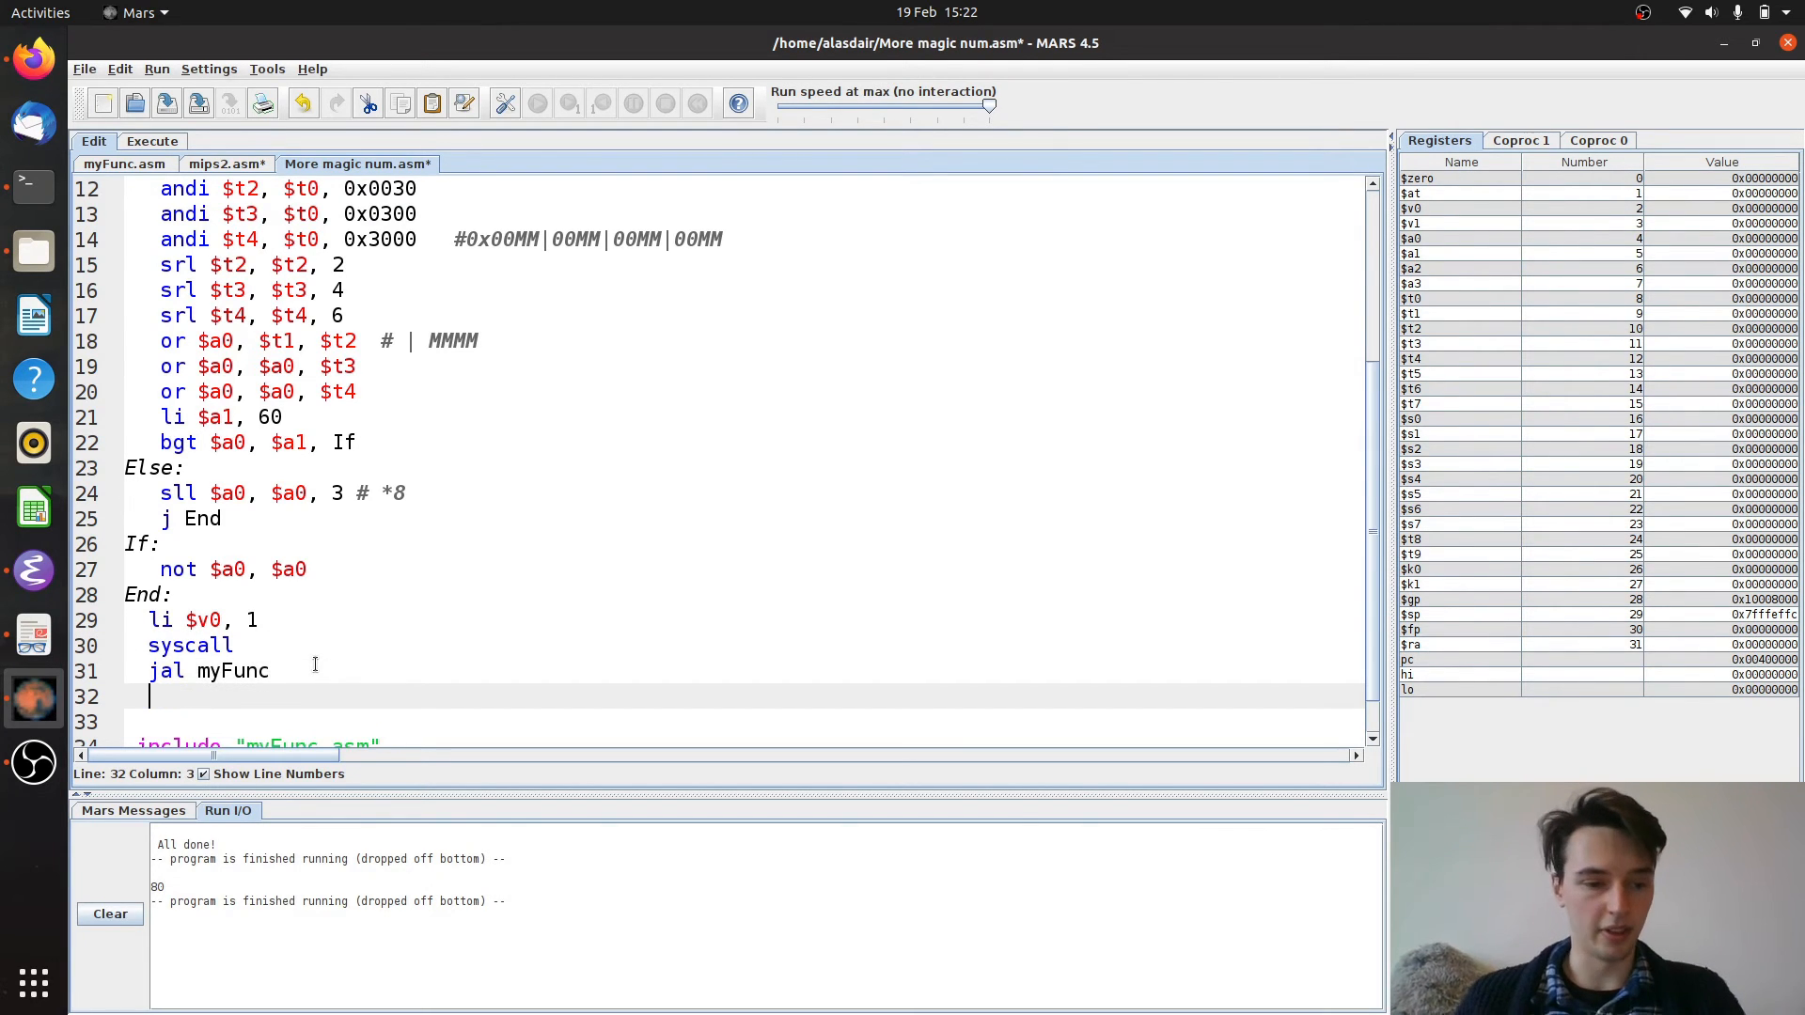
Follow the call with li $v0, 10 and syscall so the program exits
text(li $)
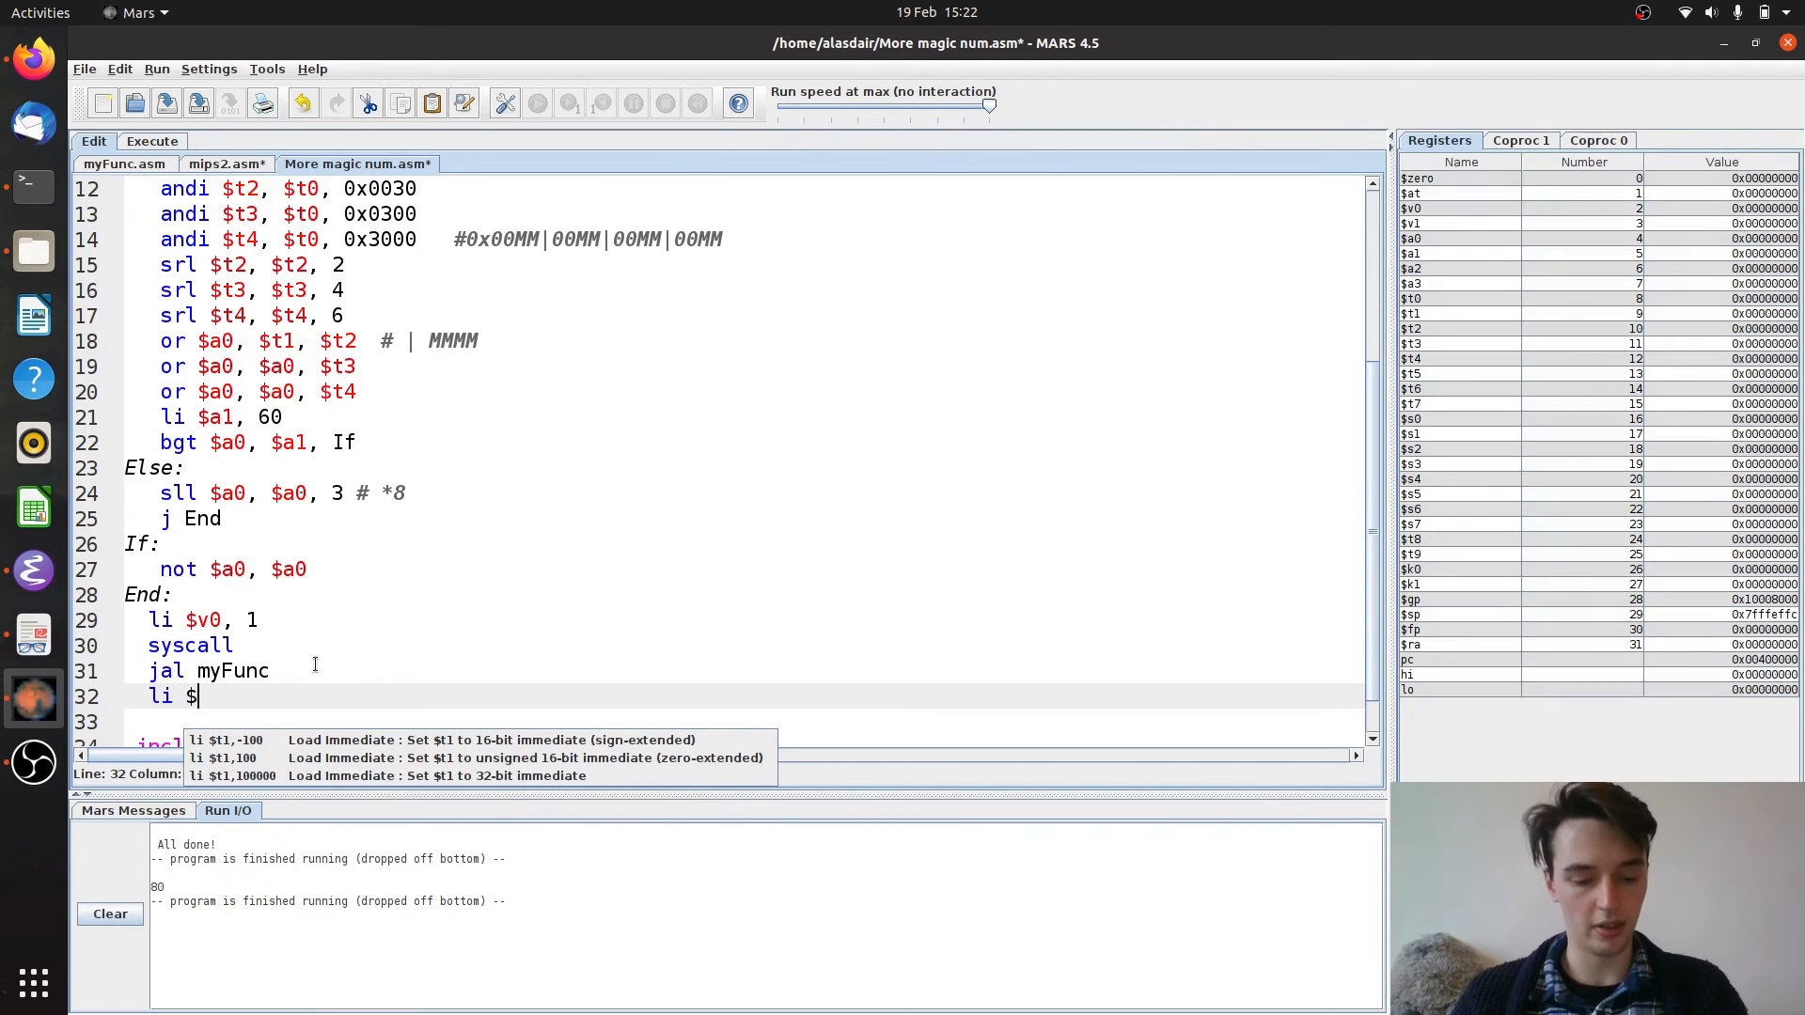
text(v0, 10)
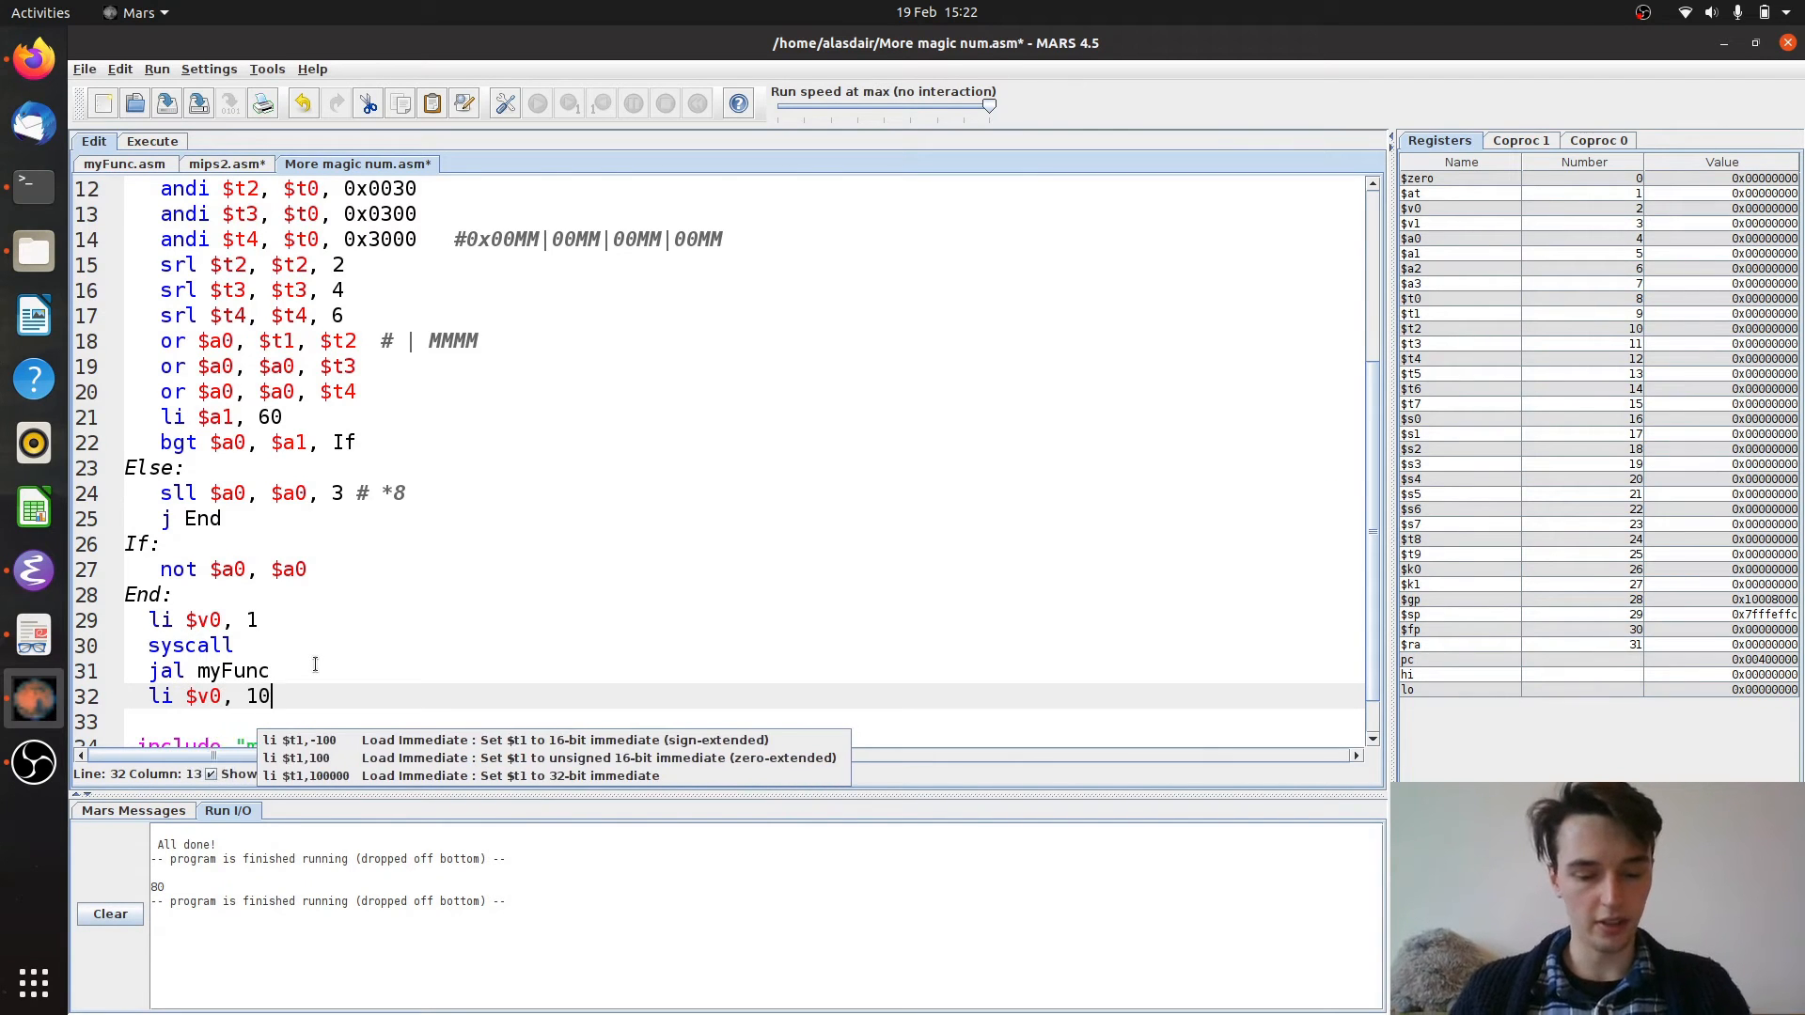
text(syscall)
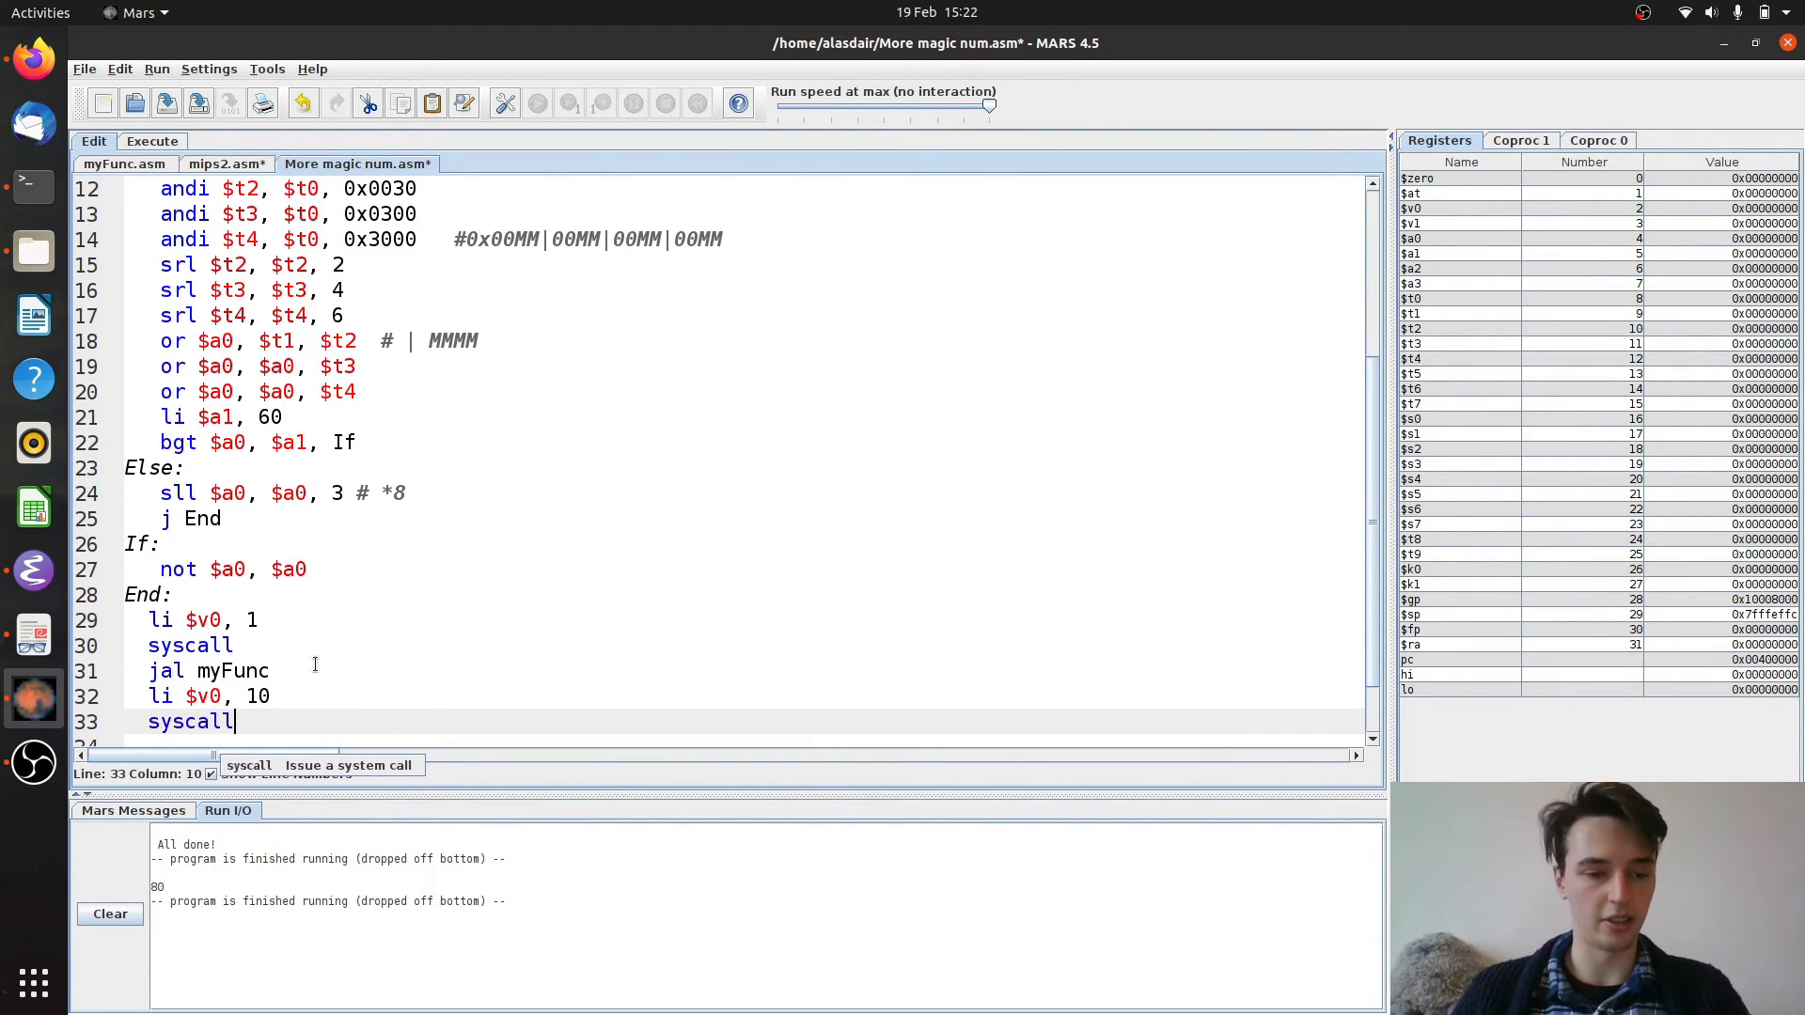
scroll(down, 3)
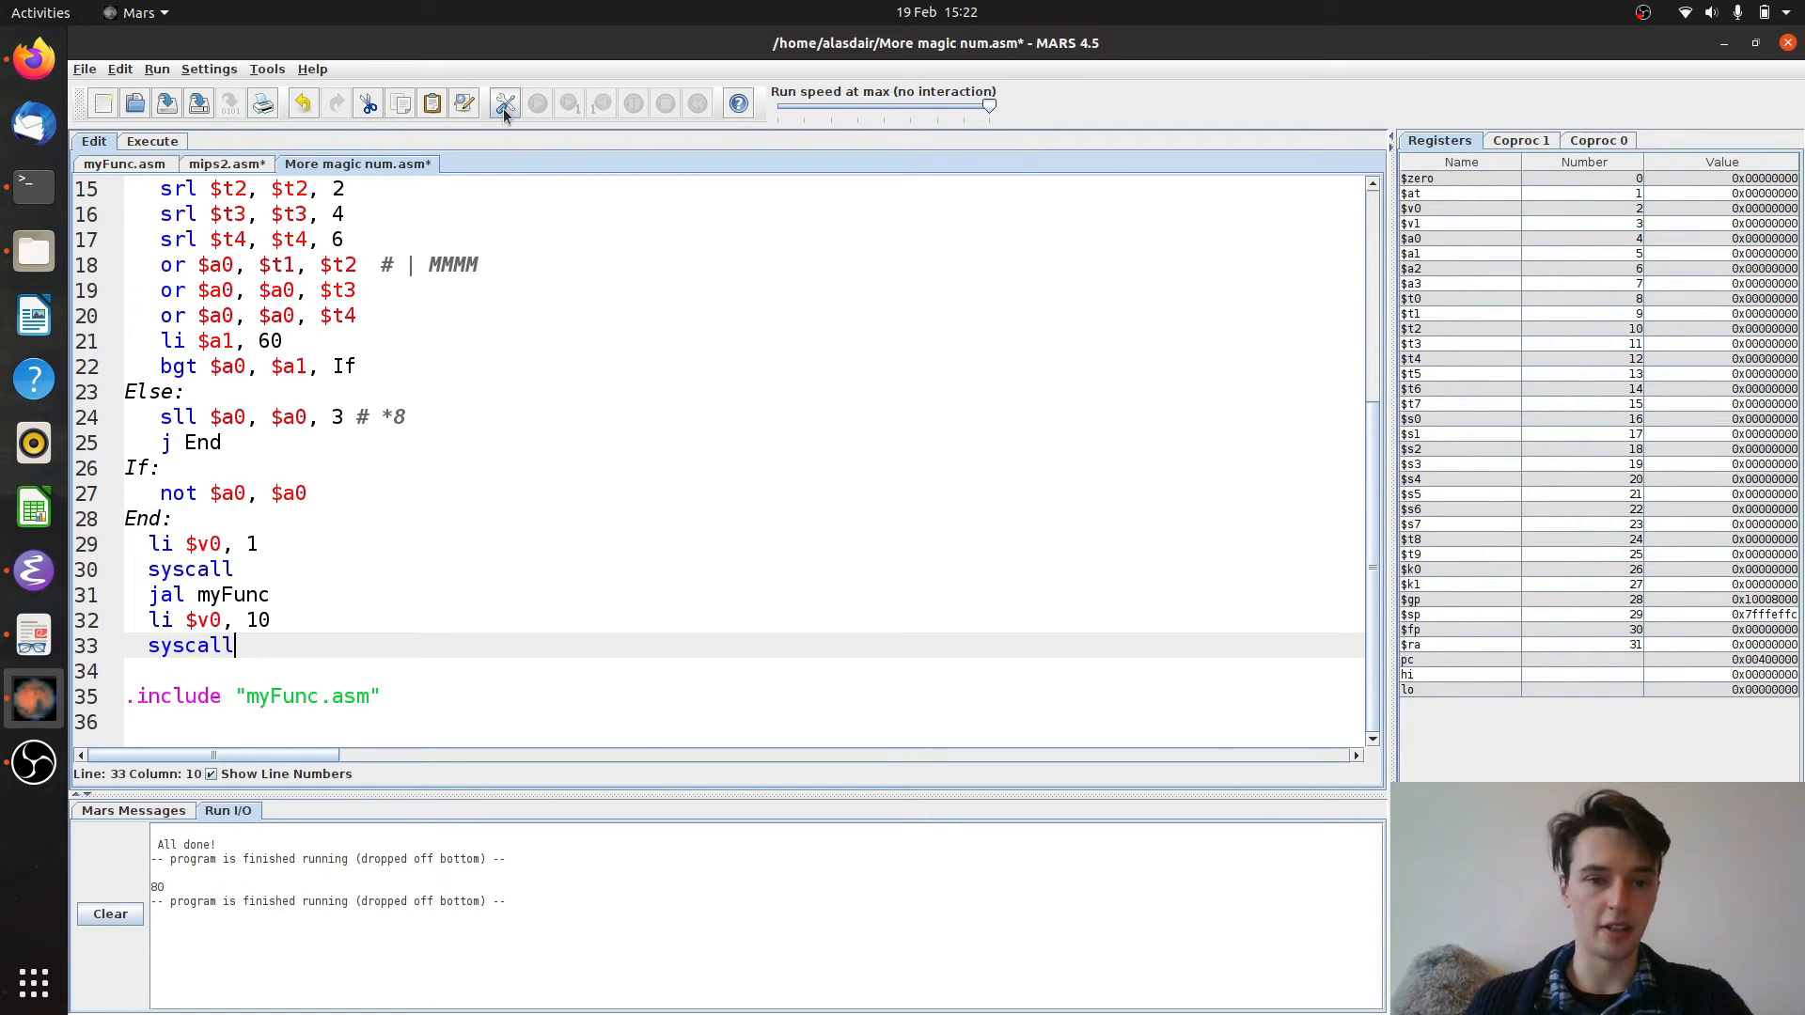
Assemble and run the program, printing 80 and All done!, then return to editing
click(536, 104)
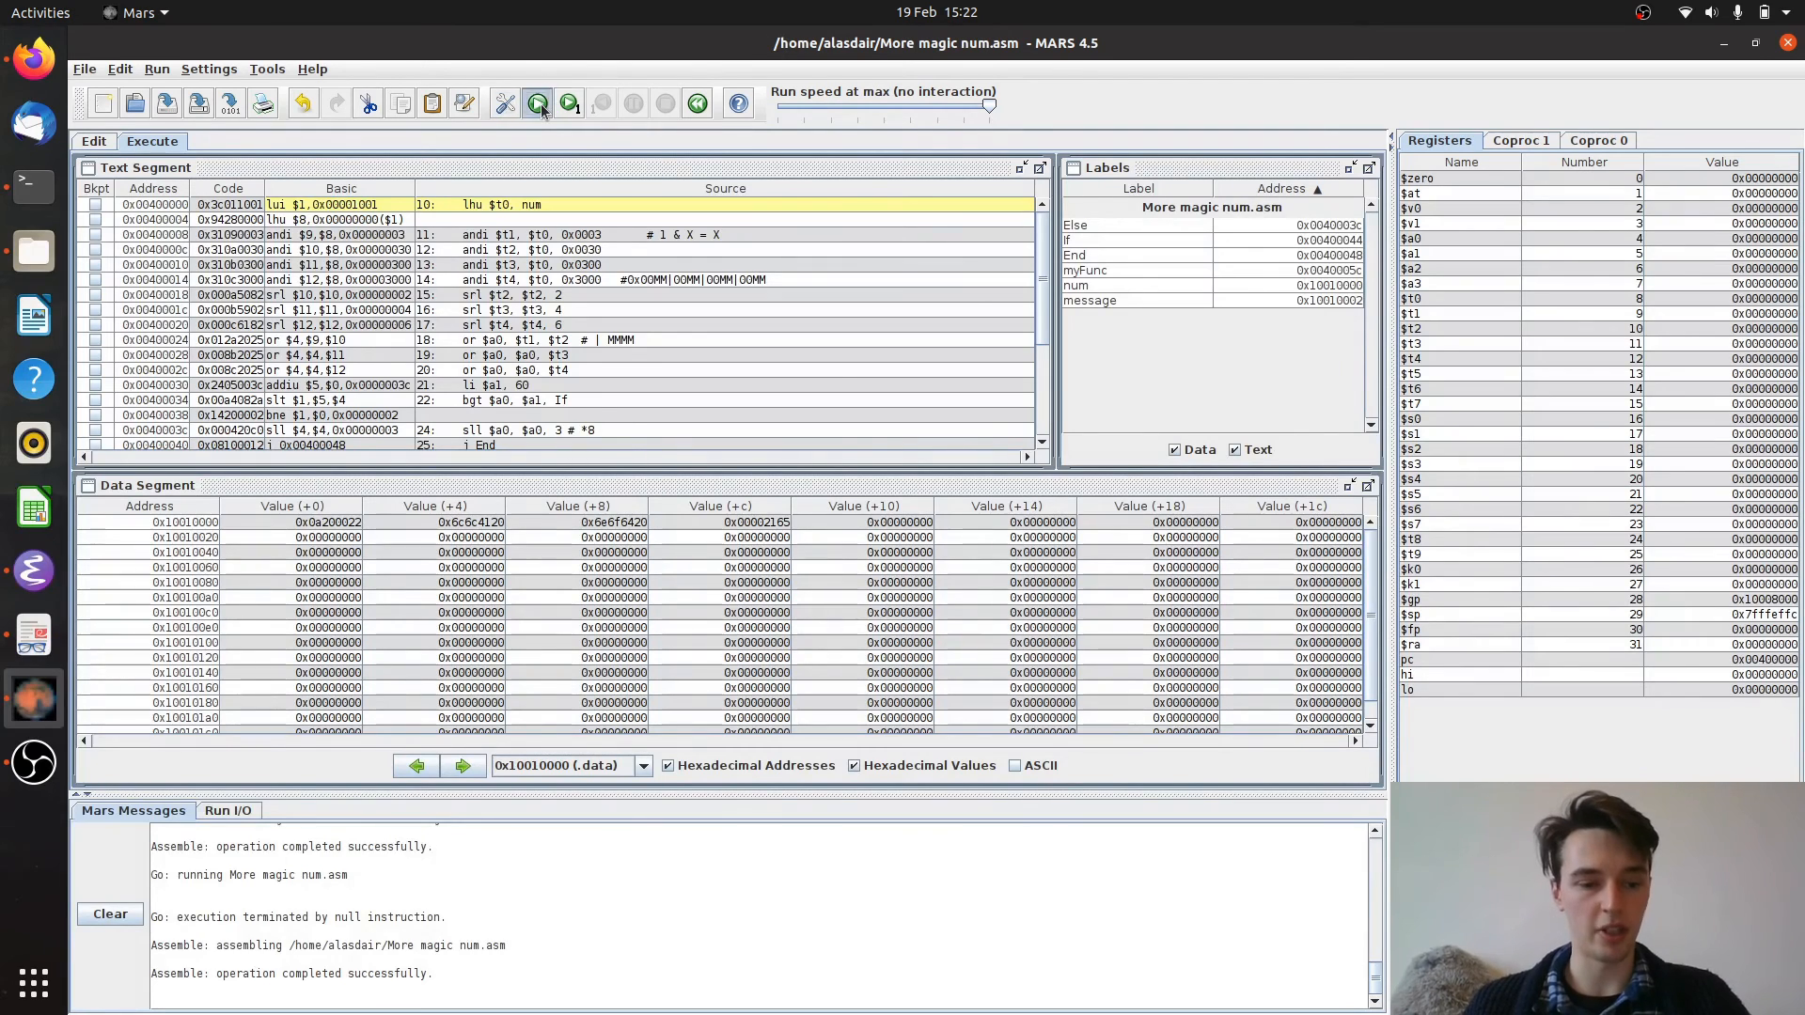
click(535, 103)
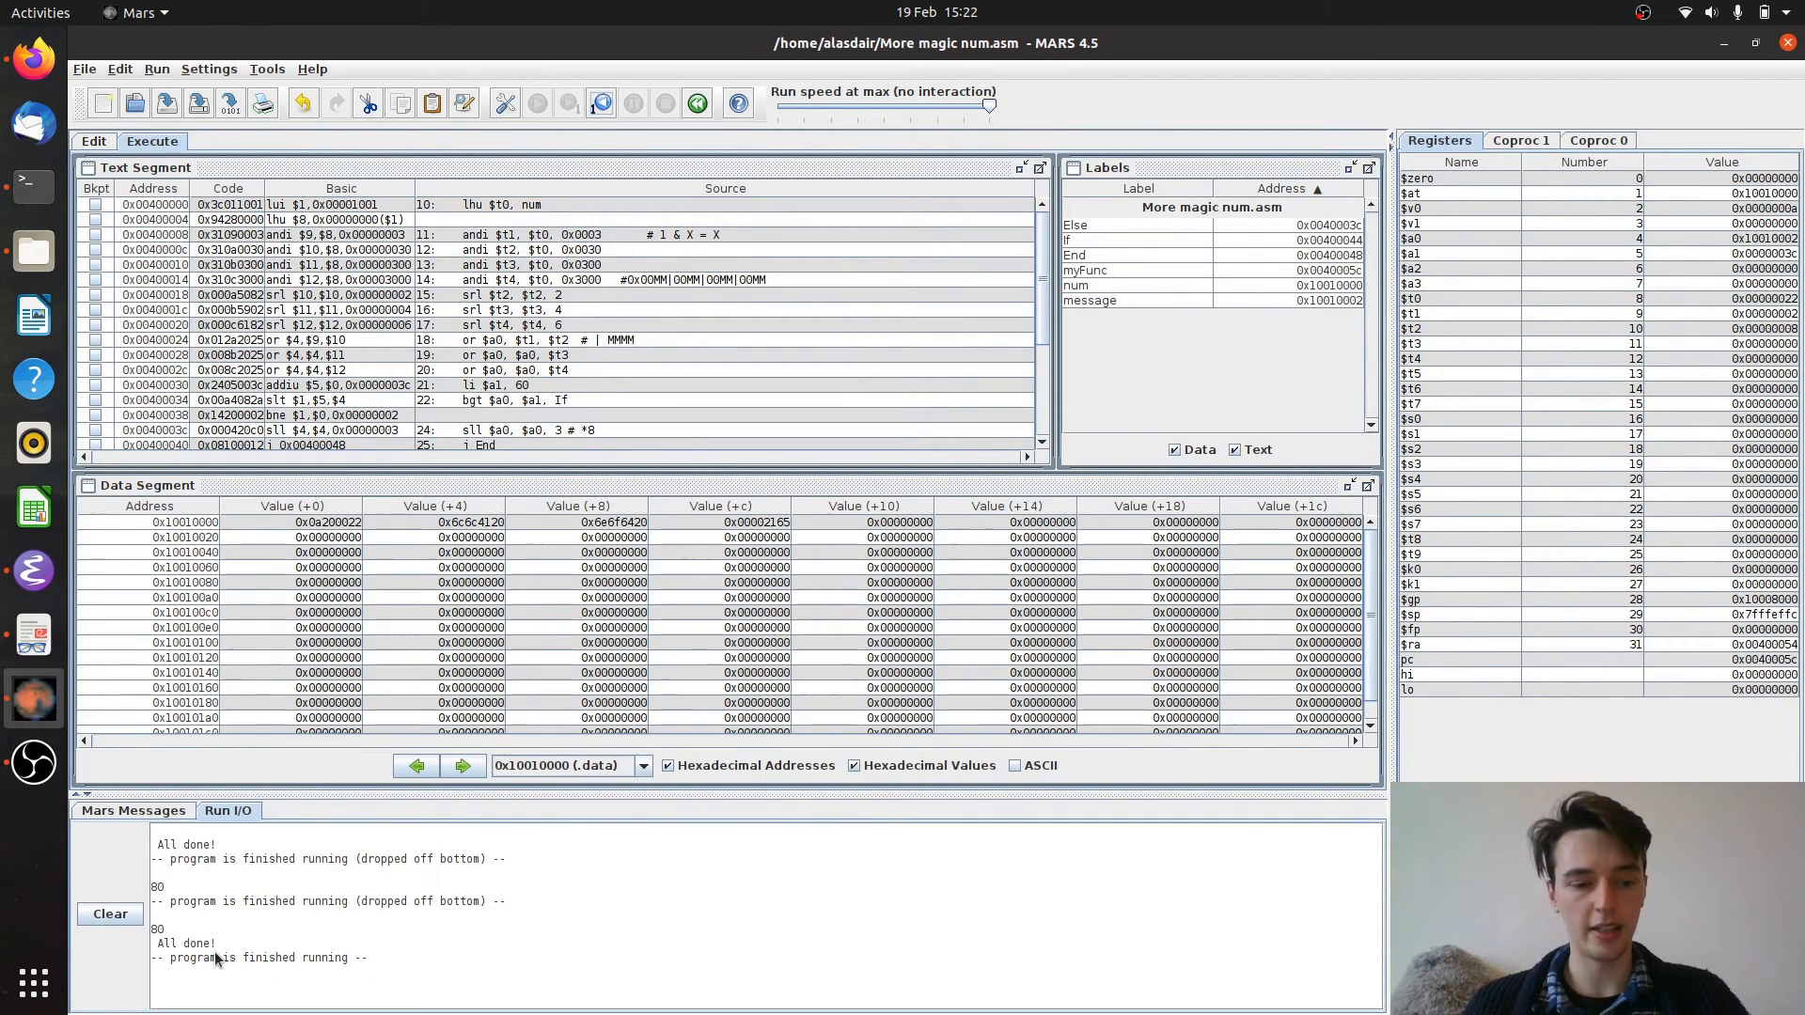
click(94, 141)
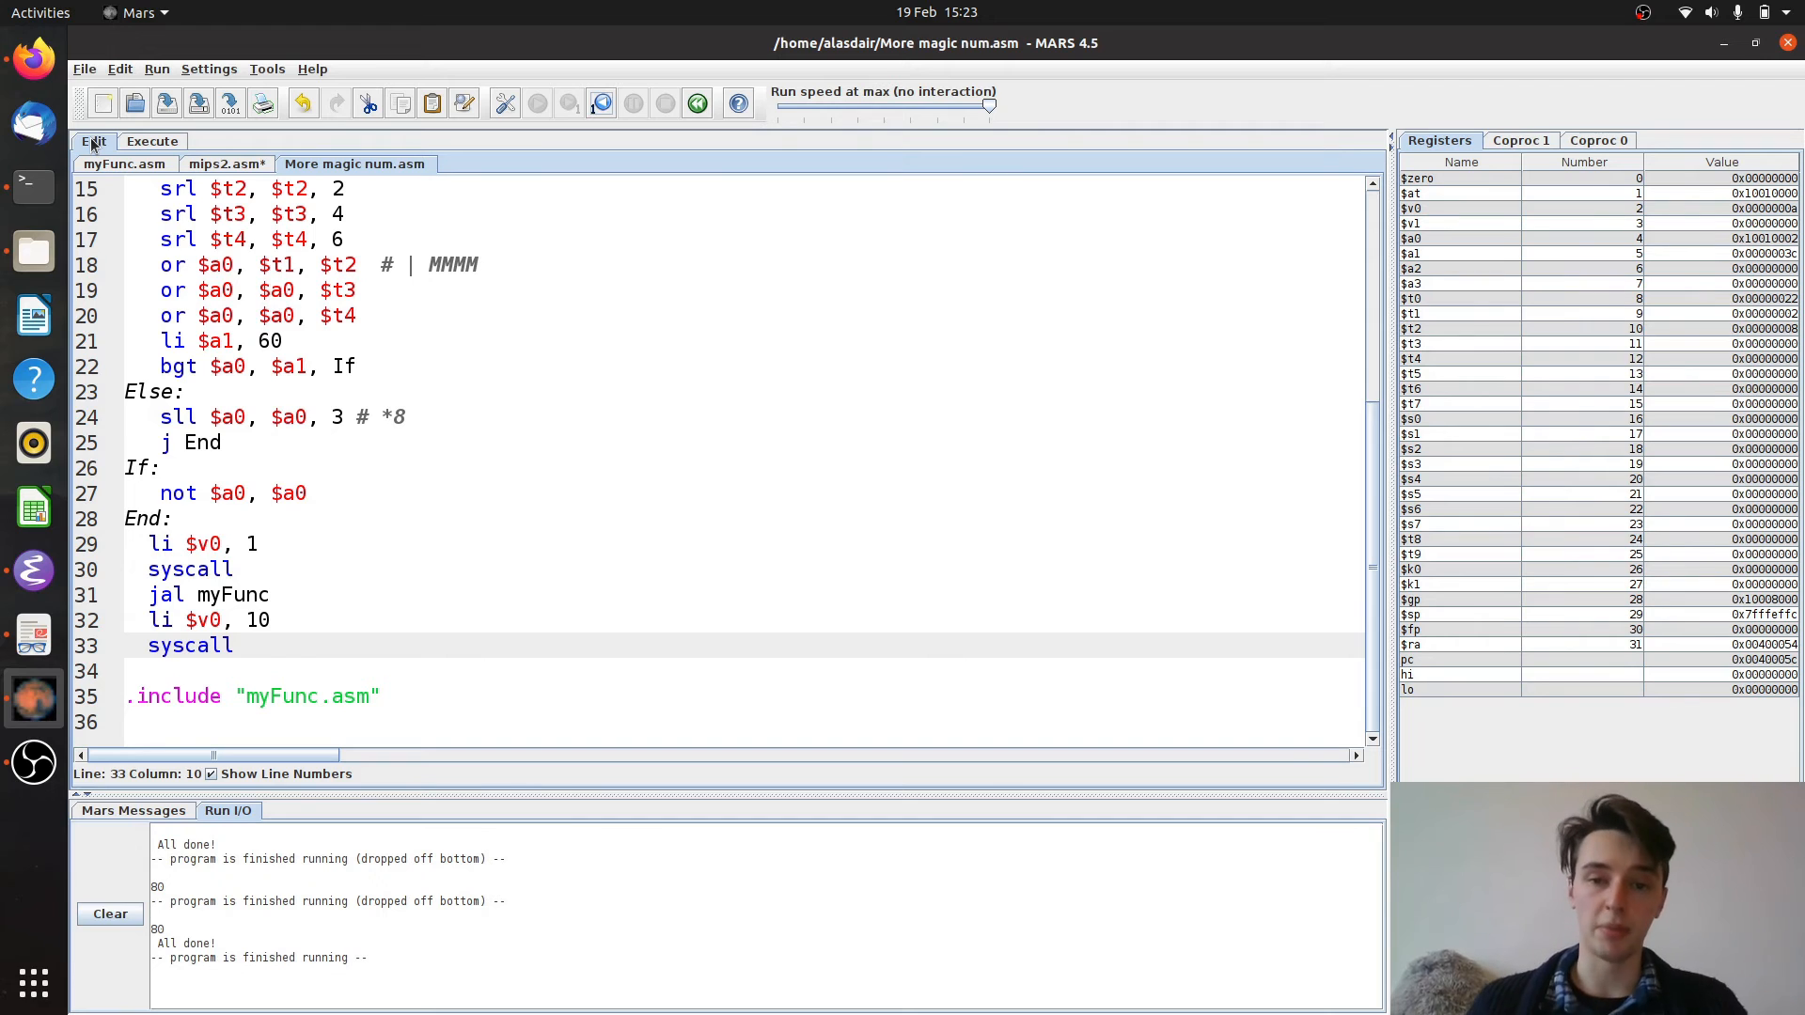
mouse_move(167, 10)
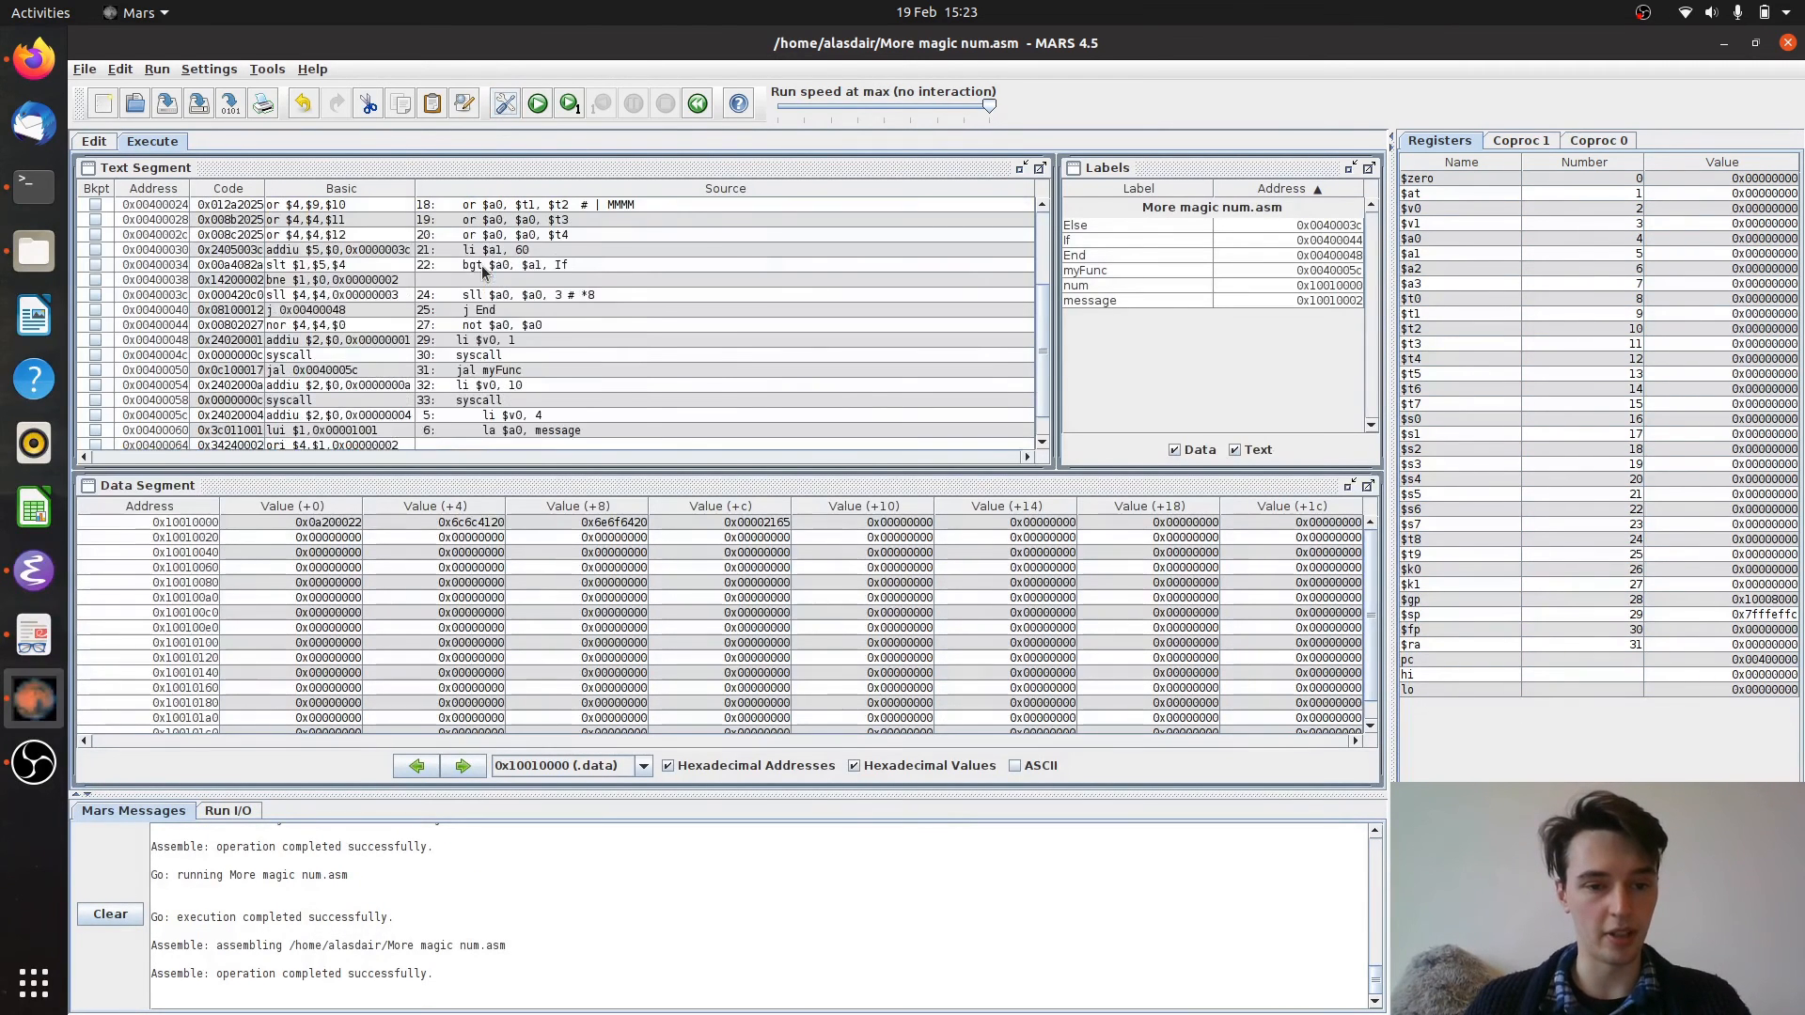
Step through execution to the print syscall at line 30 with $v0 holding 1
scroll(down, 3)
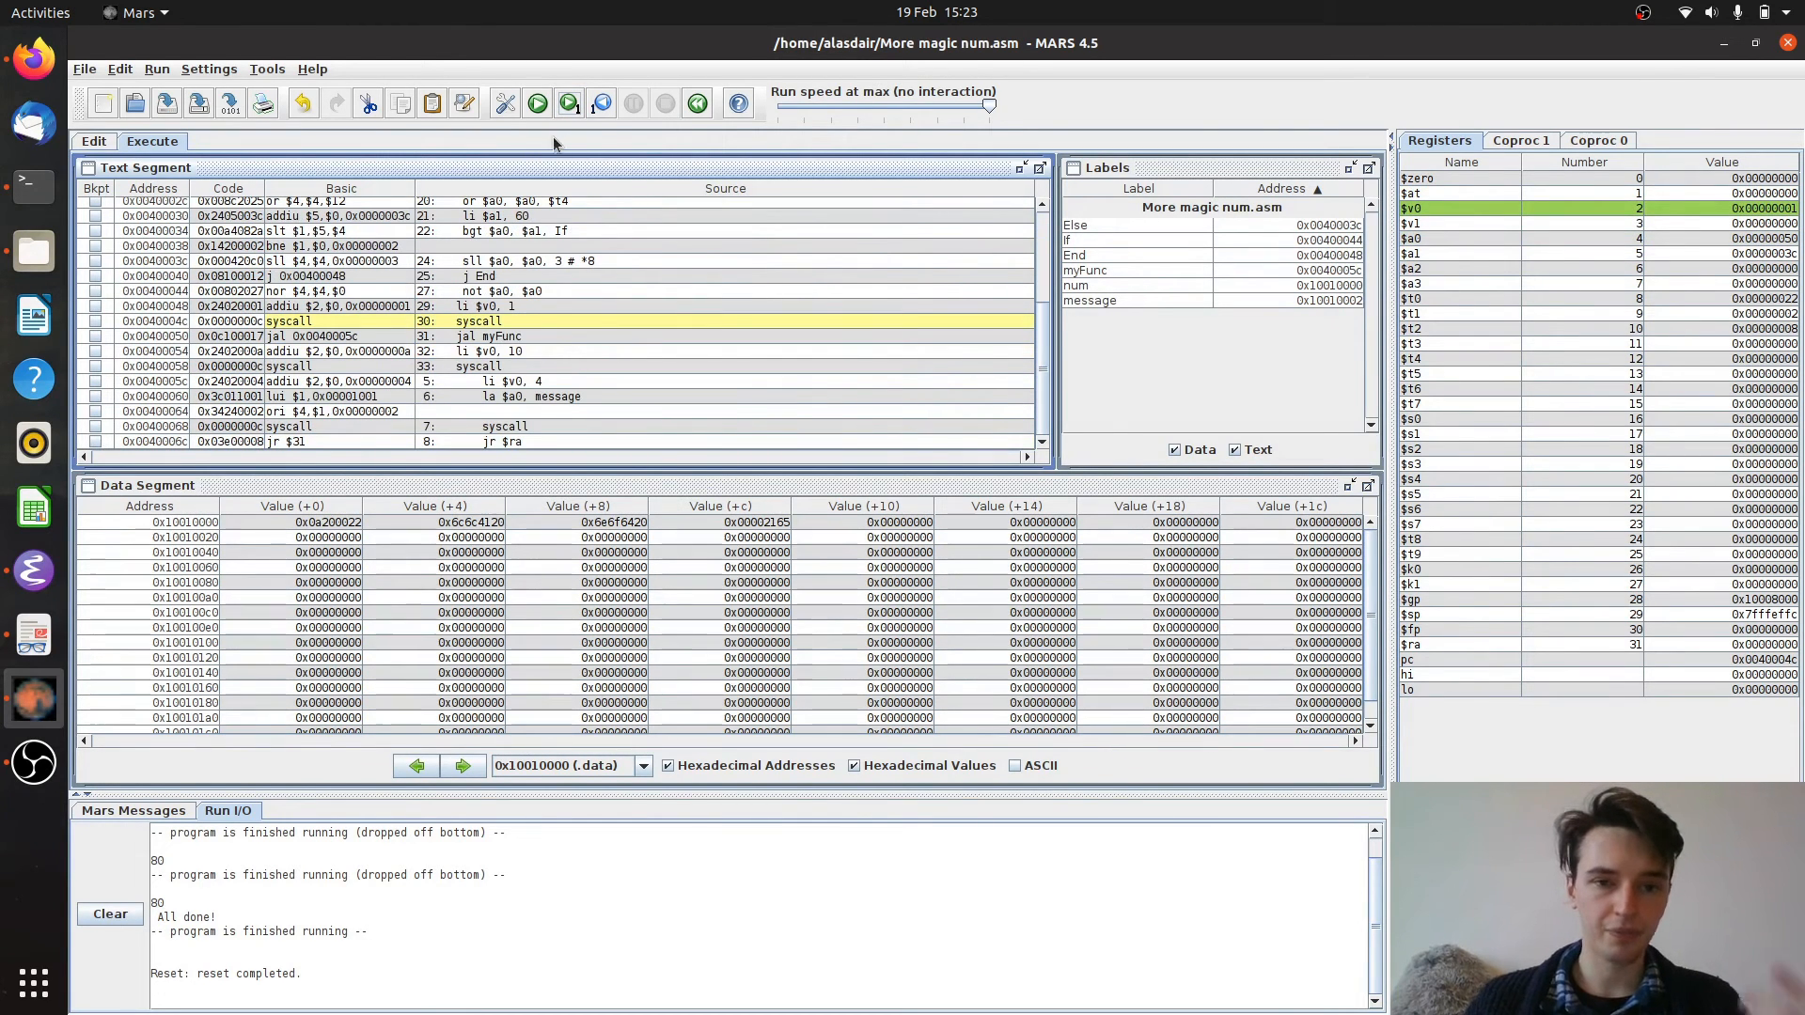
mouse_move(567, 103)
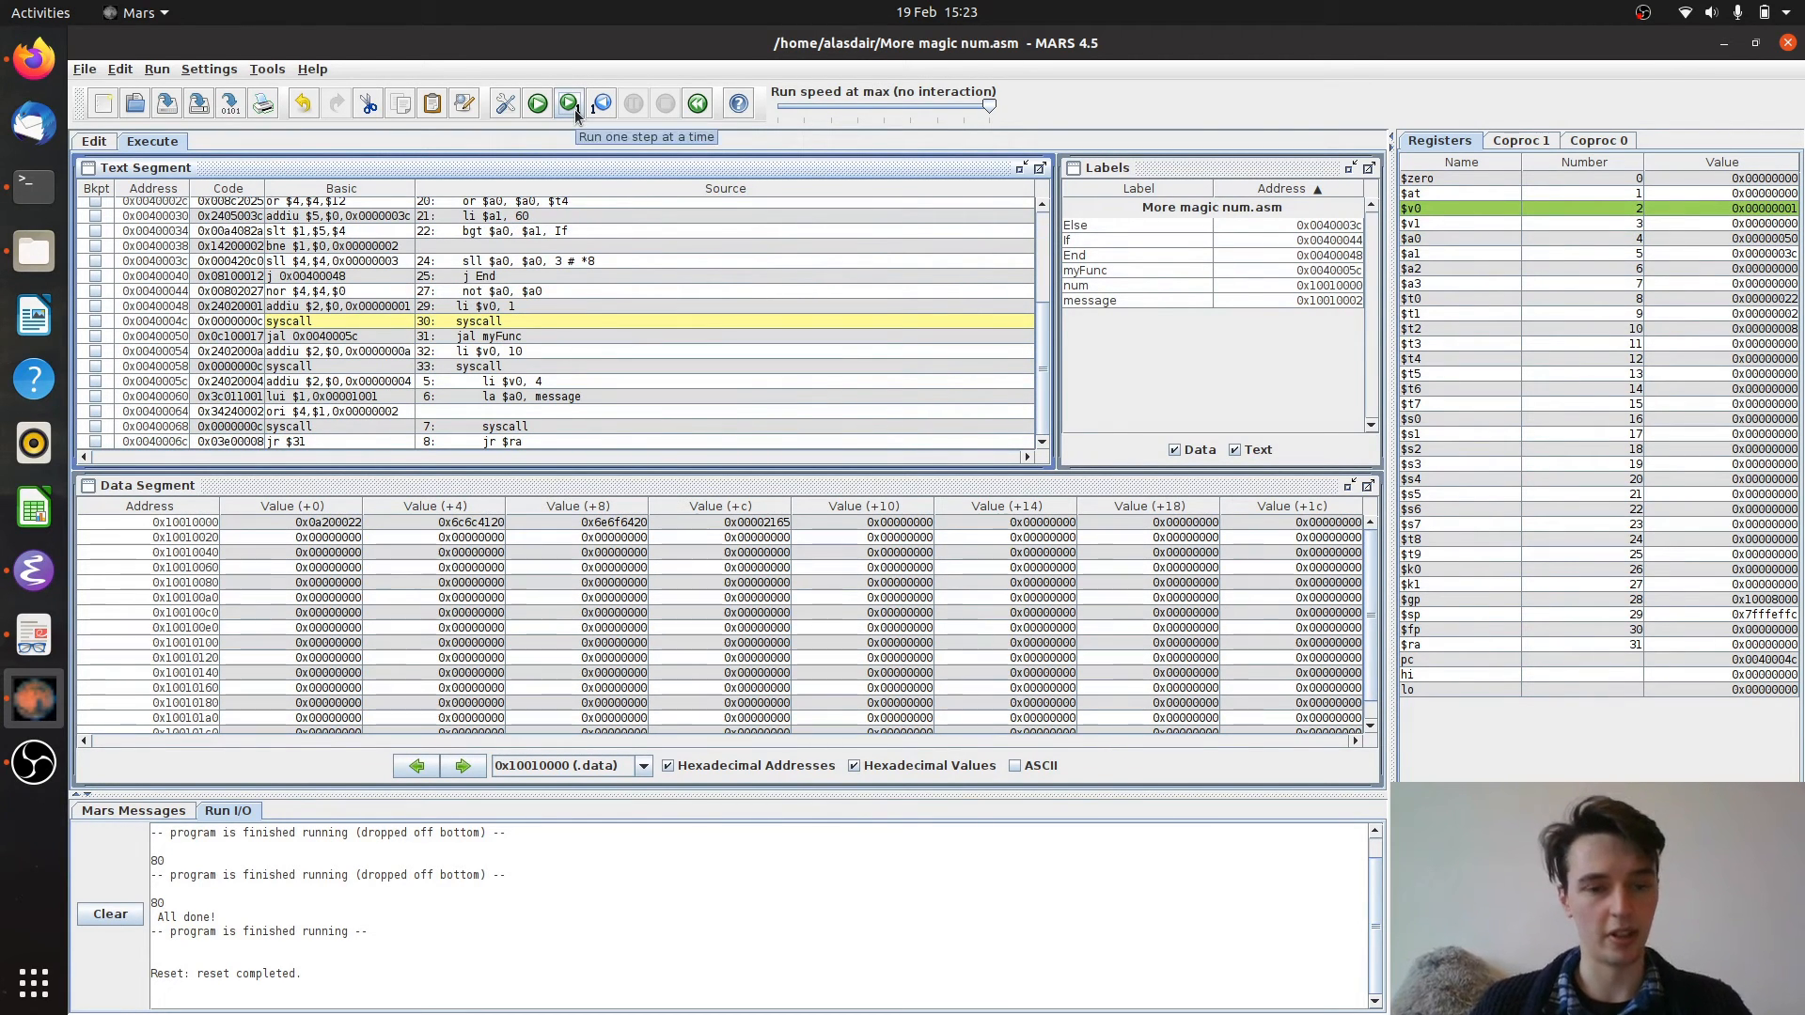
mouse_move(530, 355)
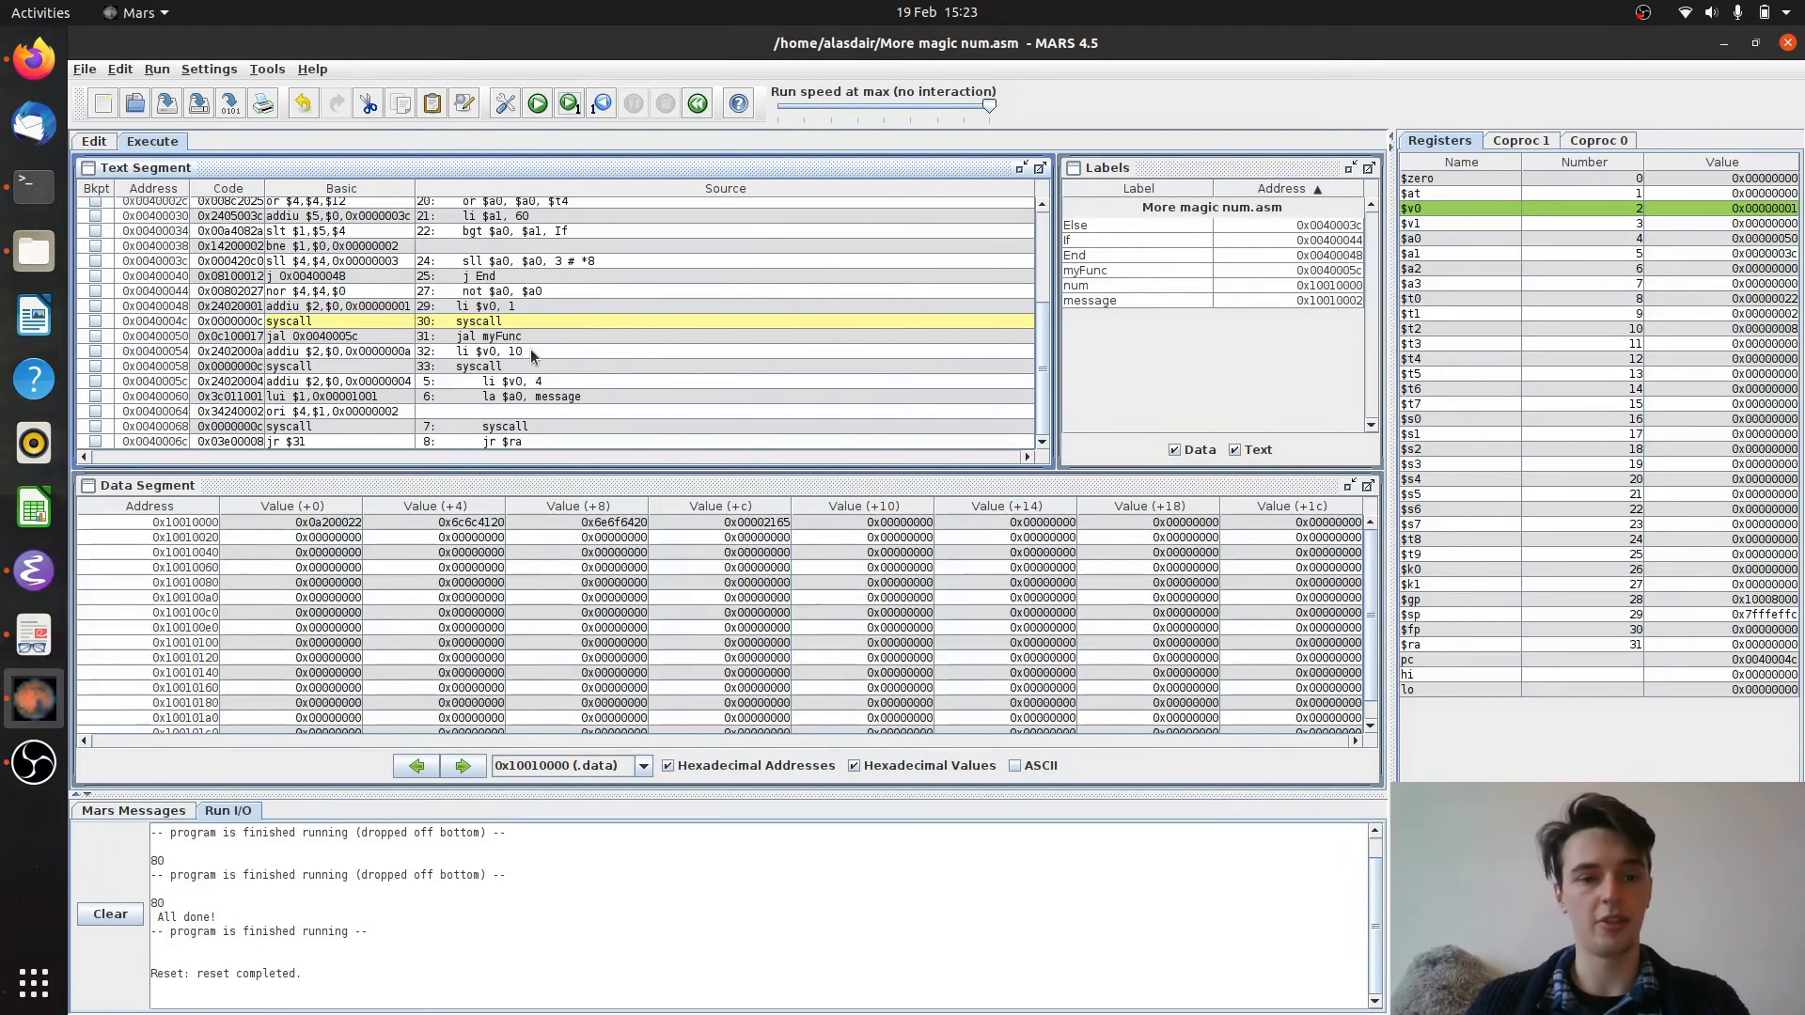
mouse_move(1464, 662)
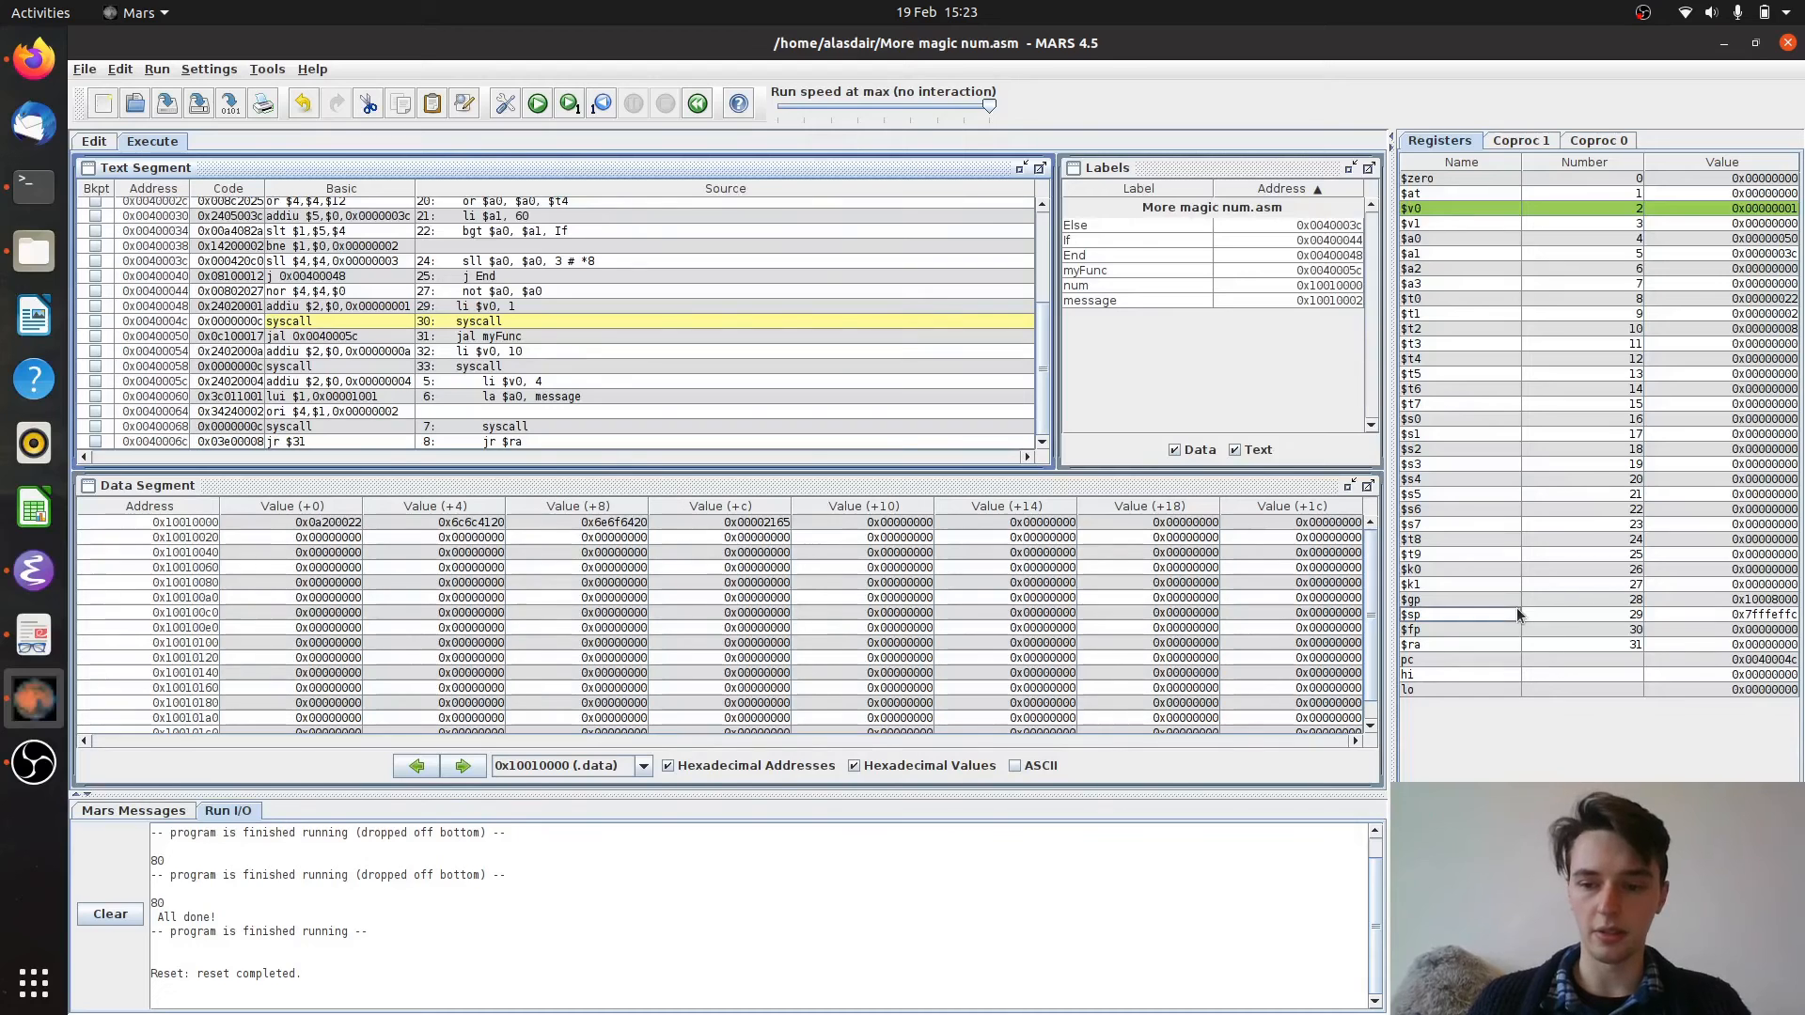
click(568, 104)
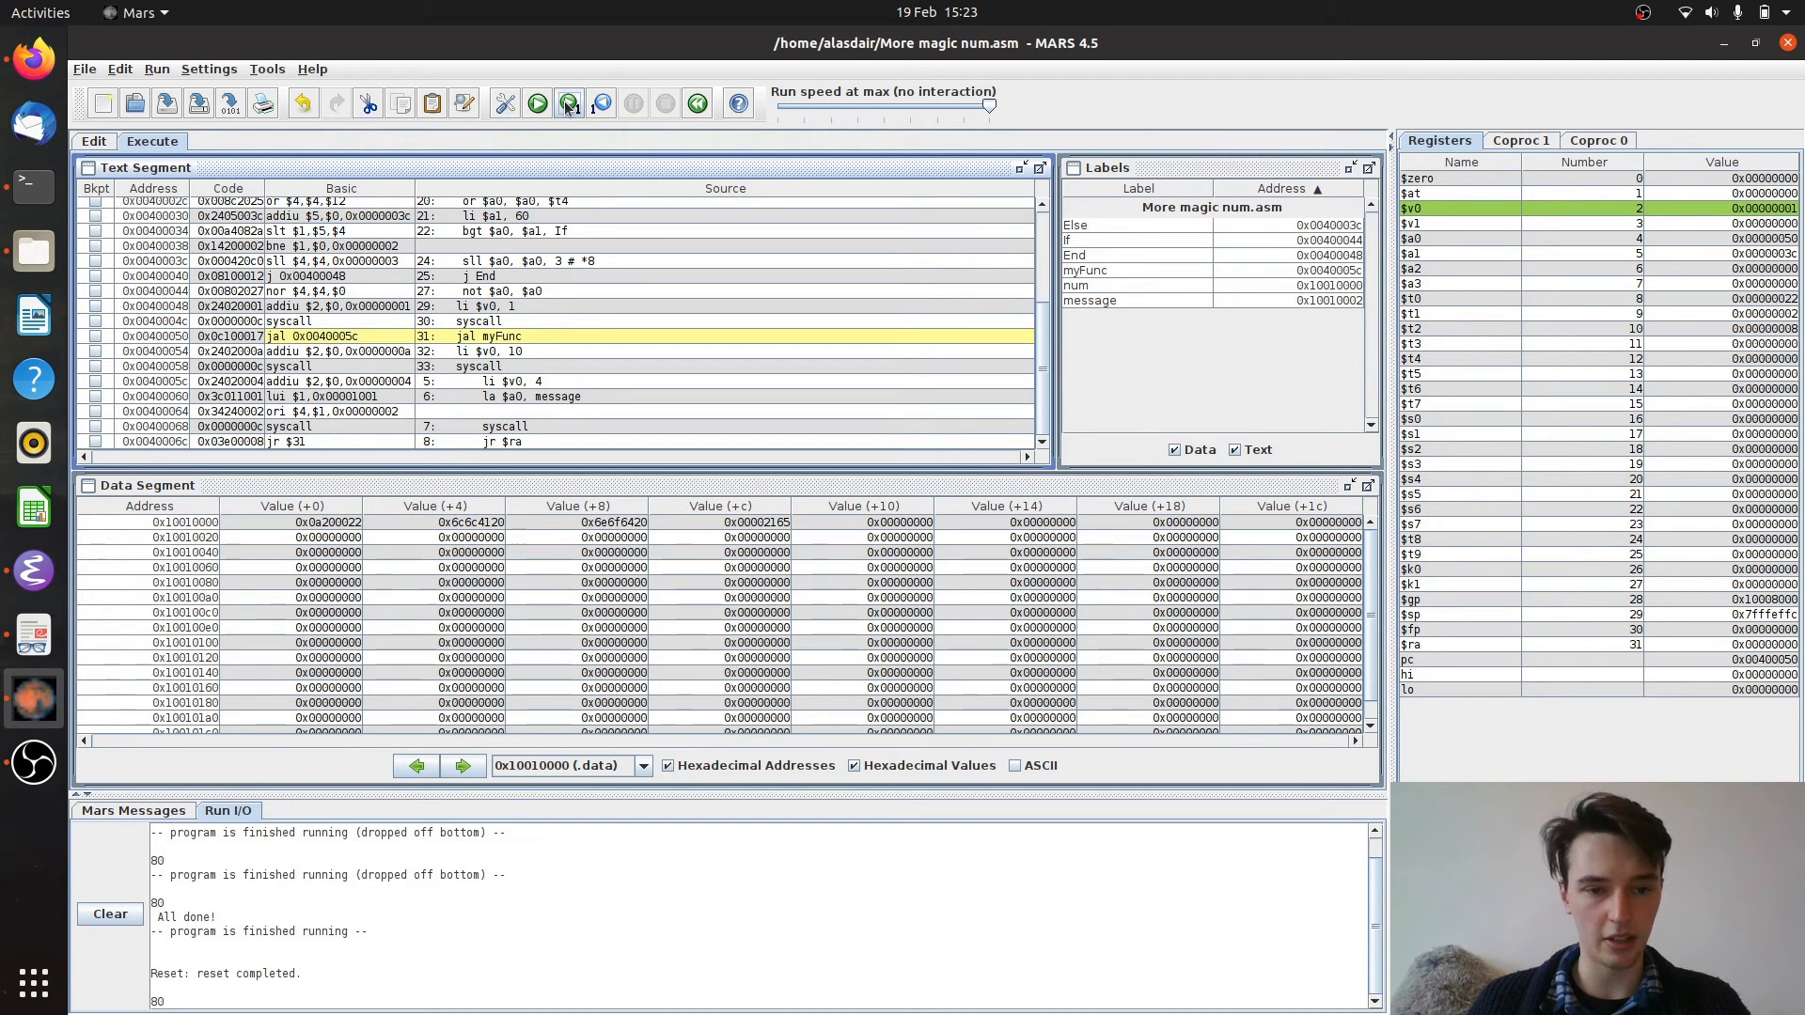
Single-step past printing 80 and through jal into myFunc, leaving 0x00400054 in $ra
click(568, 104)
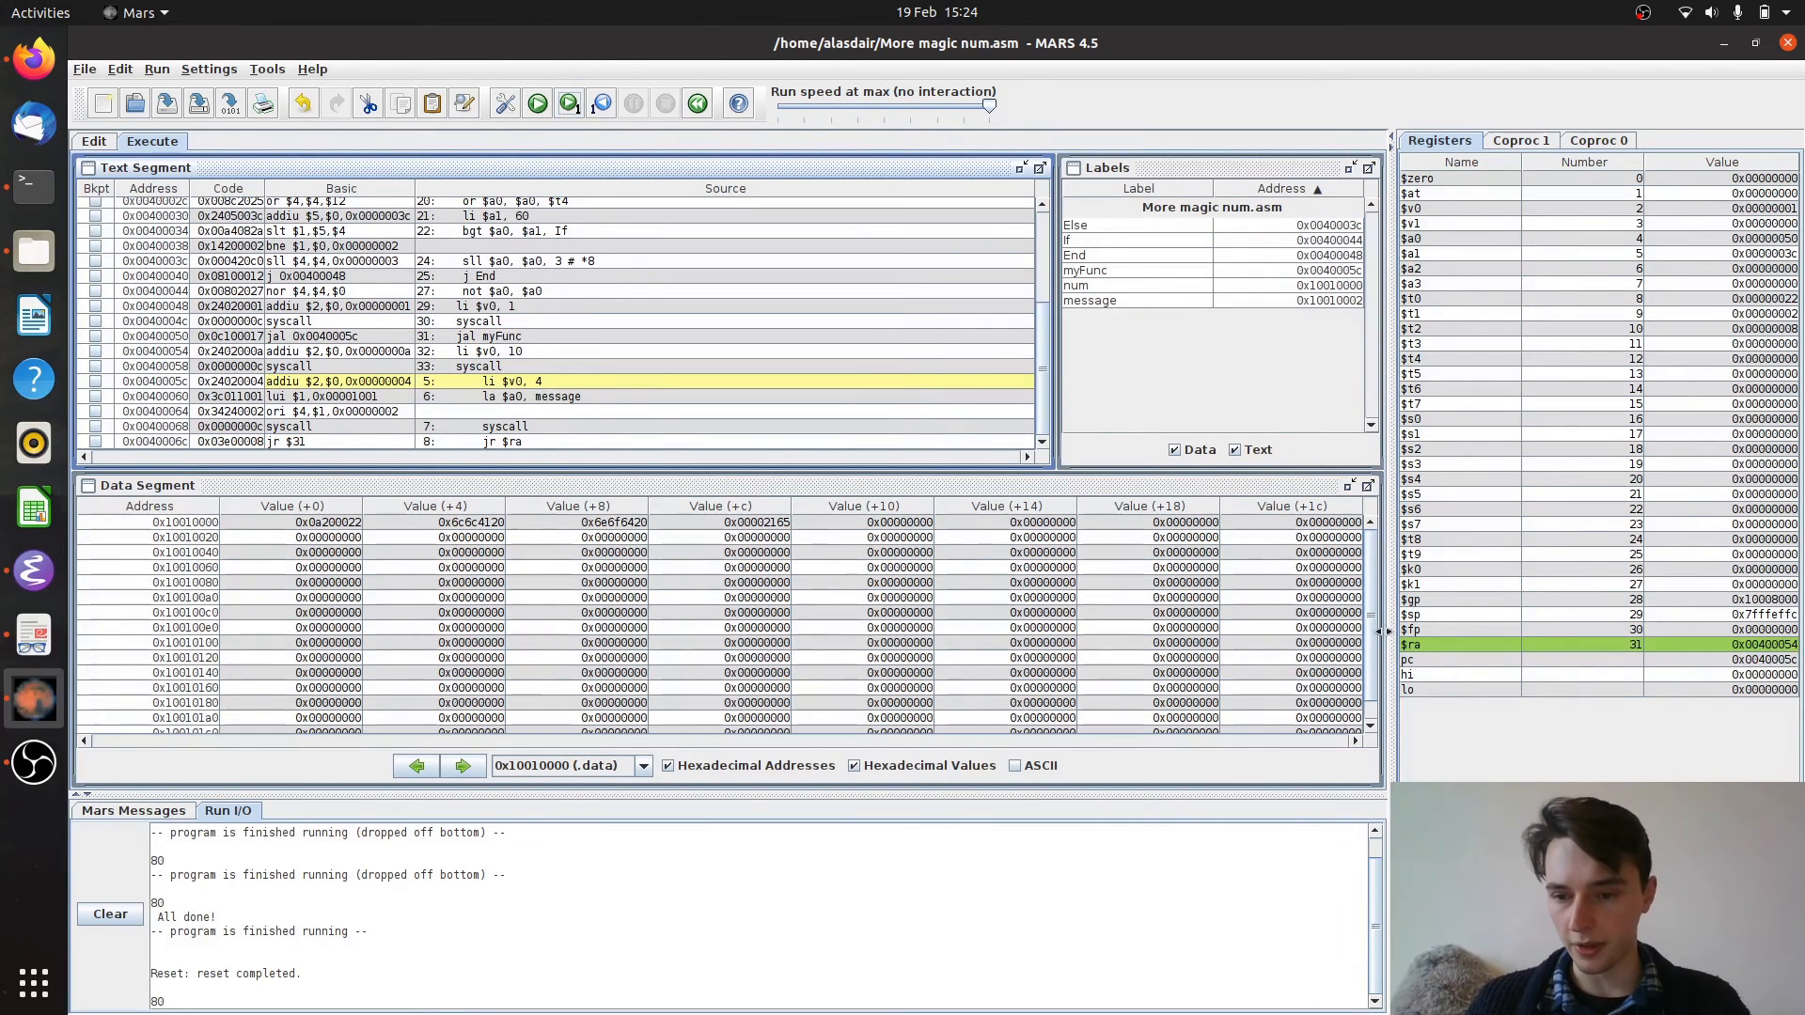
mouse_move(1709, 645)
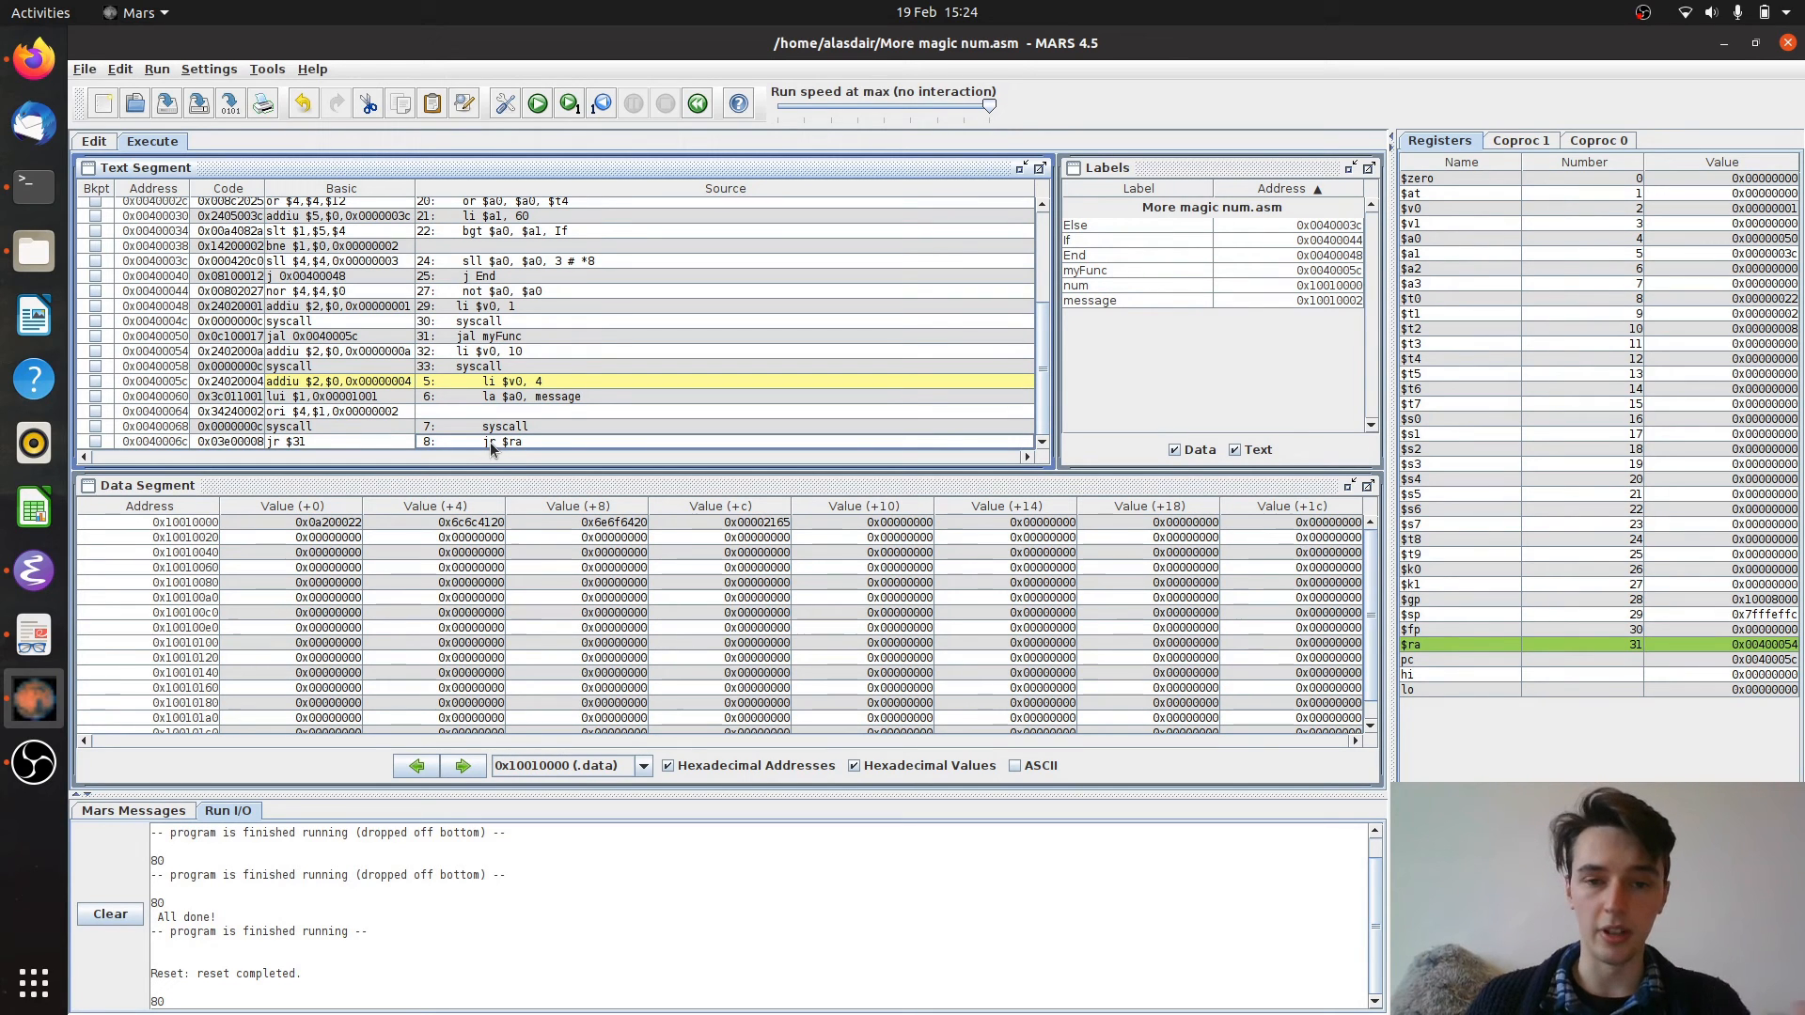
mouse_move(562, 442)
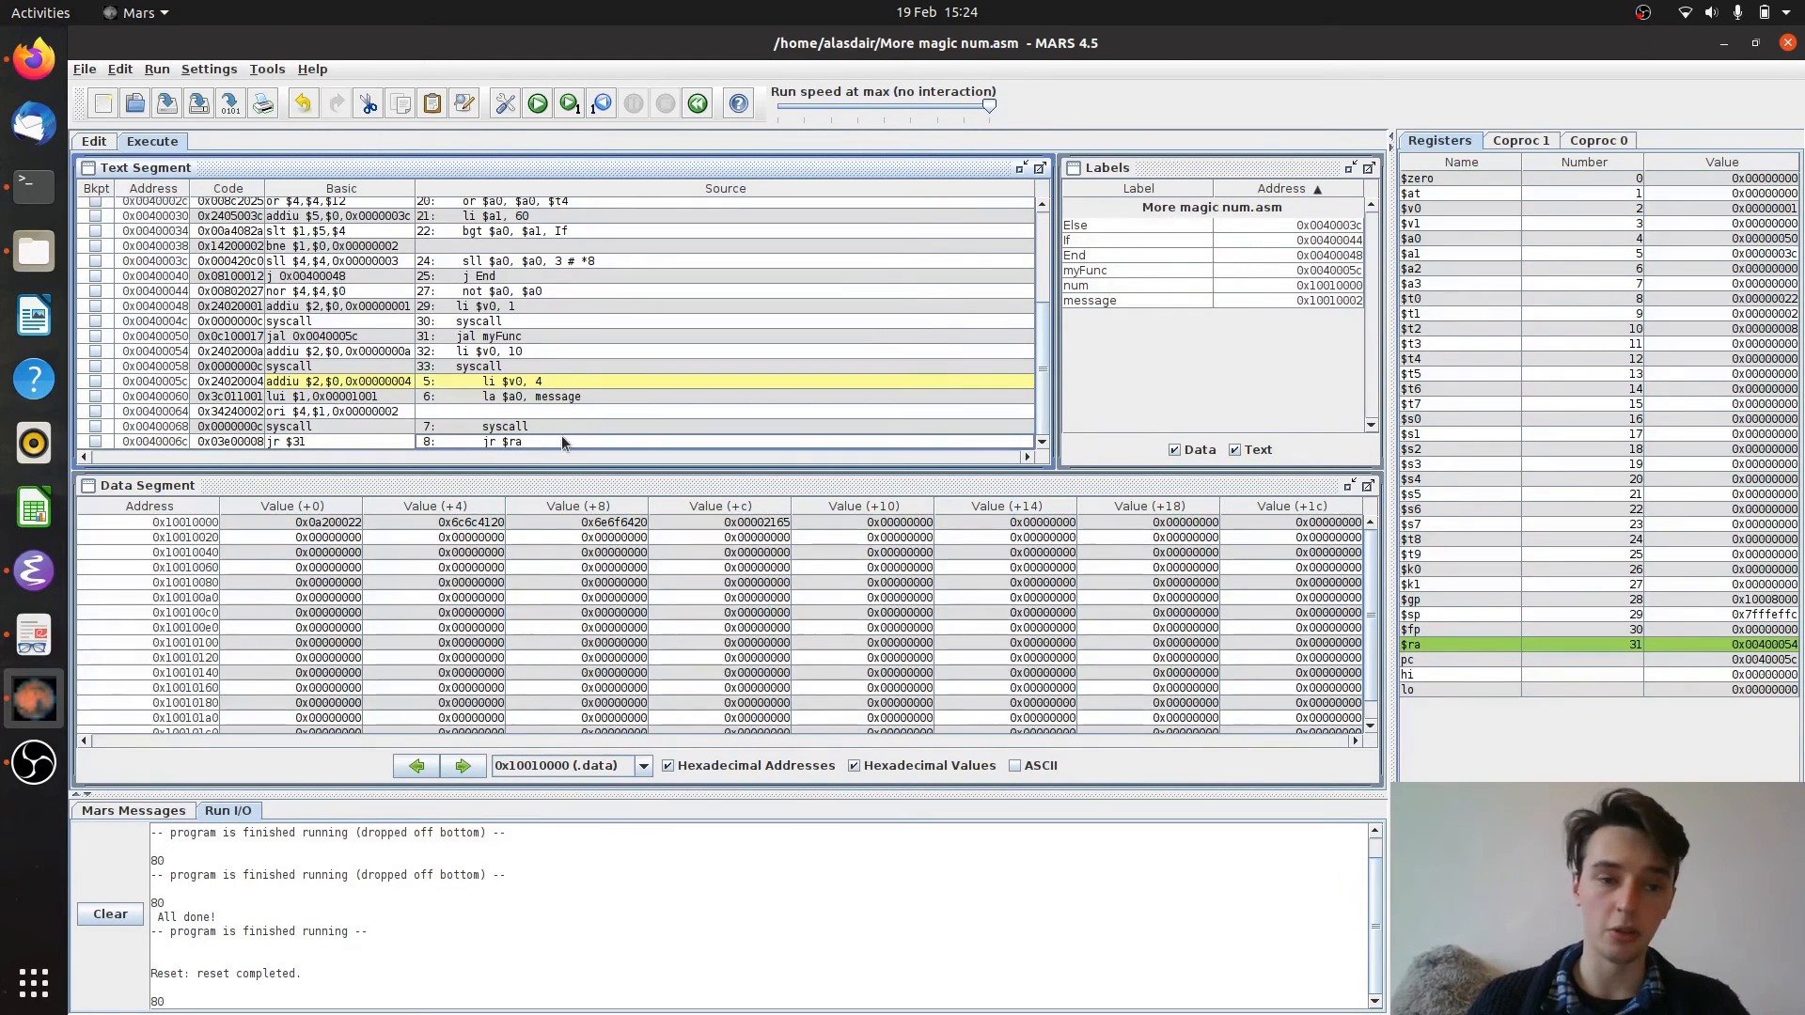
mouse_move(568, 397)
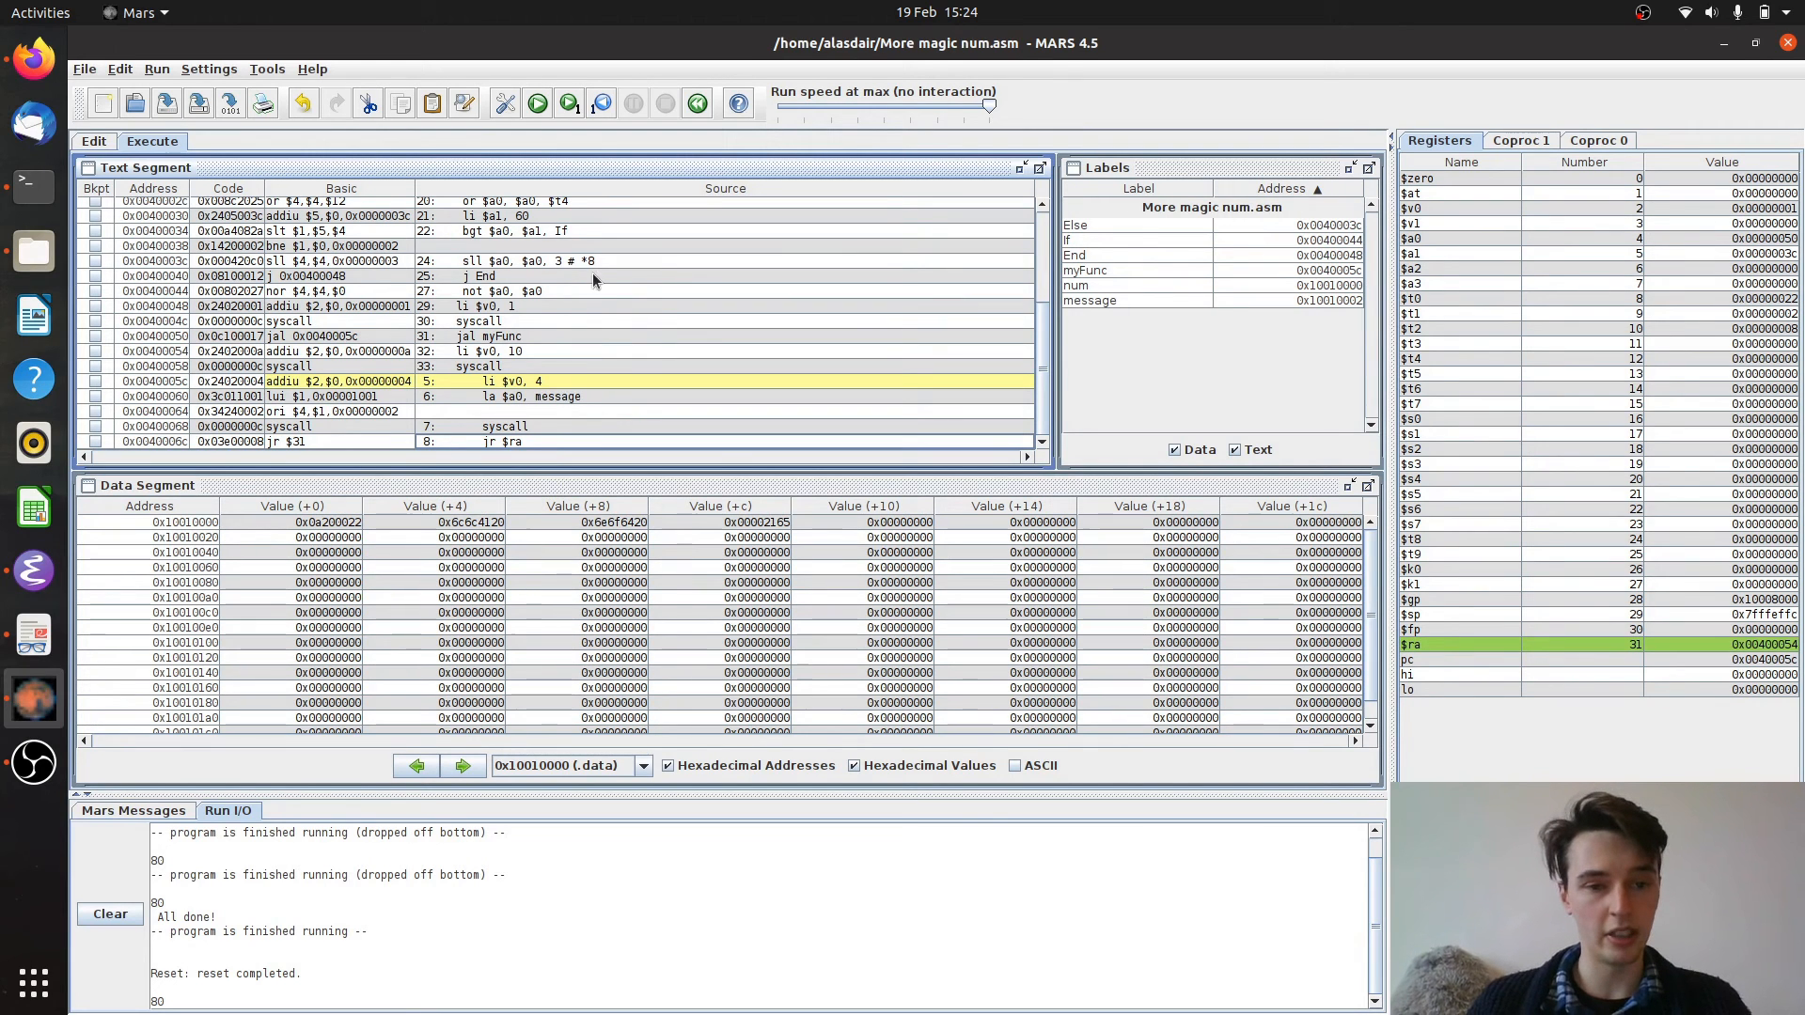
mouse_move(575, 352)
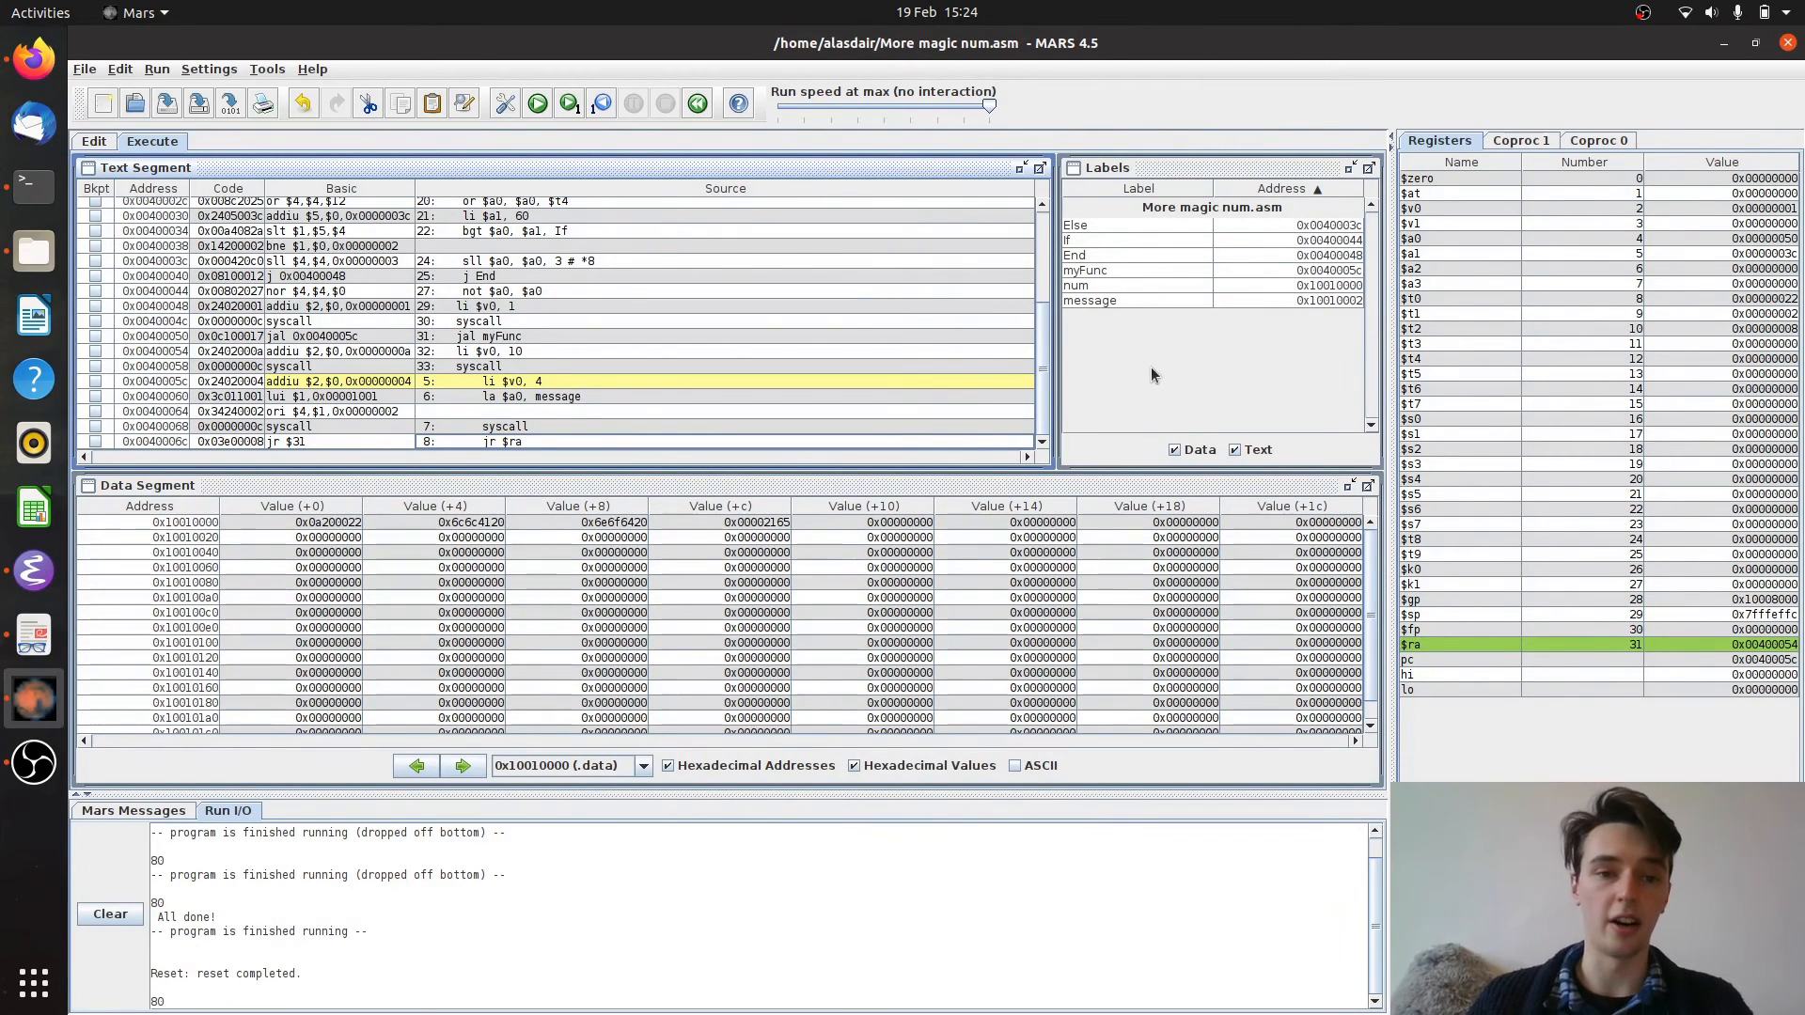
mouse_move(568, 104)
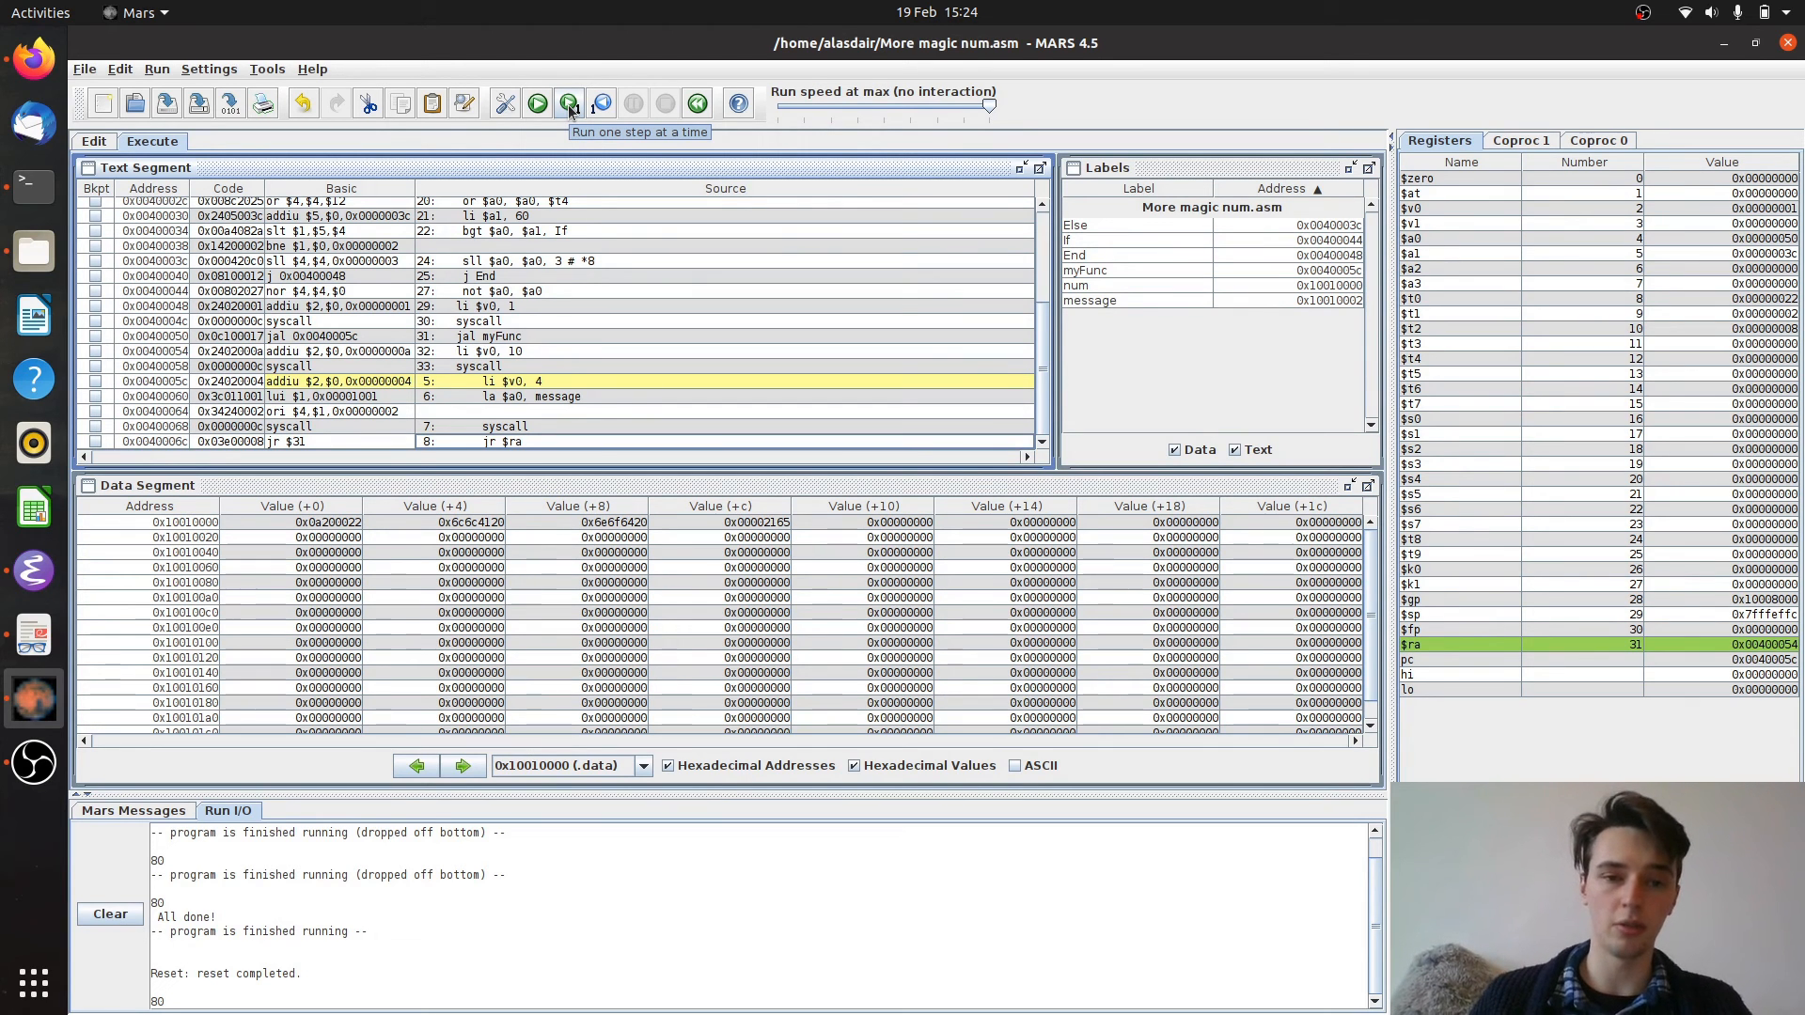
mouse_move(566, 120)
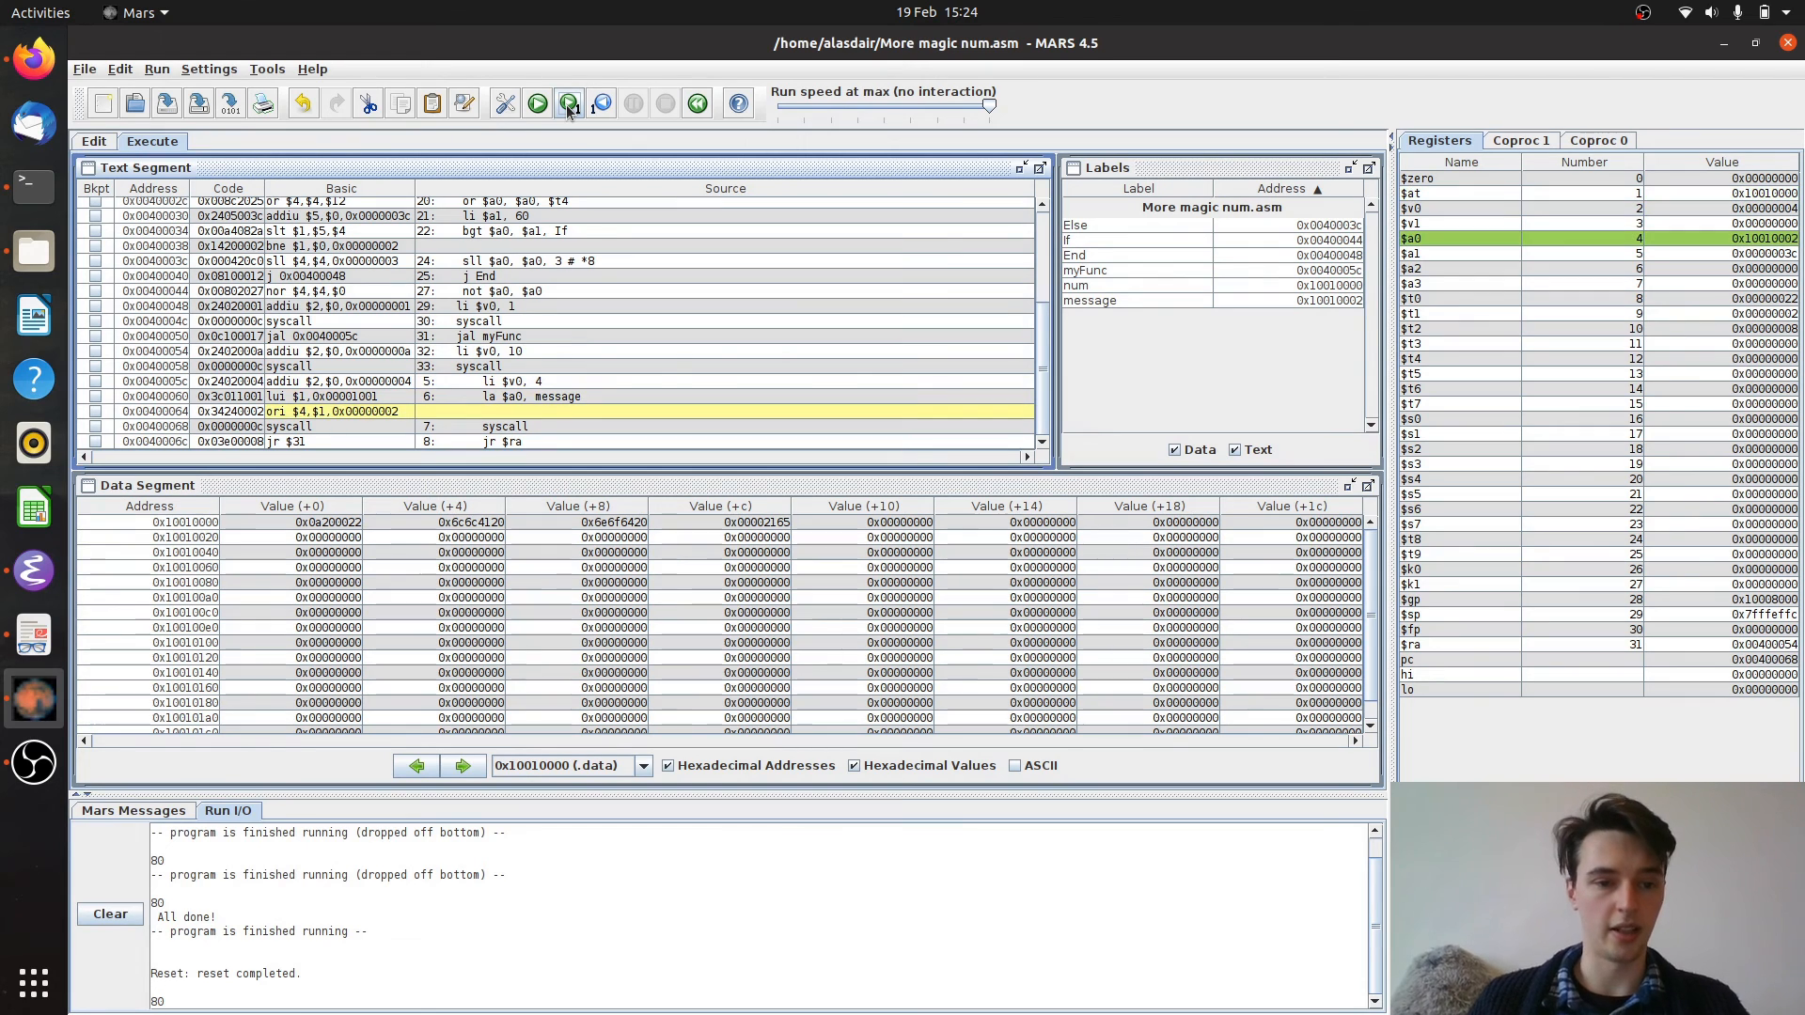
Single-step through myFunc printing 'All done!', return via jr $ra, exit, then resume editing the source
click(536, 103)
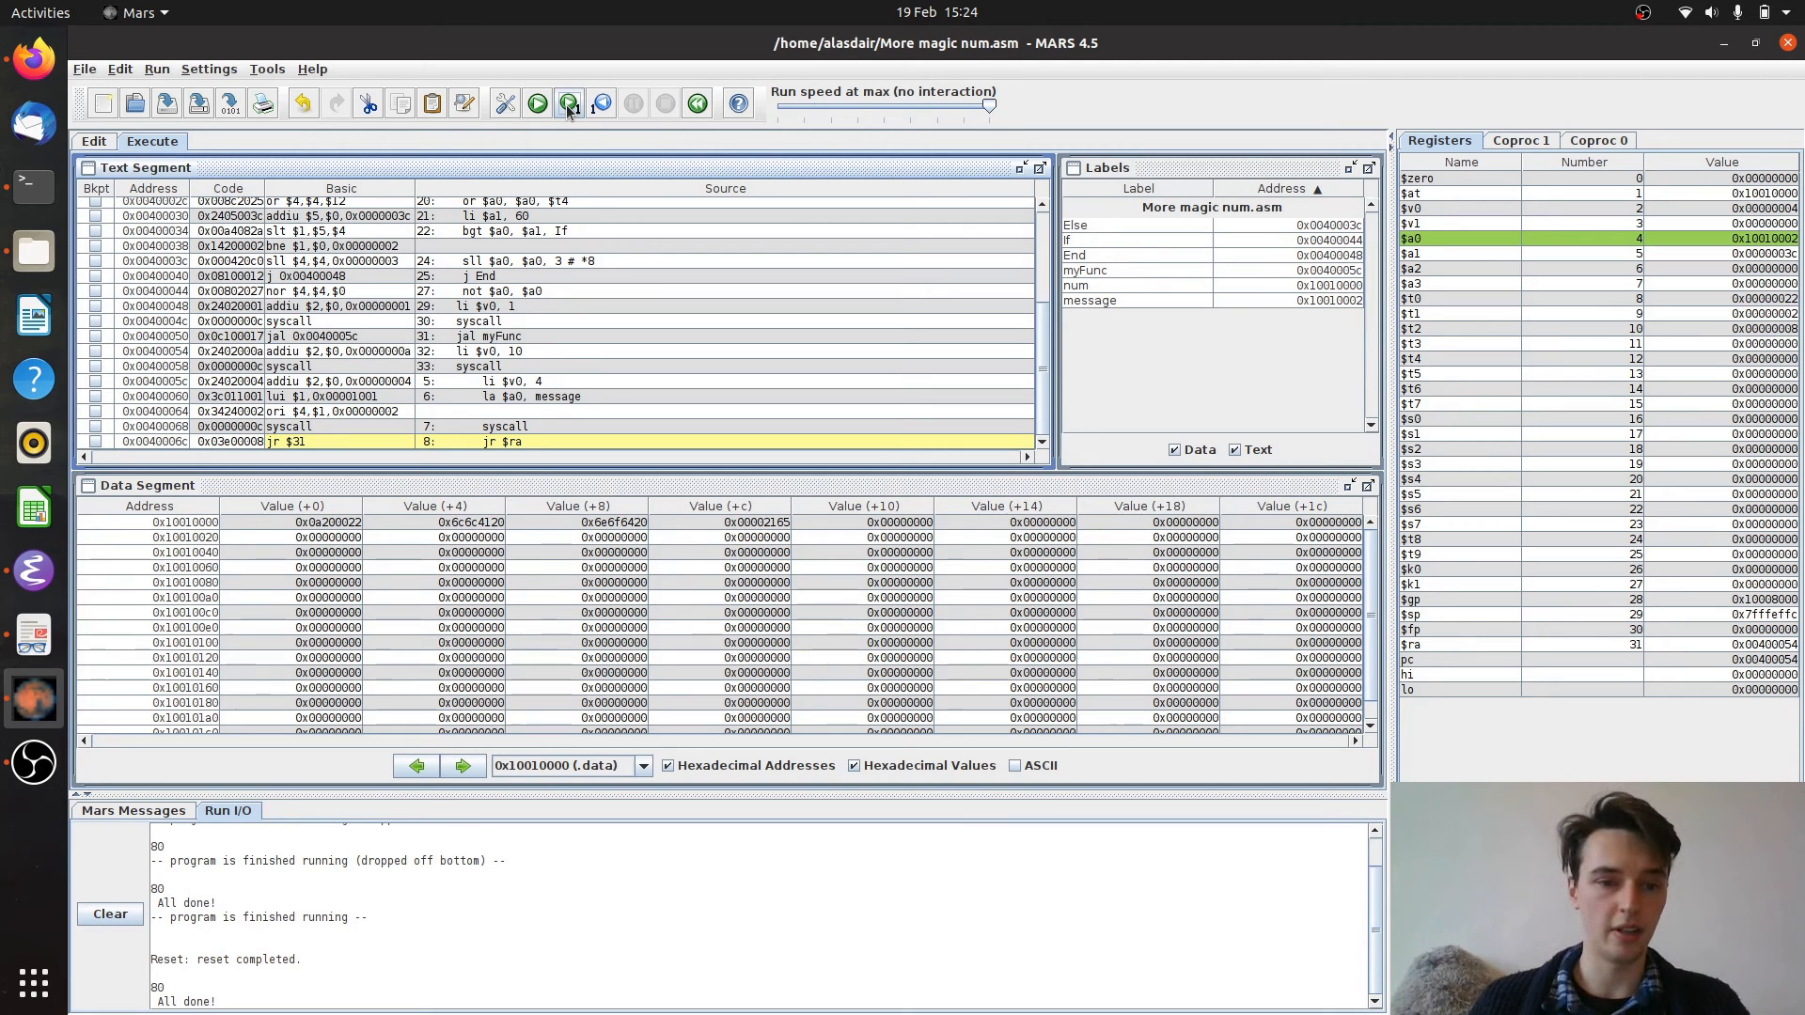
click(568, 103)
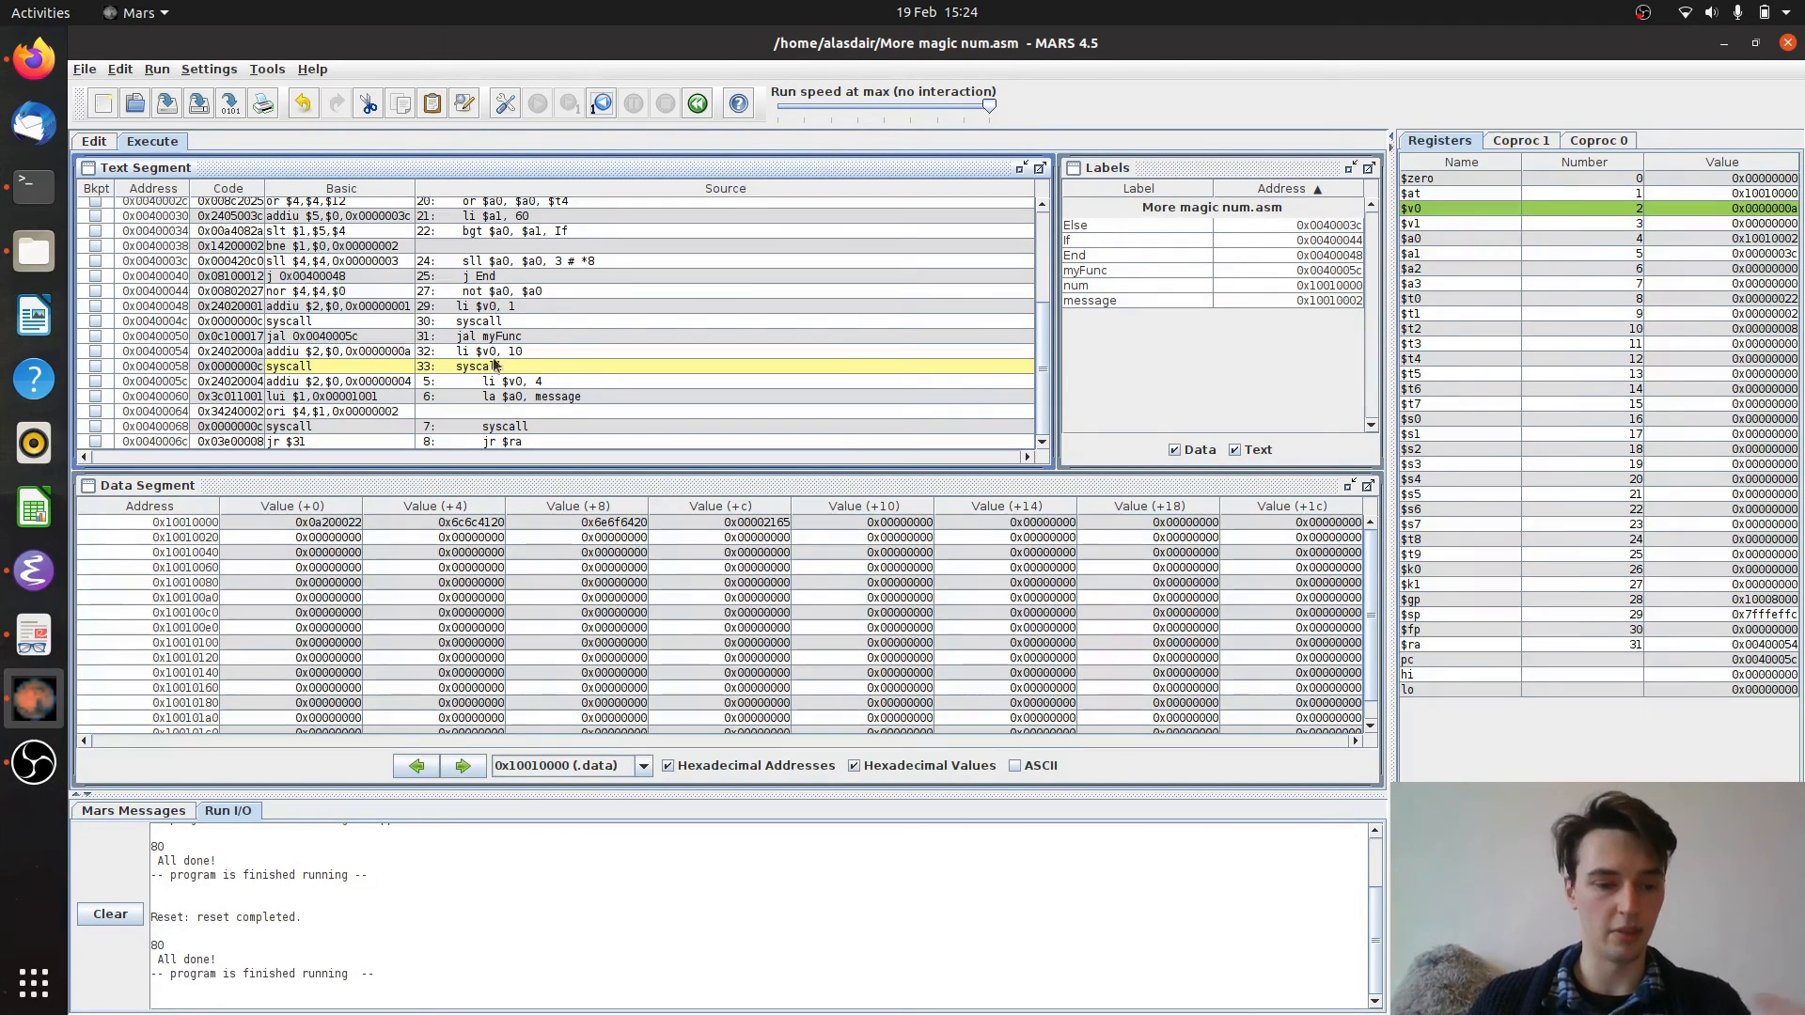
click(94, 141)
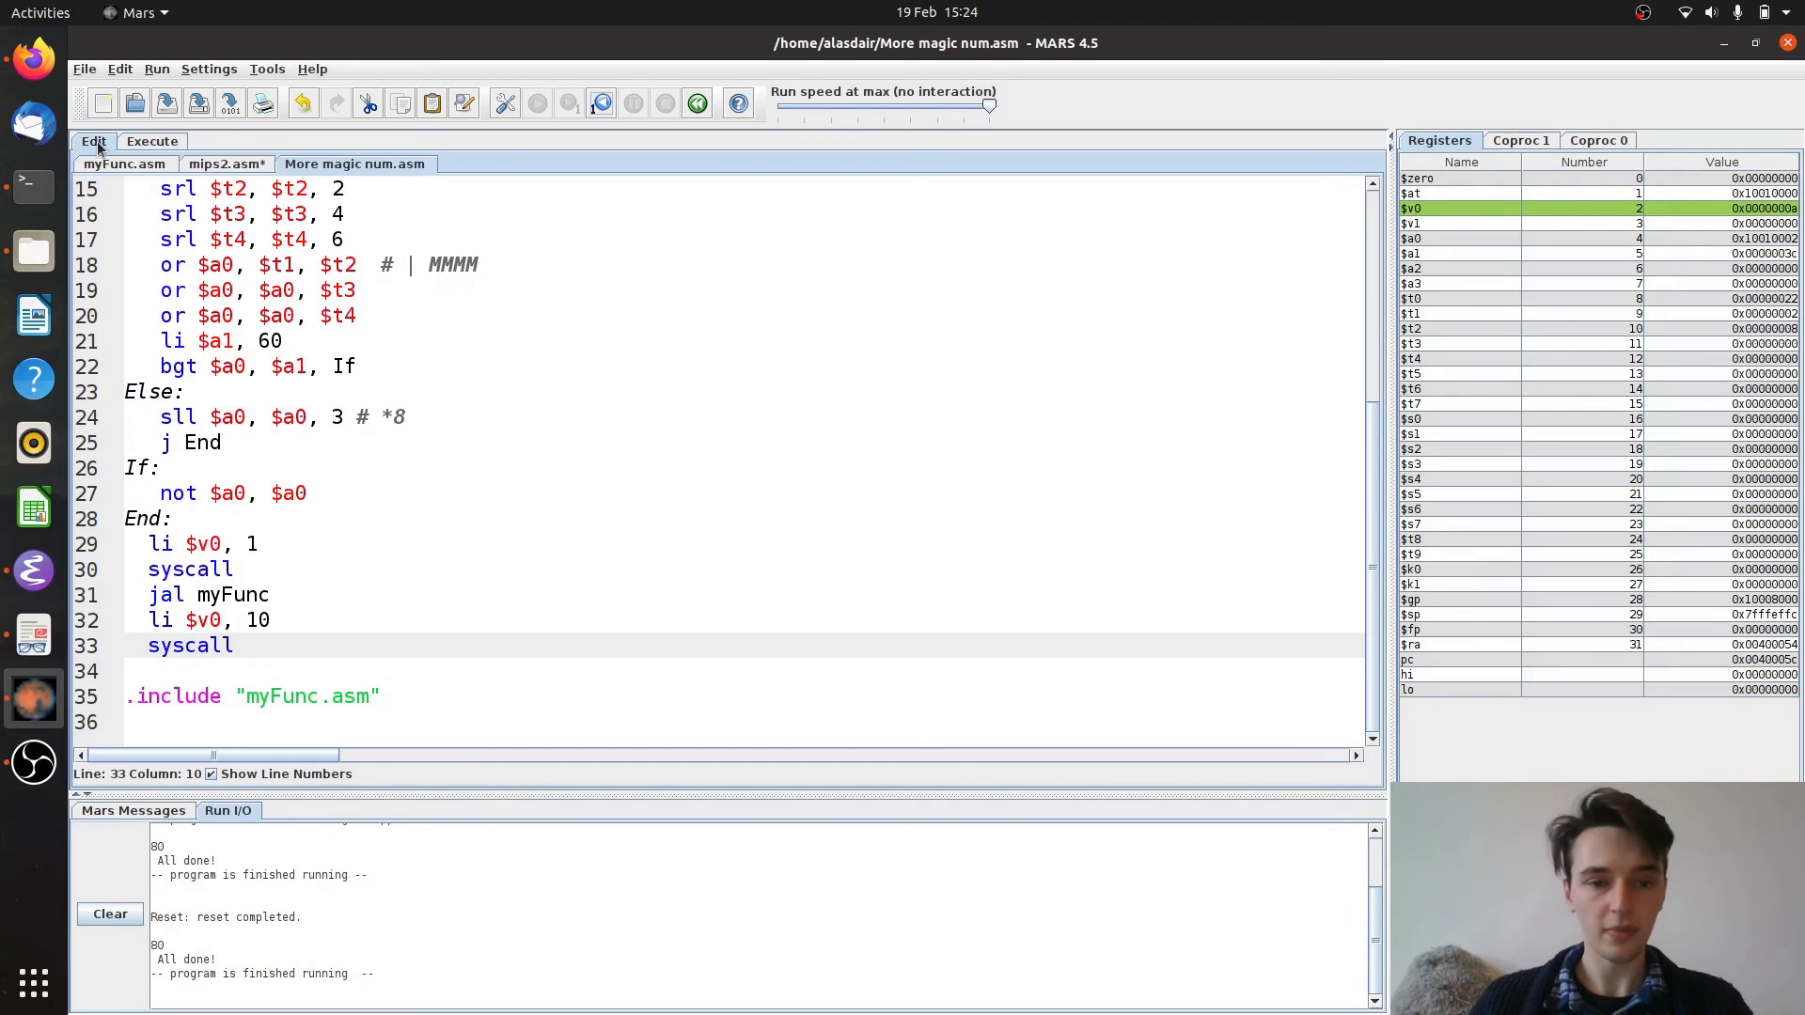